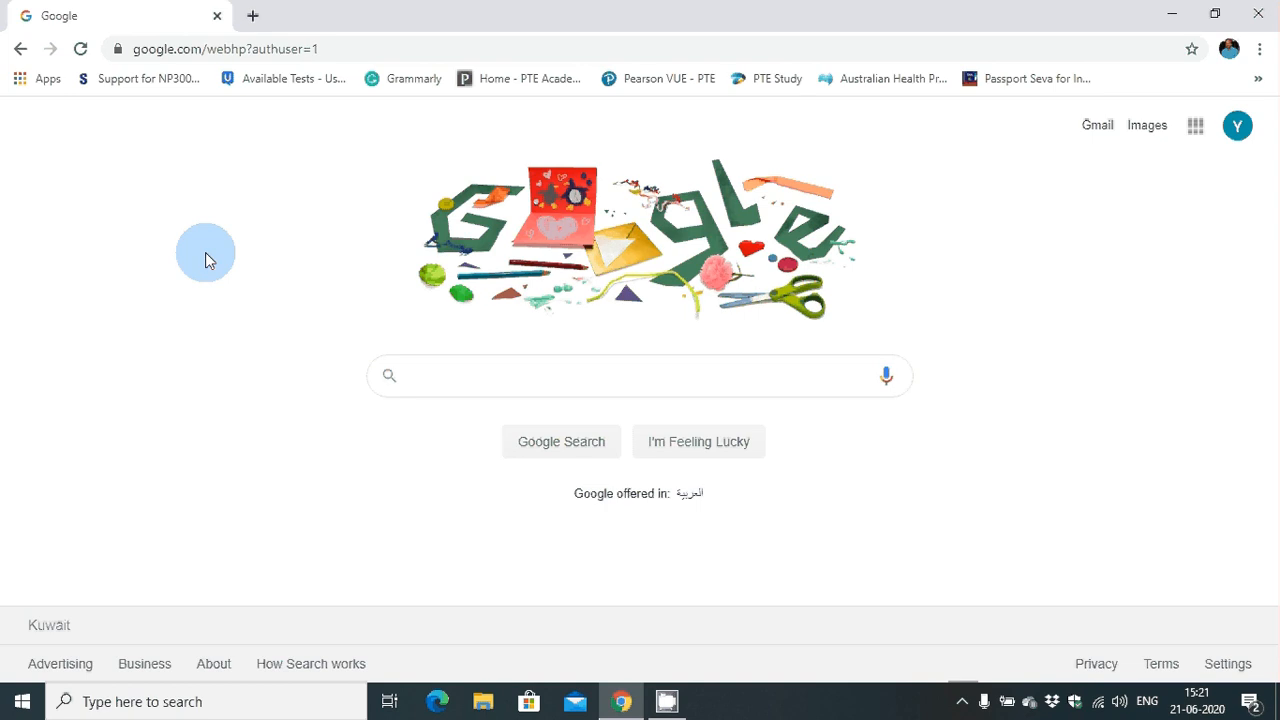
{"action": "mouse_move", "coordinate": [1164, 176]}
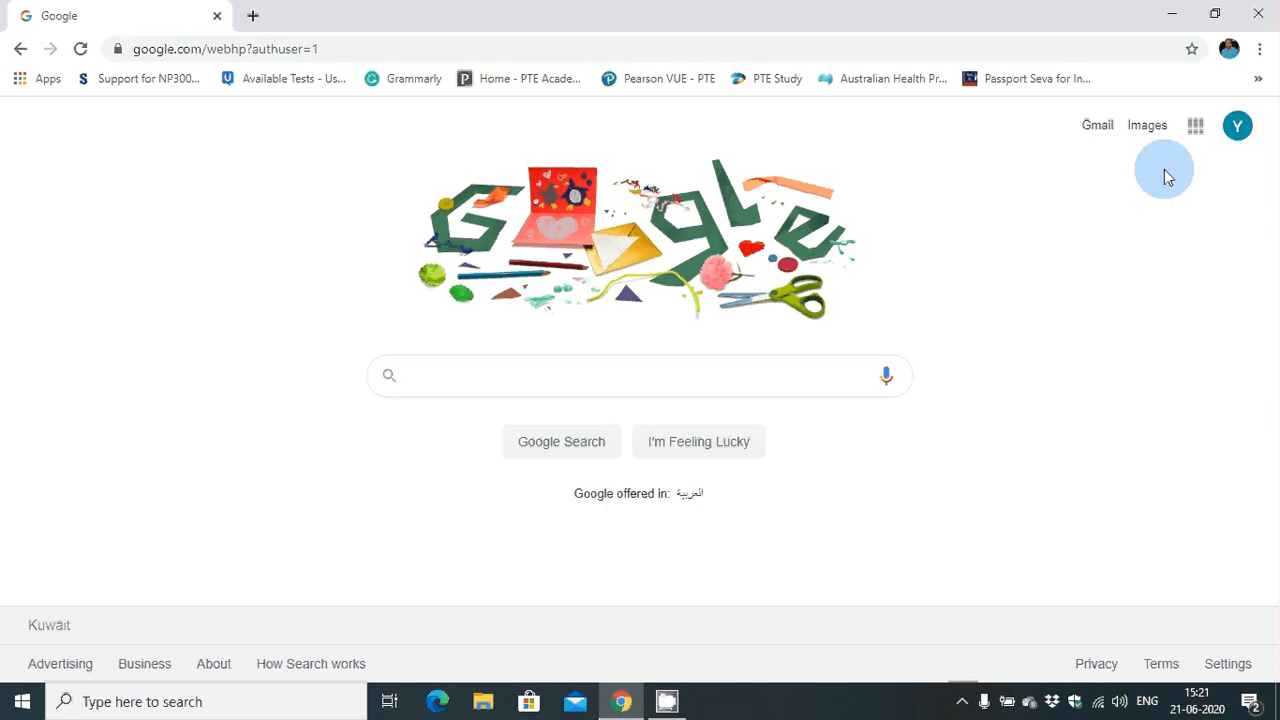
{"action": "mouse_move", "coordinate": [1188, 164]}
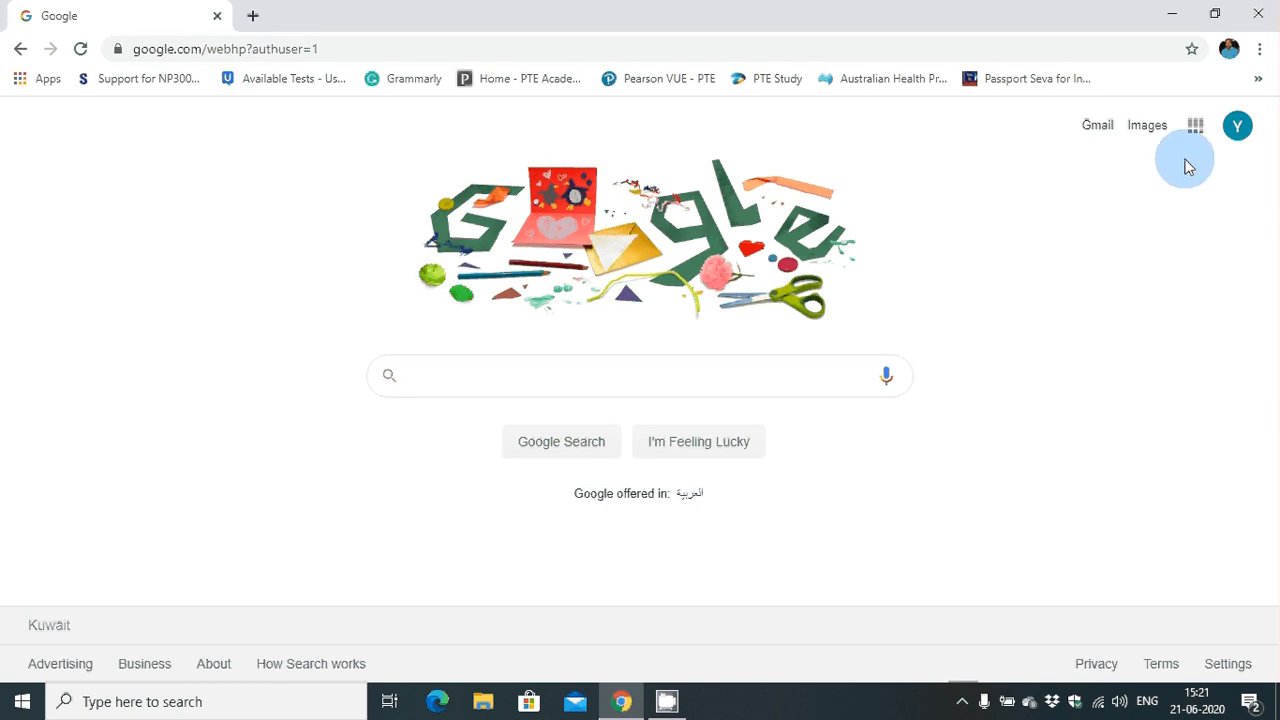
{"action": "mouse_move", "coordinate": [1238, 128]}
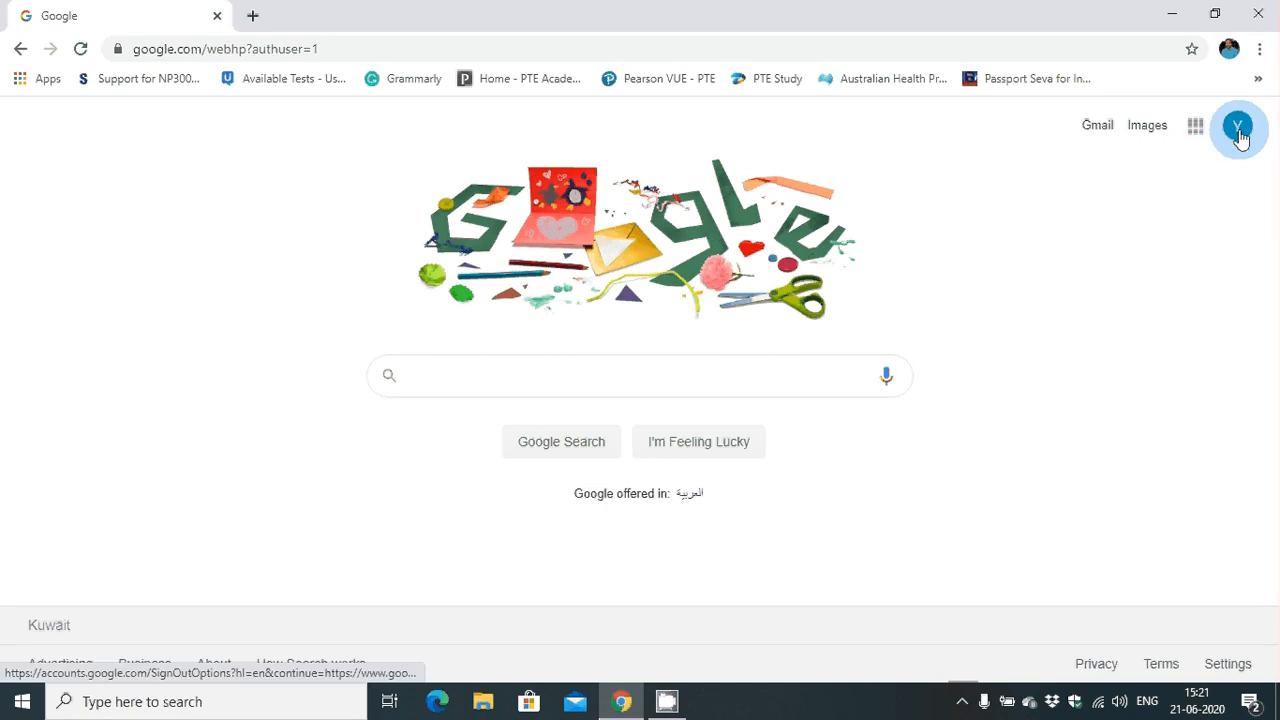
{"action": "mouse_move", "coordinate": [1194, 128]}
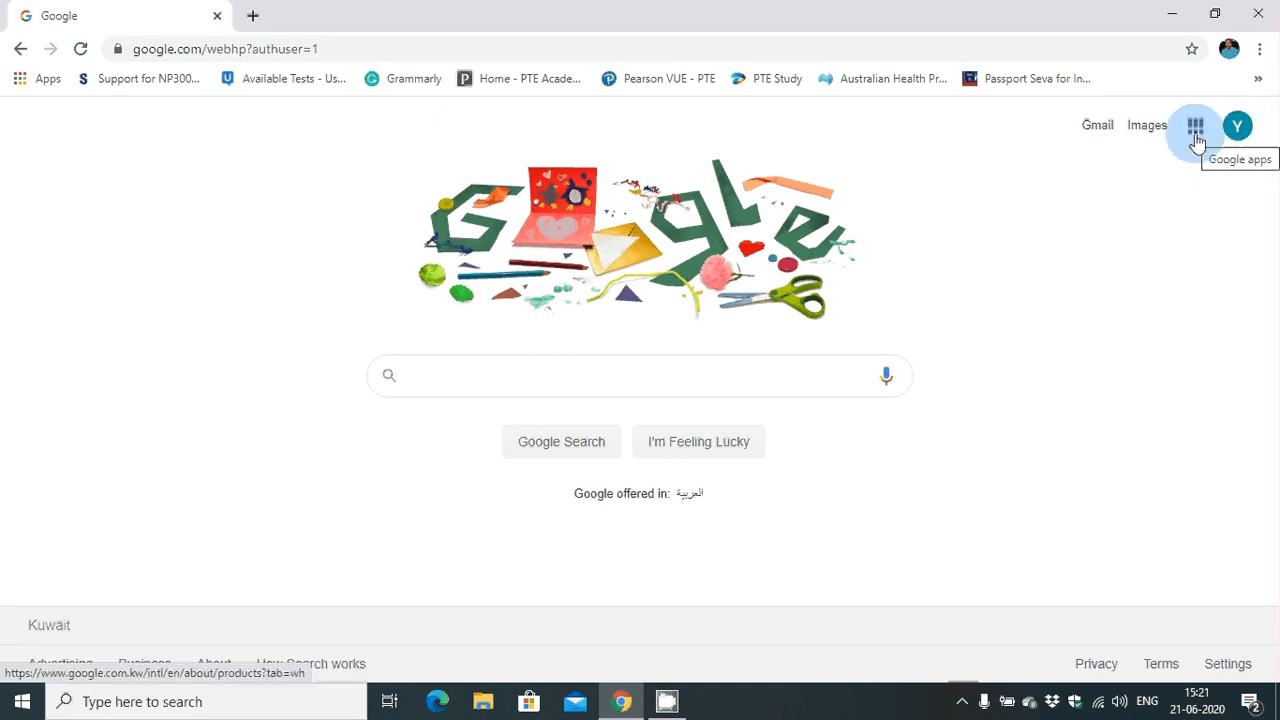
- Launch Google Docs from the Google apps grid on the Google home page
{"action": "left_click", "coordinate": [1196, 124]}
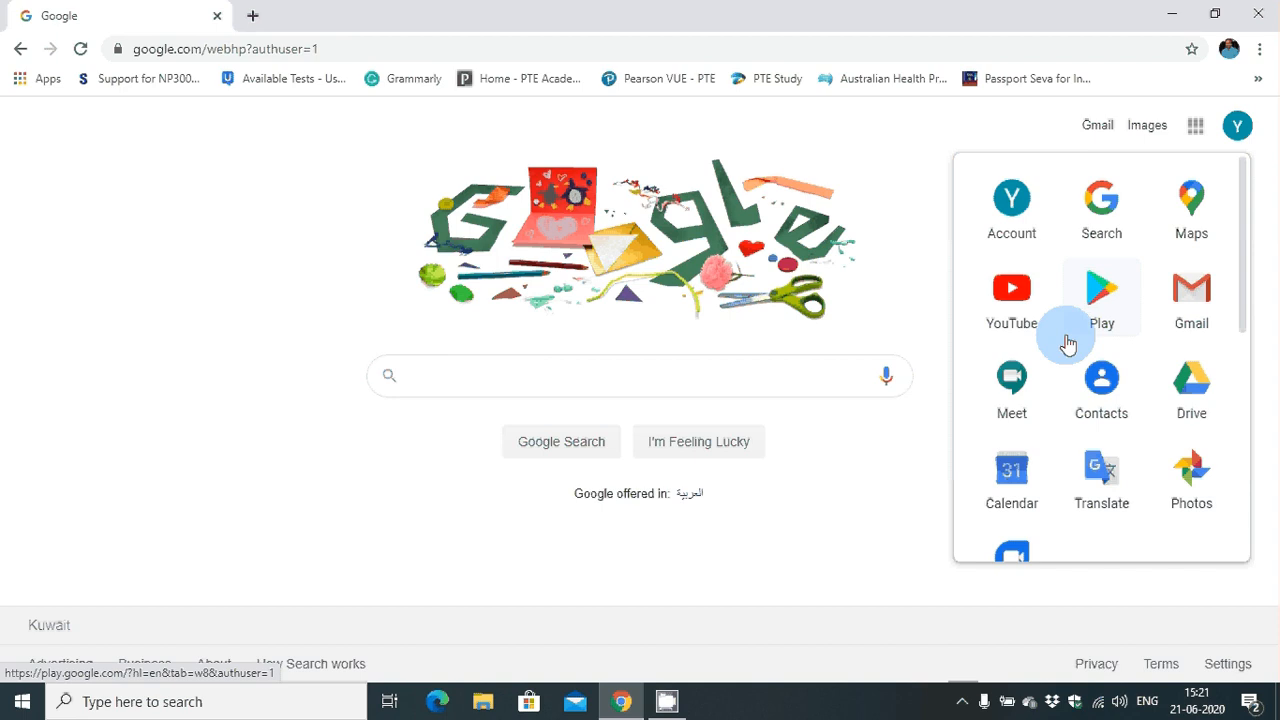
{"action": "scroll", "scroll_direction": "down", "scroll_amount": 3}
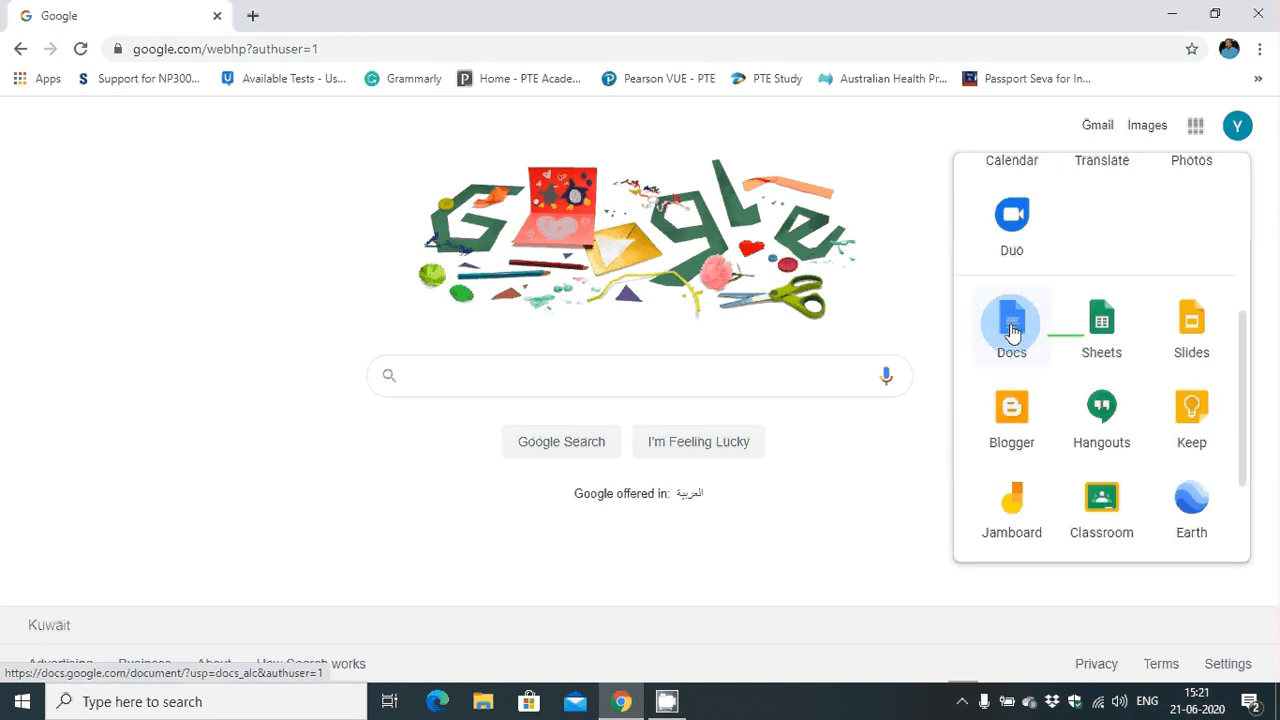
{"action": "left_click", "coordinate": [1012, 324]}
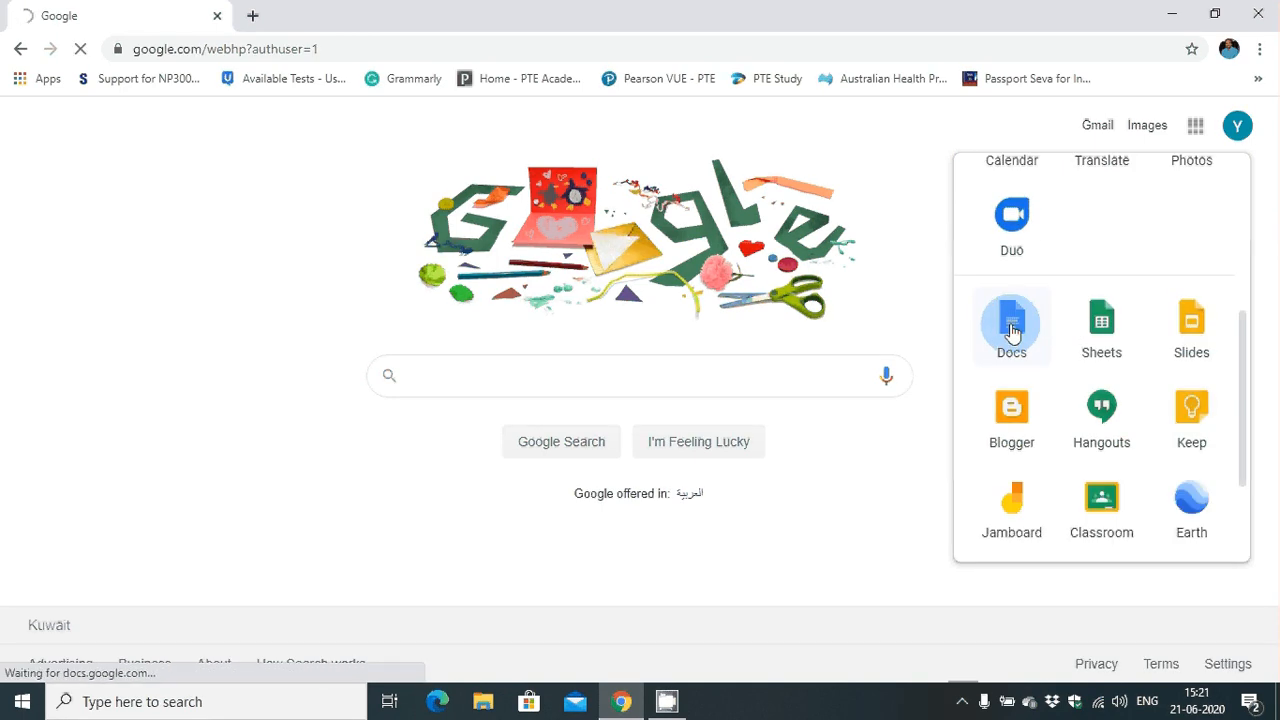
- Scroll the Docs home page down to the recent documents listing Tester file
{"action": "left_click", "coordinate": [1012, 320]}
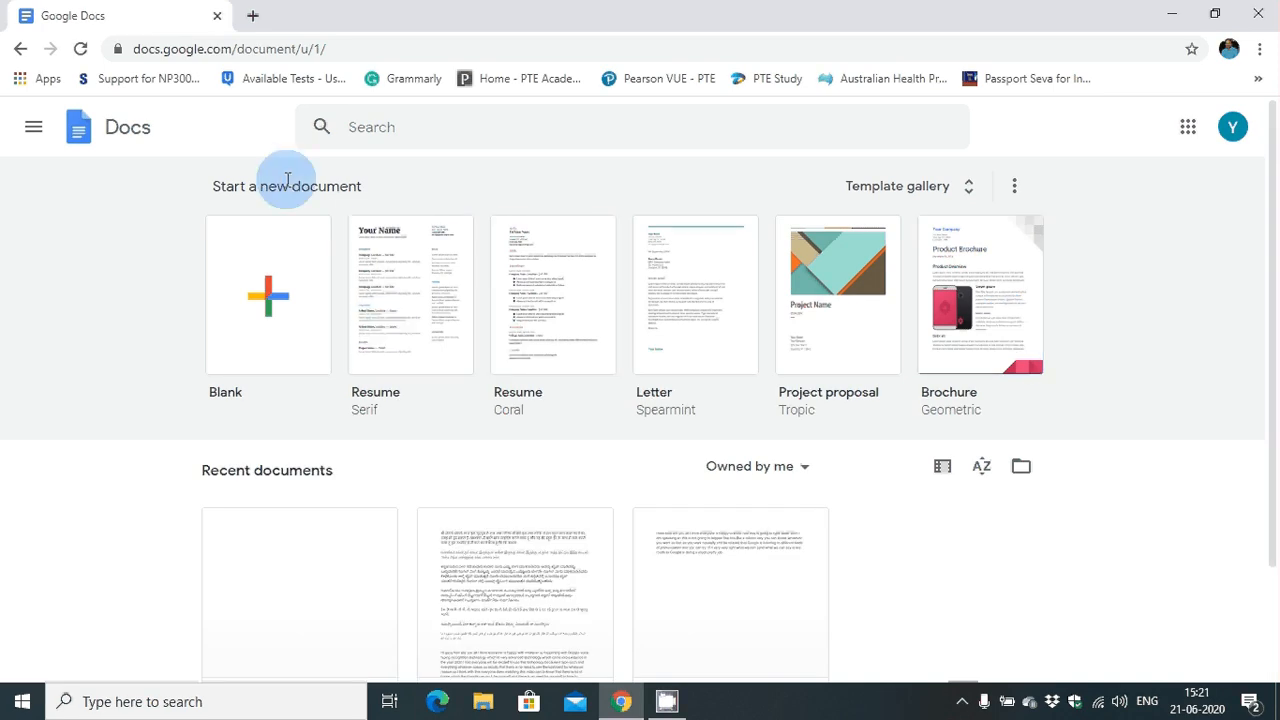
{"action": "left_click", "coordinate": [268, 294]}
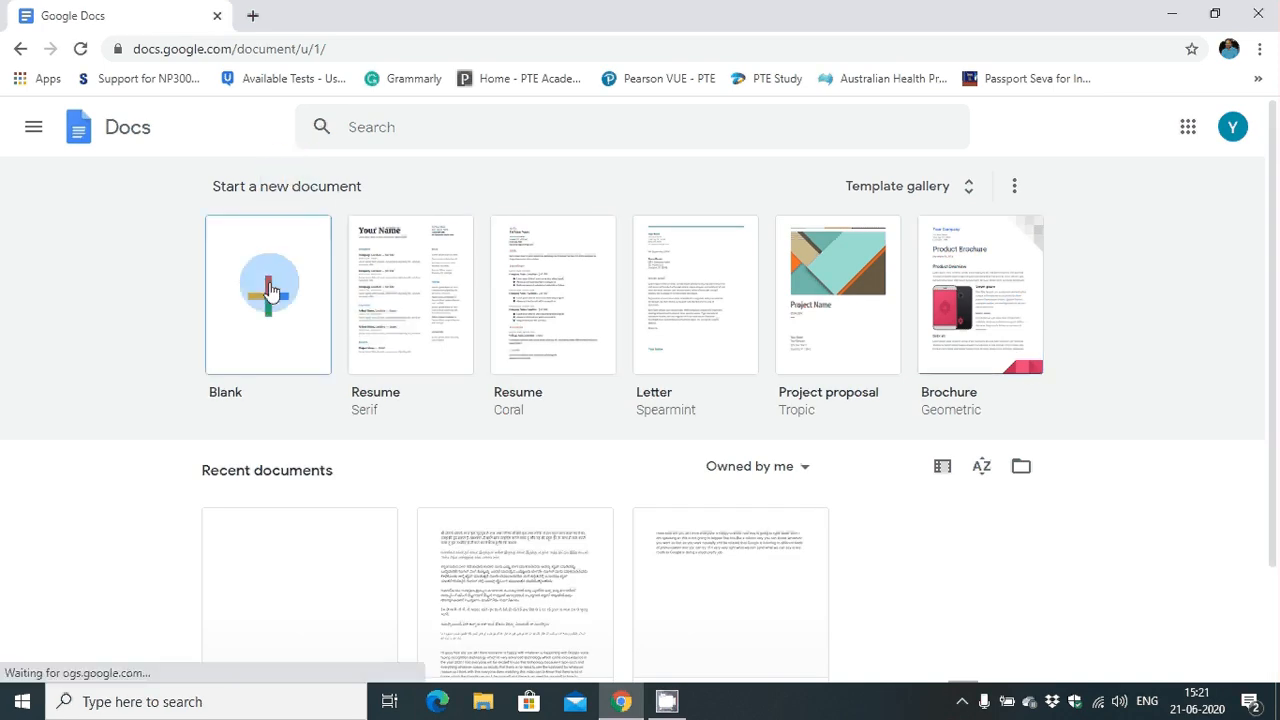
{"action": "scroll", "scroll_direction": "down", "scroll_amount": 3}
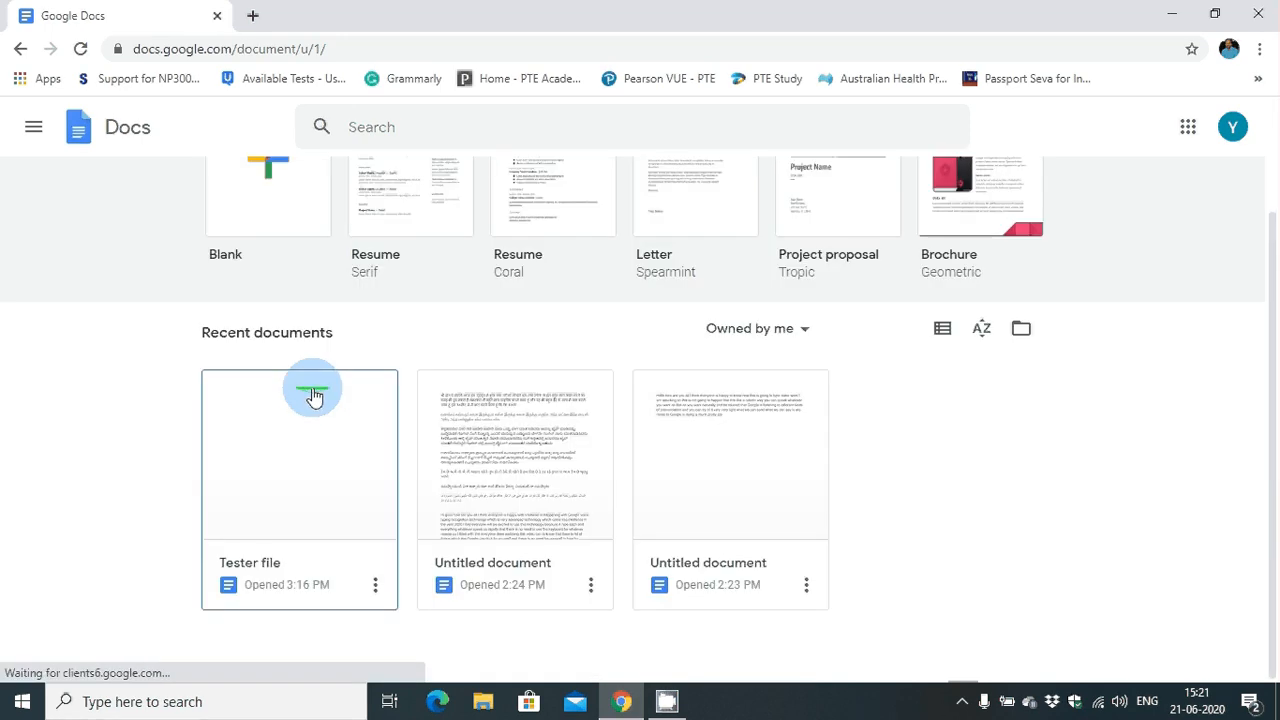
{"action": "mouse_move", "coordinate": [284, 436]}
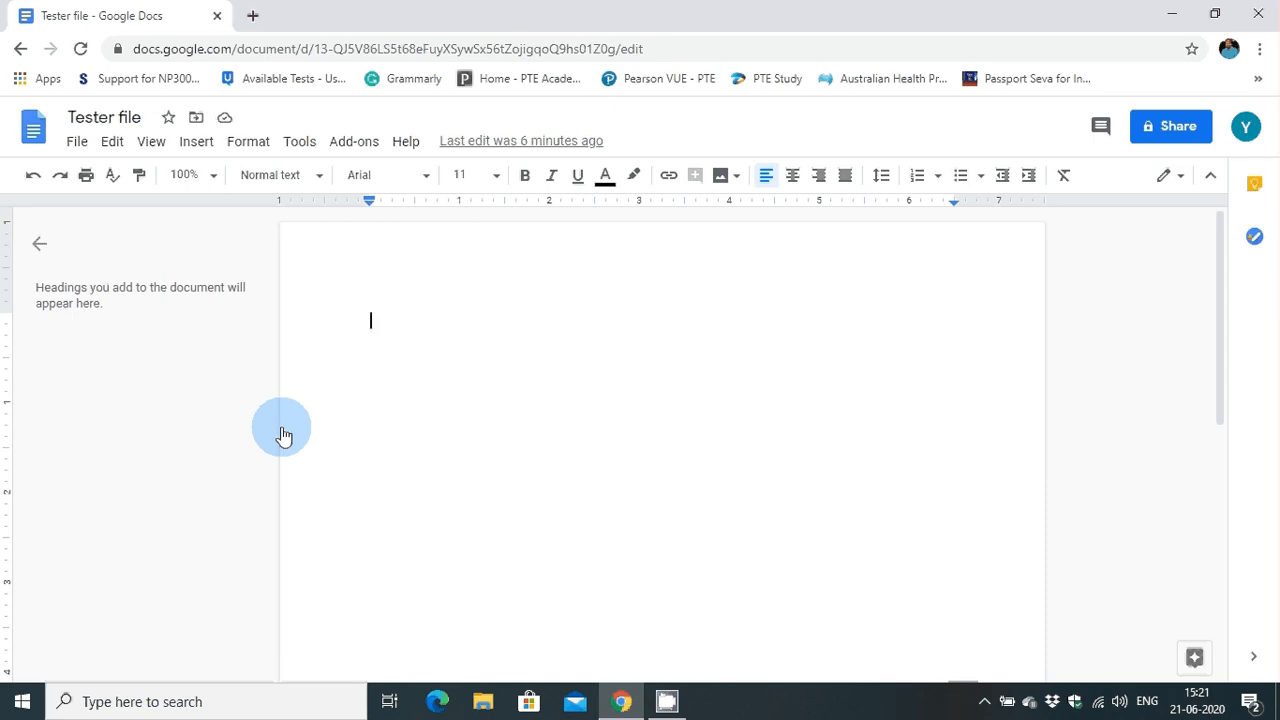
{"action": "mouse_move", "coordinate": [112, 140]}
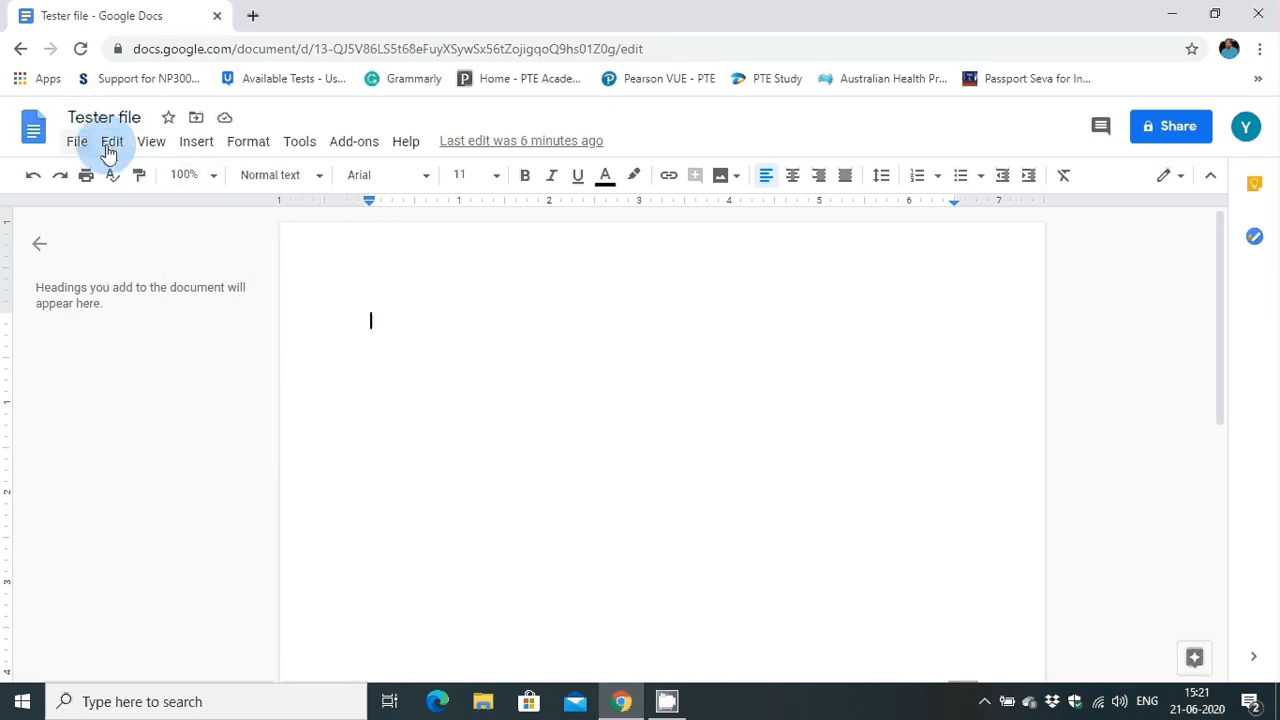
{"action": "mouse_move", "coordinate": [300, 140]}
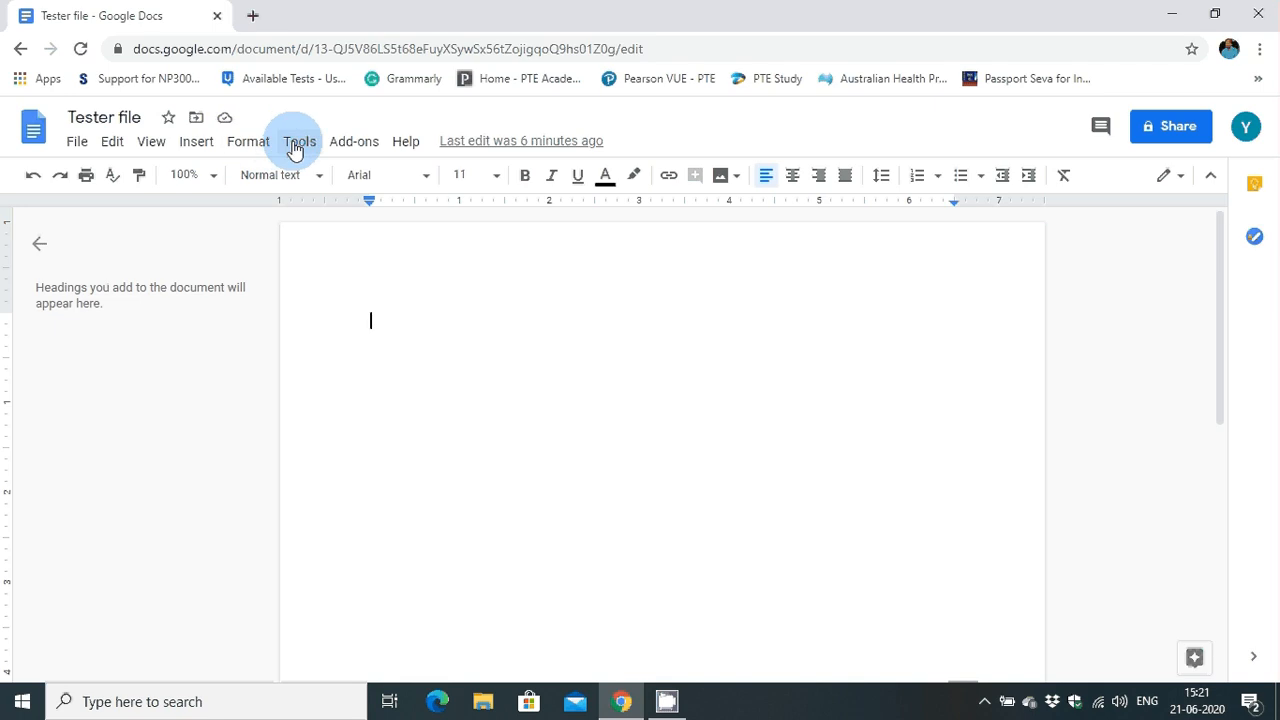
- Show the Tools menu of the empty Tester file document
{"action": "left_click", "coordinate": [300, 140]}
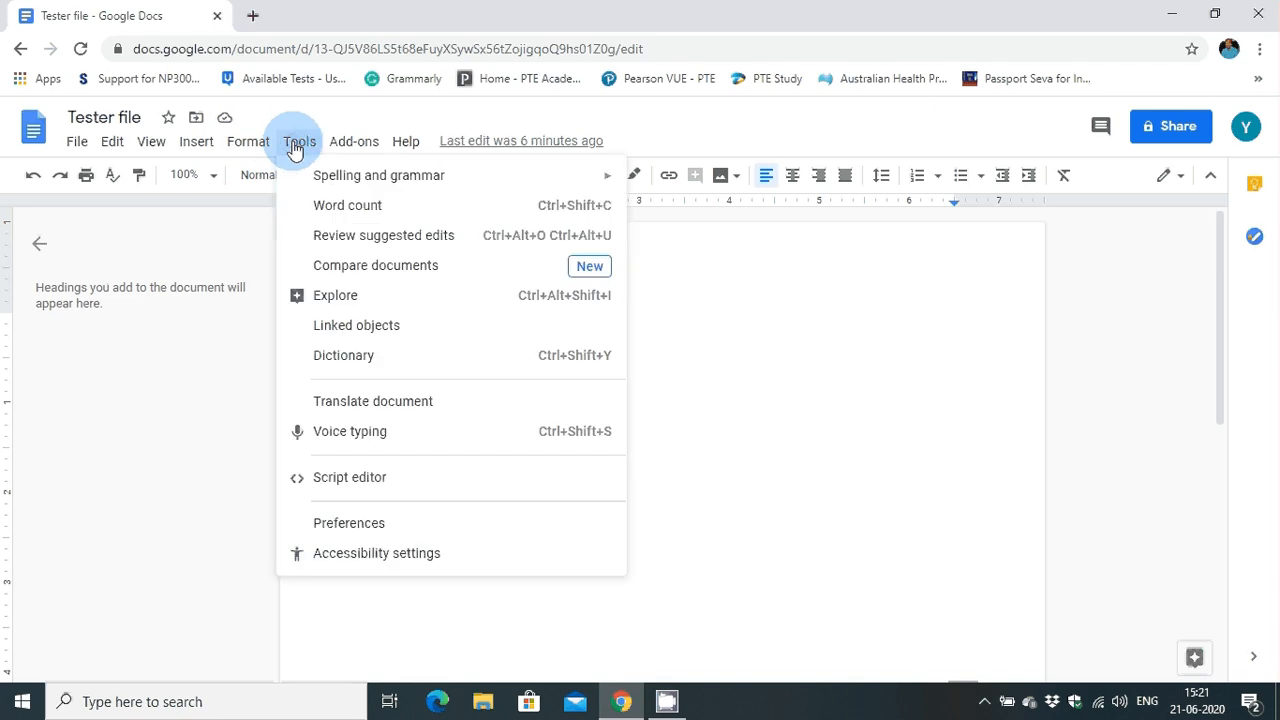
{"action": "mouse_move", "coordinate": [372, 400]}
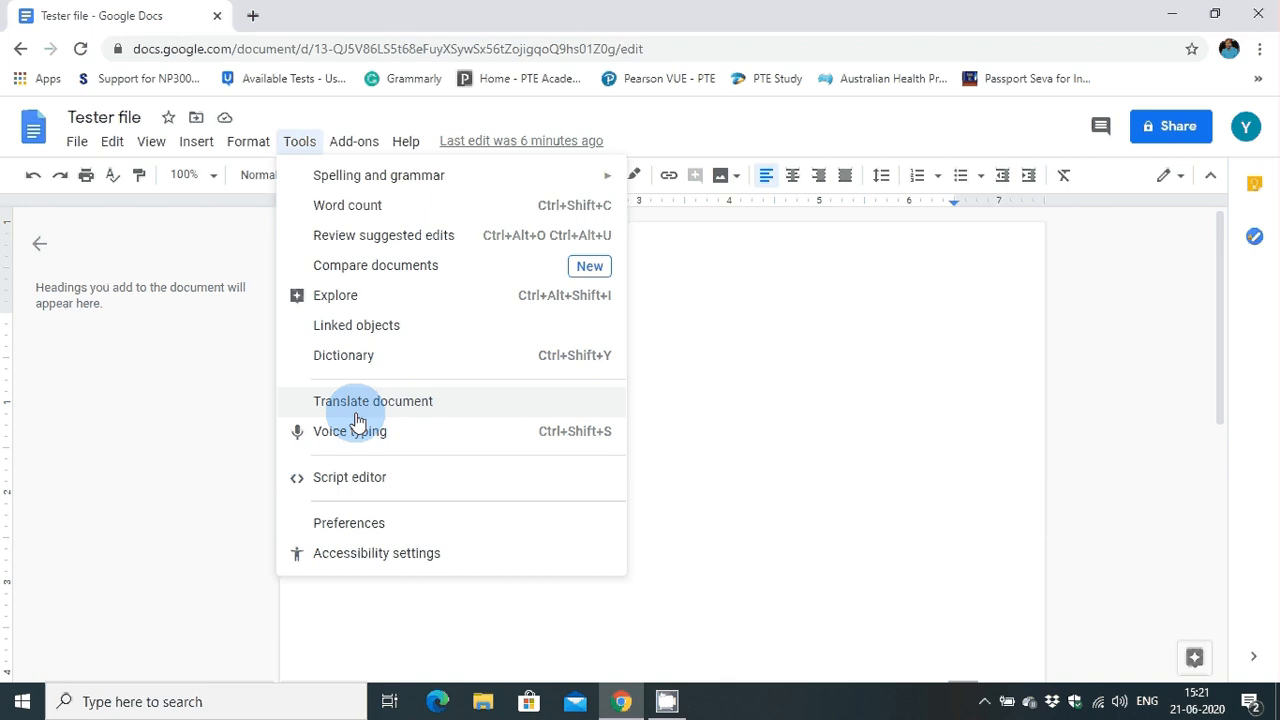
{"action": "mouse_move", "coordinate": [352, 432]}
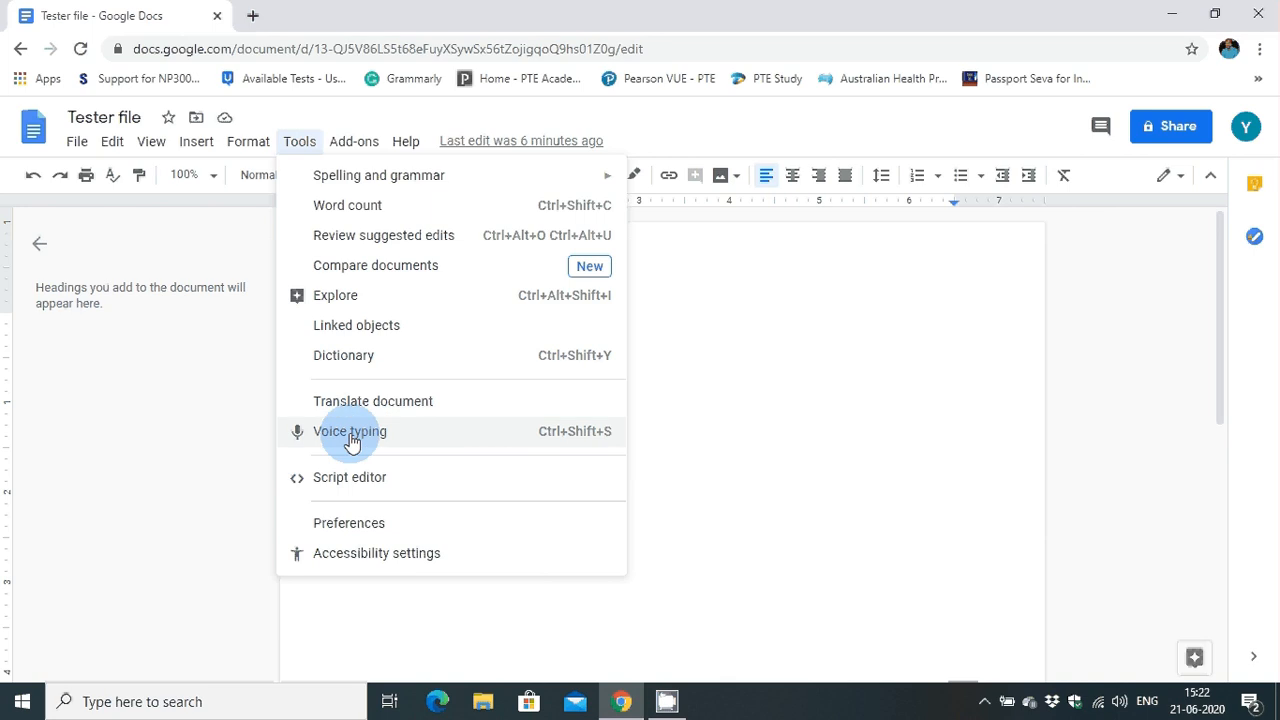
{"action": "mouse_move", "coordinate": [376, 440]}
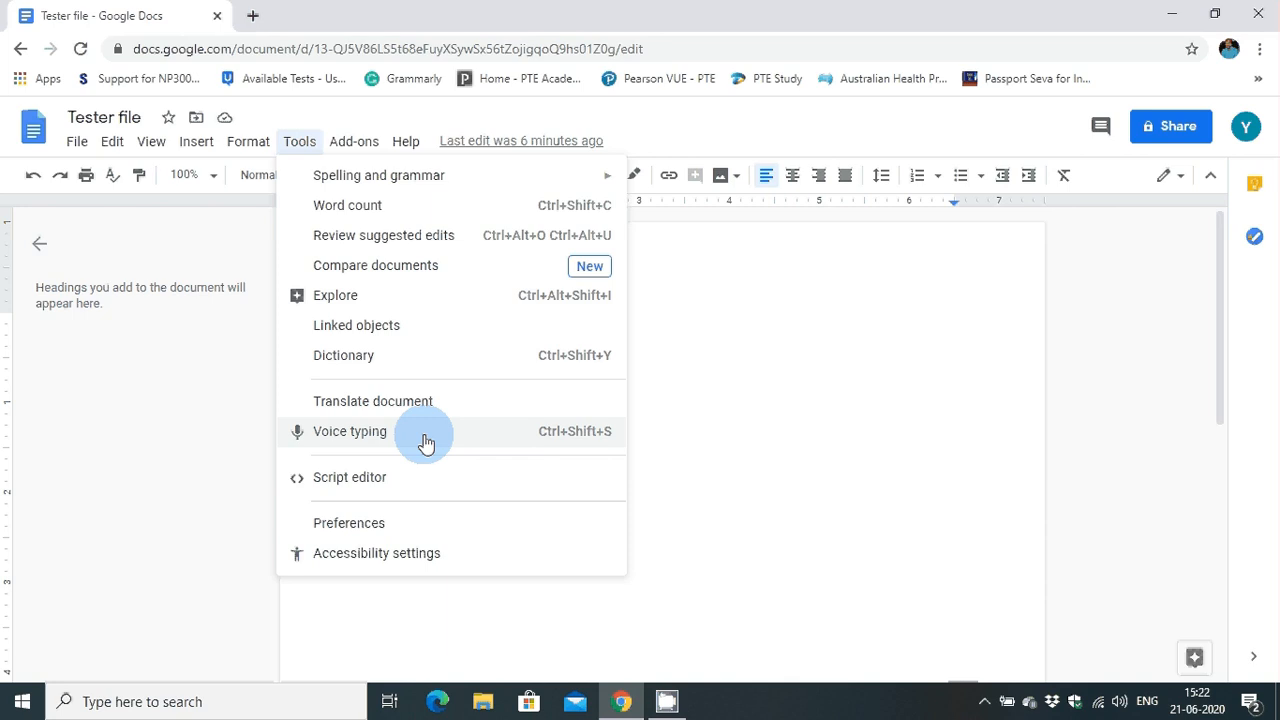
{"action": "mouse_move", "coordinate": [428, 476]}
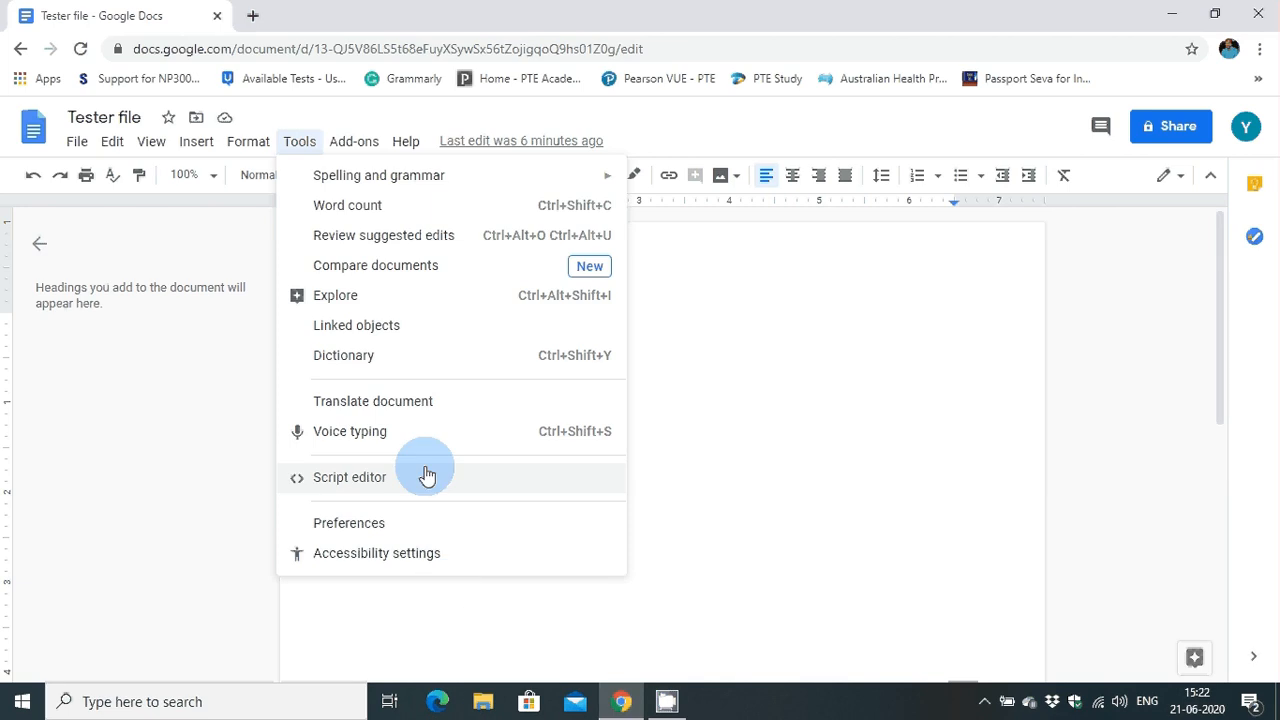
{"action": "mouse_move", "coordinate": [428, 432]}
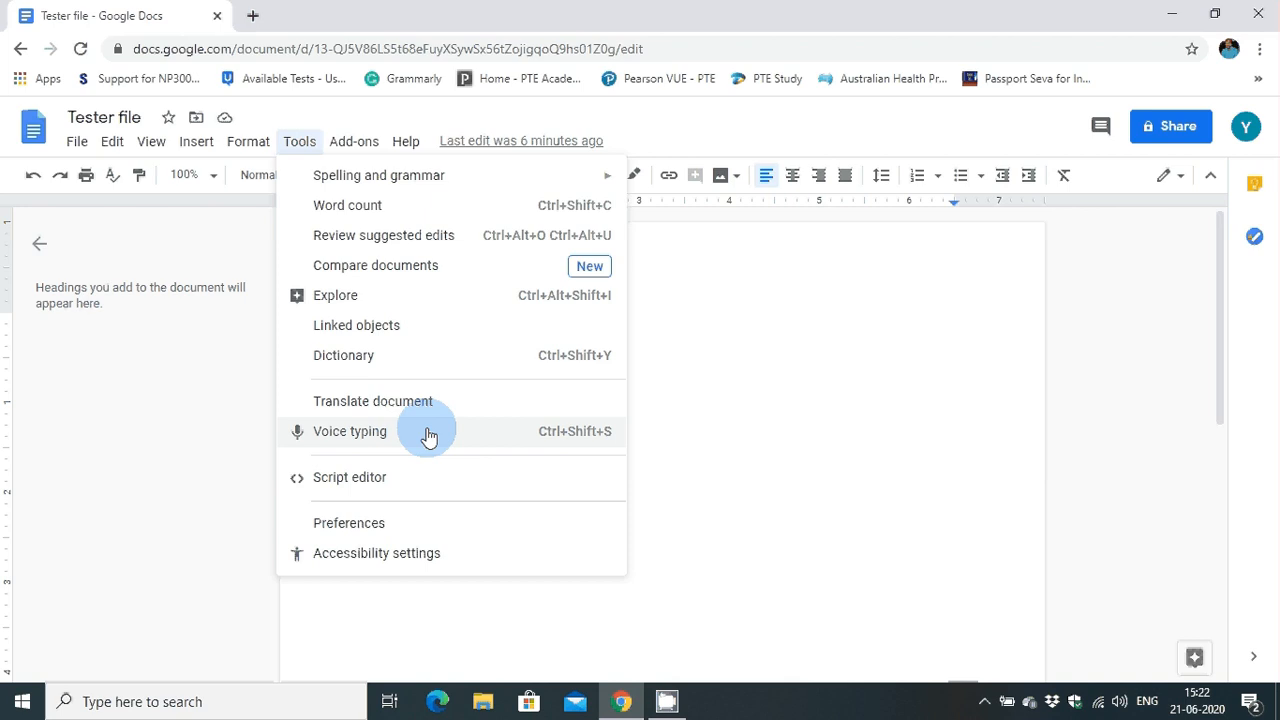
{"action": "mouse_move", "coordinate": [398, 440]}
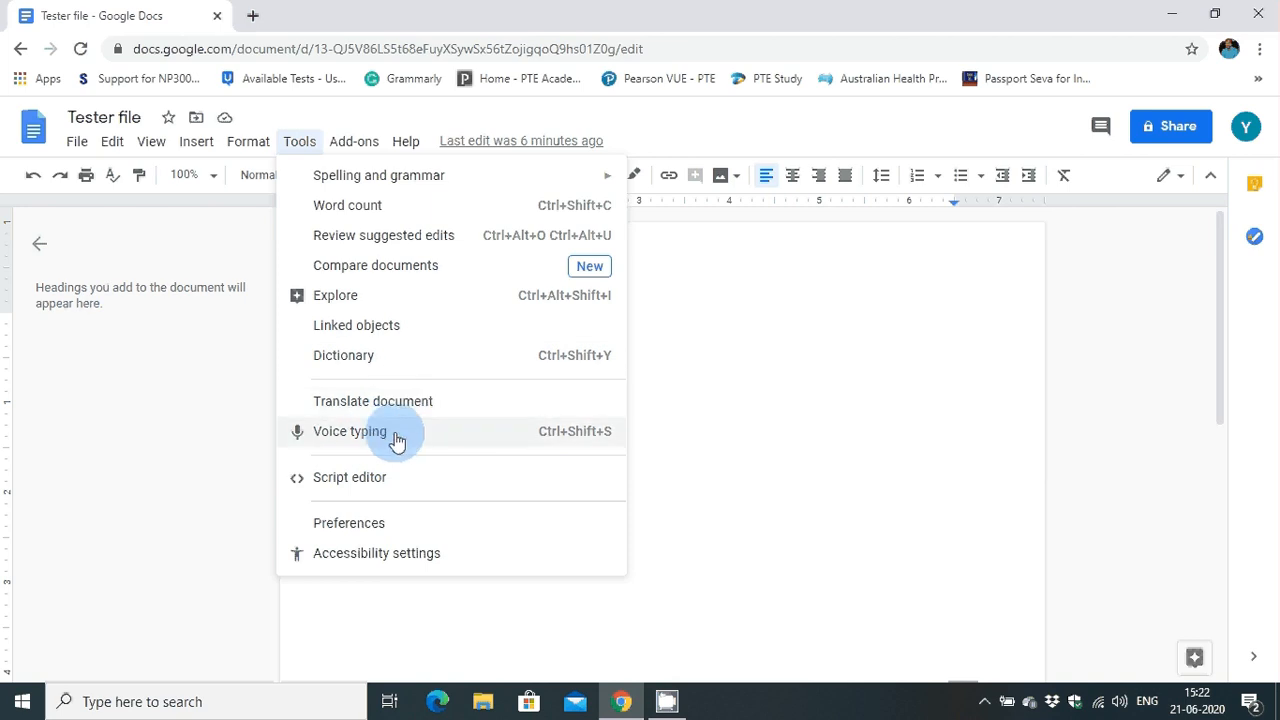
{"action": "mouse_move", "coordinate": [424, 442]}
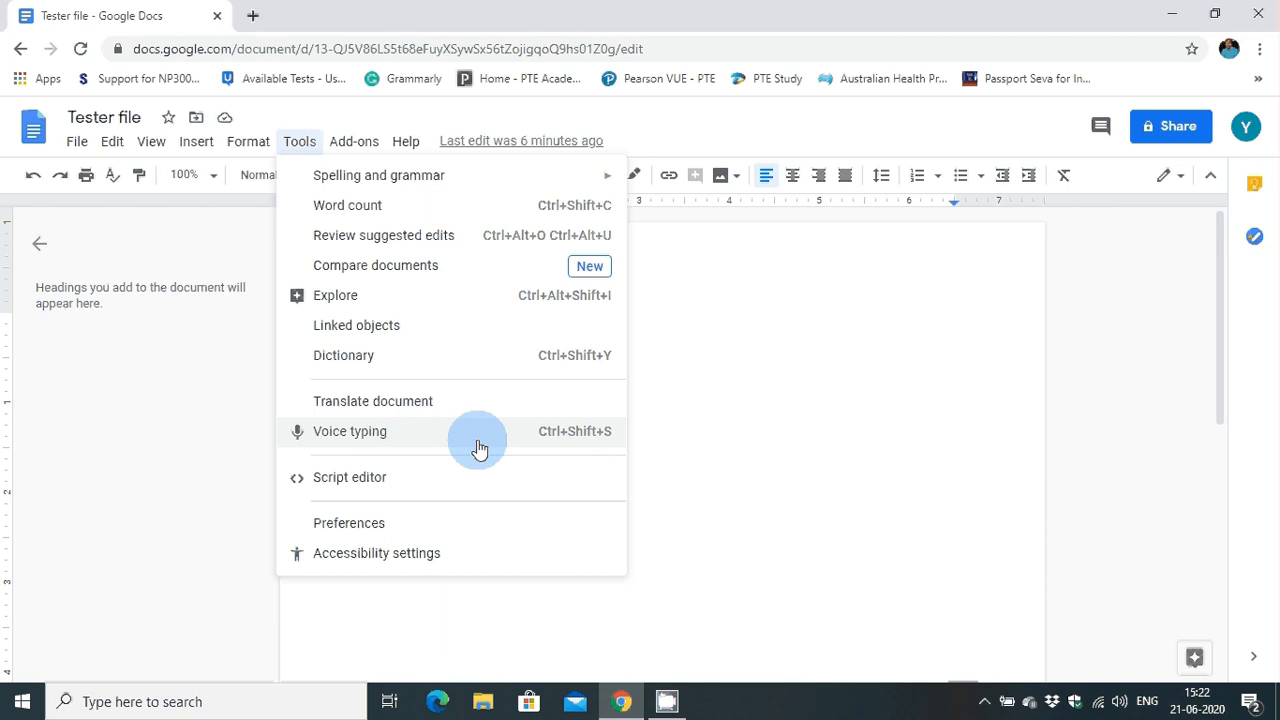
{"action": "mouse_move", "coordinate": [548, 448]}
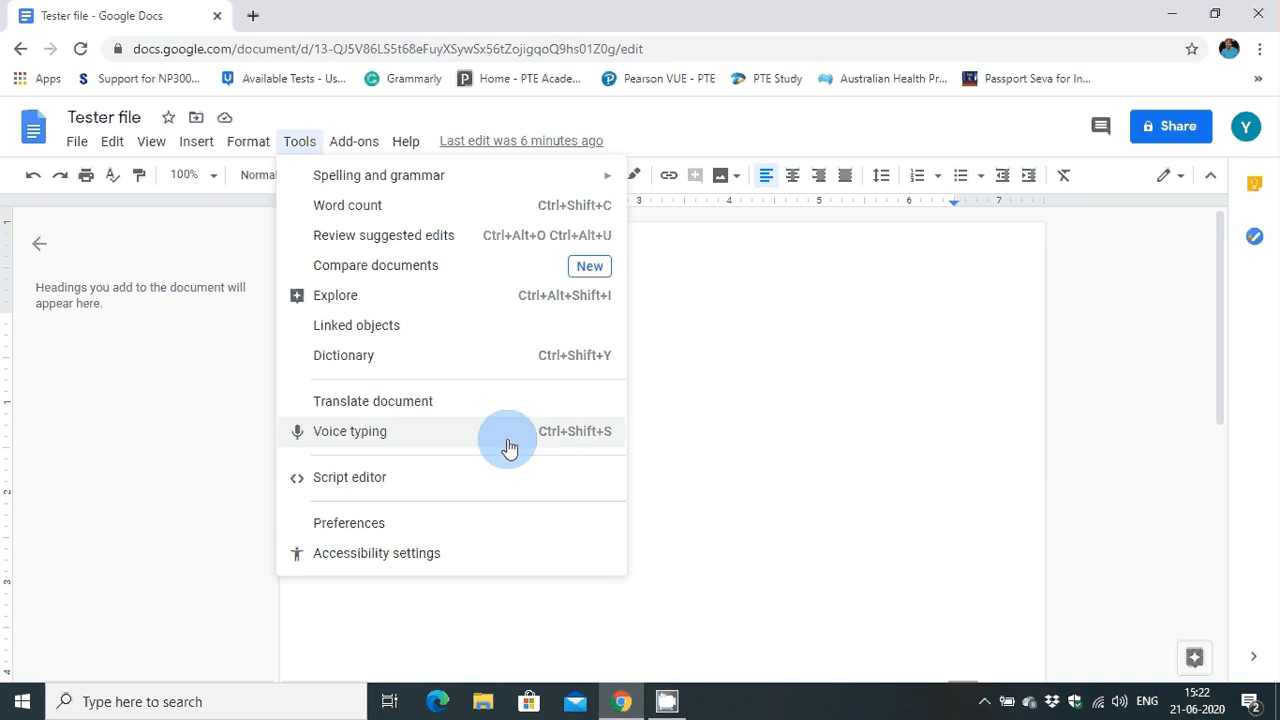
- Turn on voice typing and choose English (India) from the dictation language list
{"action": "left_click", "coordinate": [348, 432]}
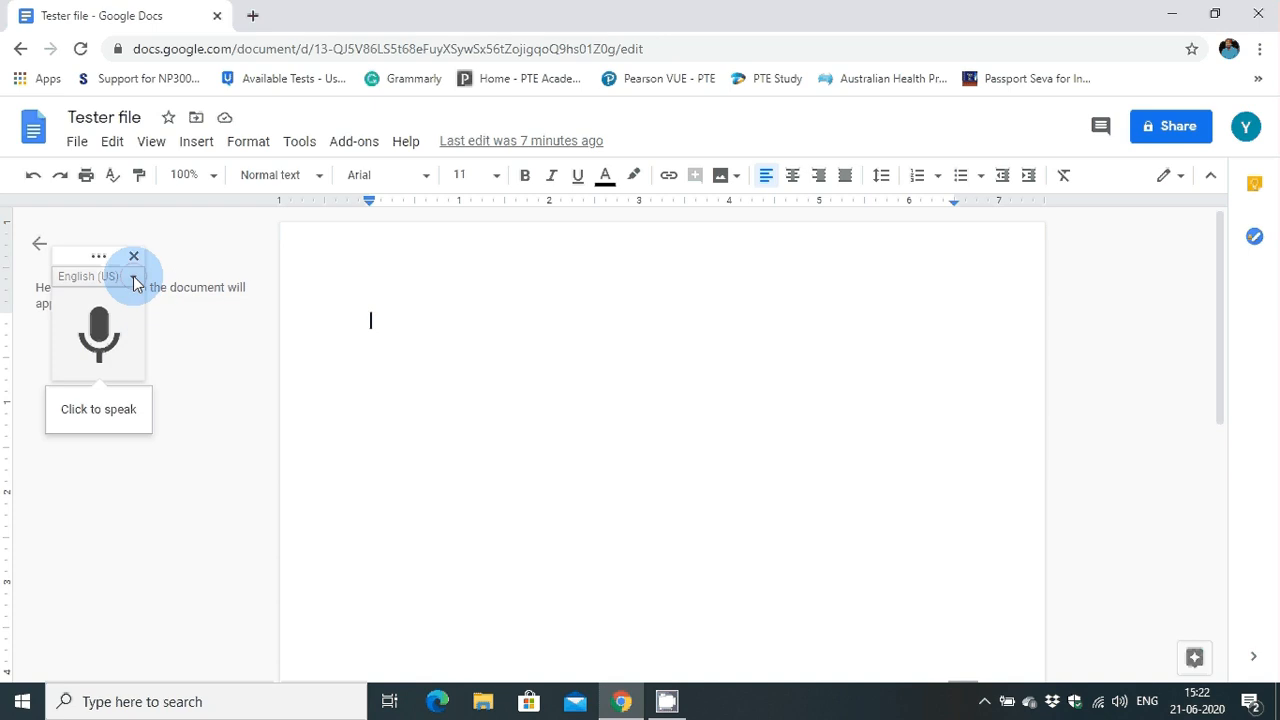
{"action": "left_click", "coordinate": [96, 276]}
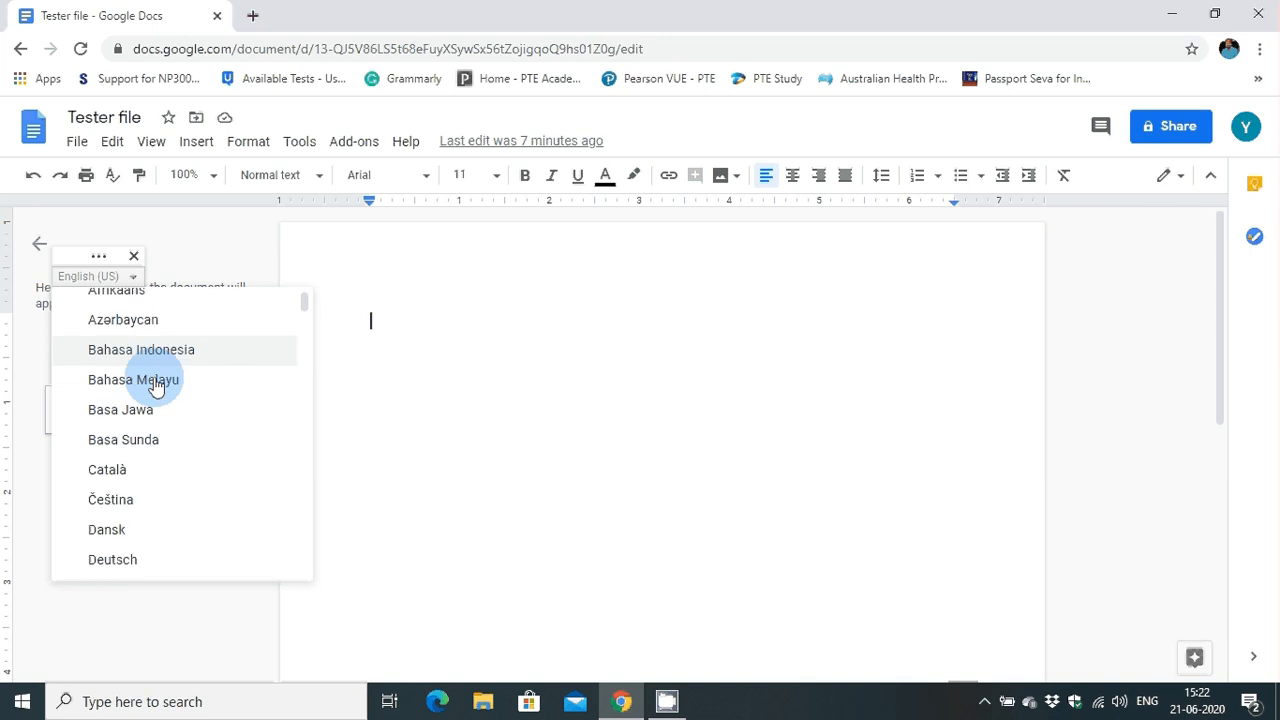
{"action": "scroll", "scroll_direction": "down", "scroll_amount": 3}
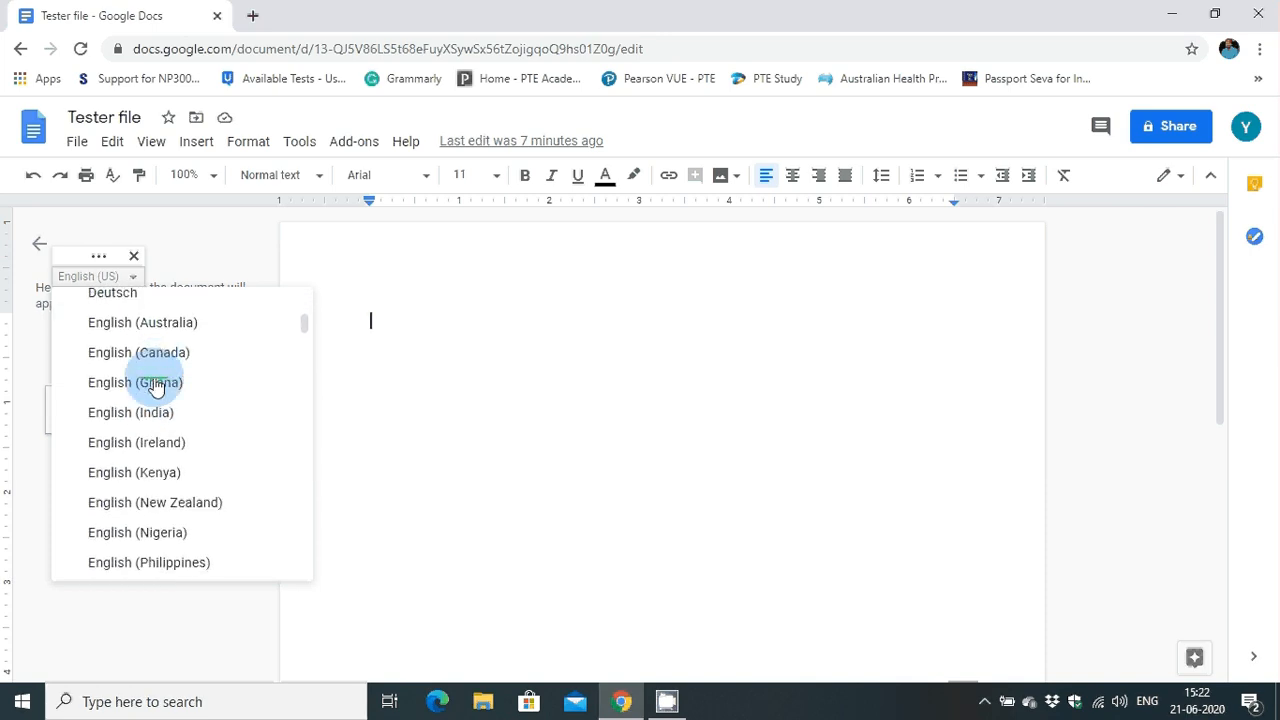
{"action": "scroll", "scroll_direction": "down", "scroll_amount": 3}
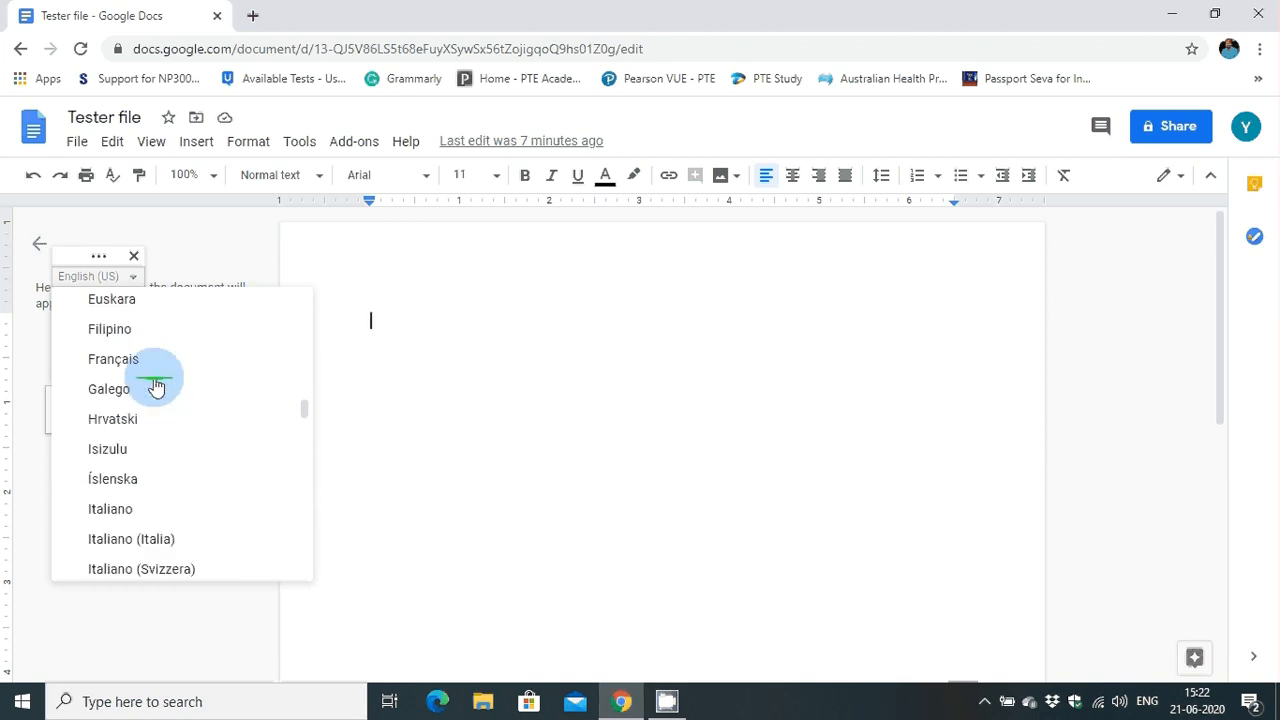
{"action": "scroll", "scroll_direction": "down", "scroll_amount": 3}
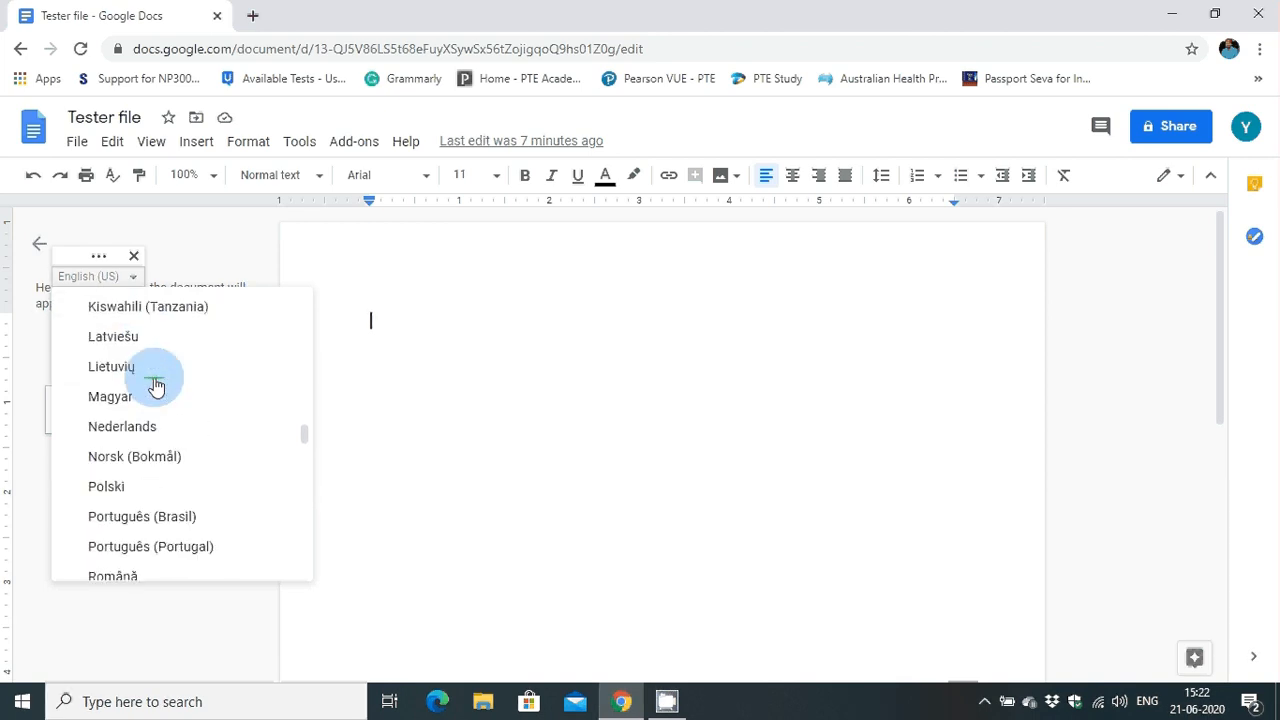
{"action": "scroll", "scroll_direction": "down", "scroll_amount": 3}
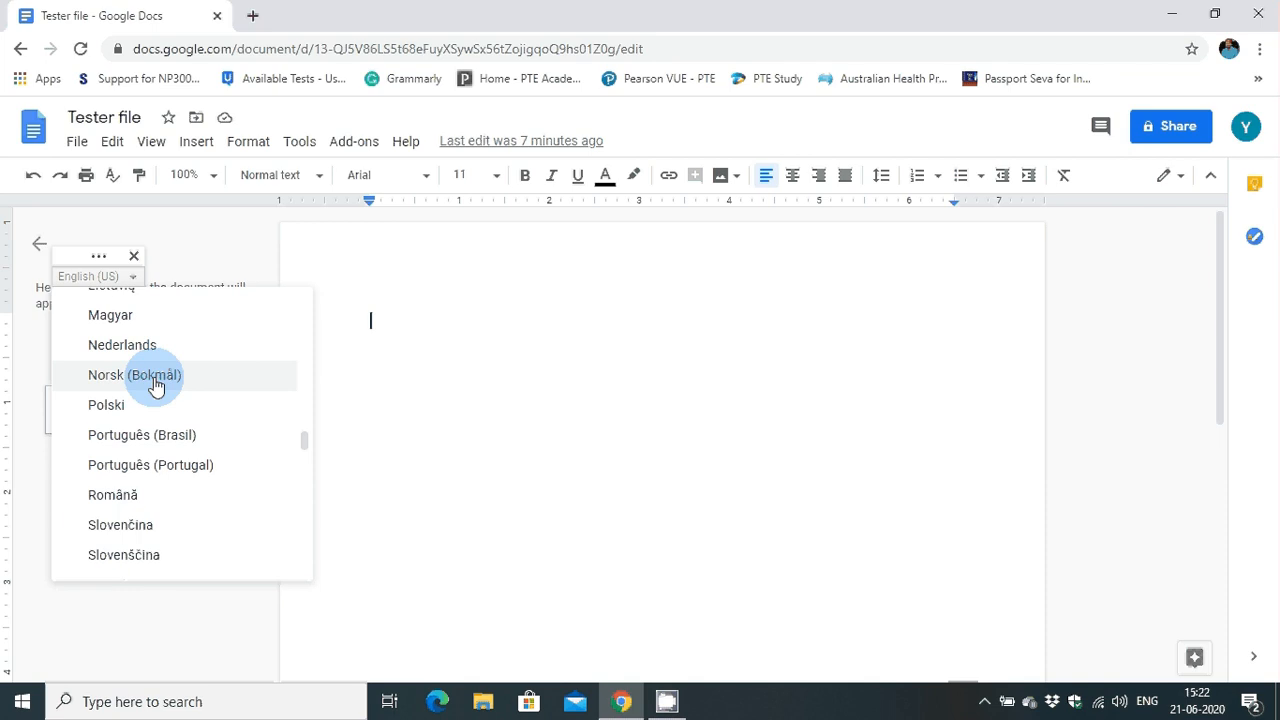
{"action": "scroll", "scroll_direction": "down", "scroll_amount": 3}
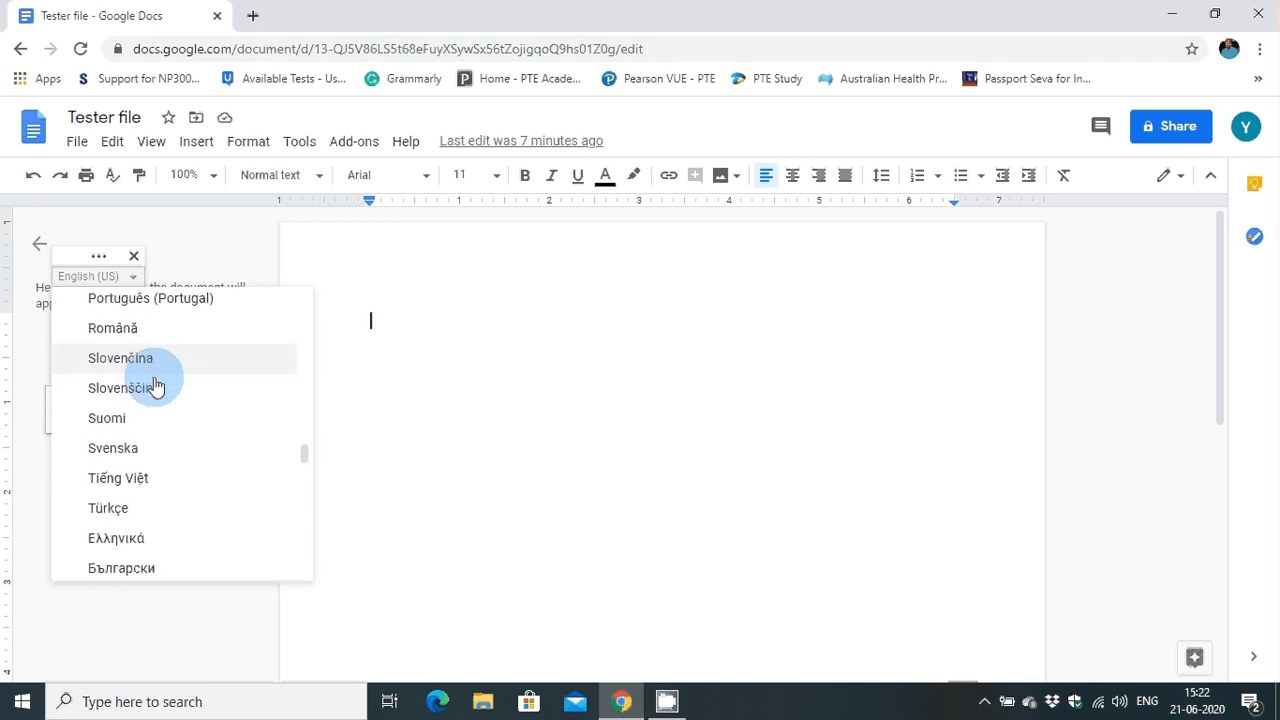
{"action": "scroll", "scroll_direction": "down", "scroll_amount": 3}
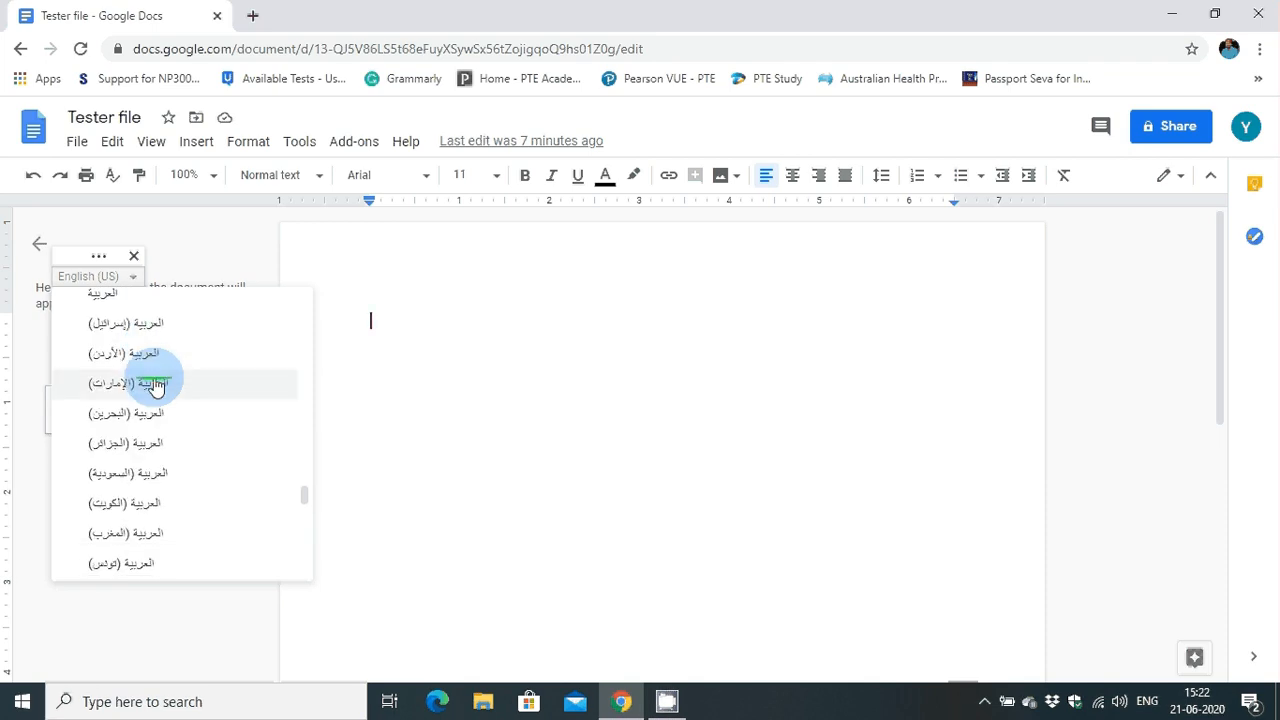
{"action": "scroll", "scroll_direction": "down", "scroll_amount": 3}
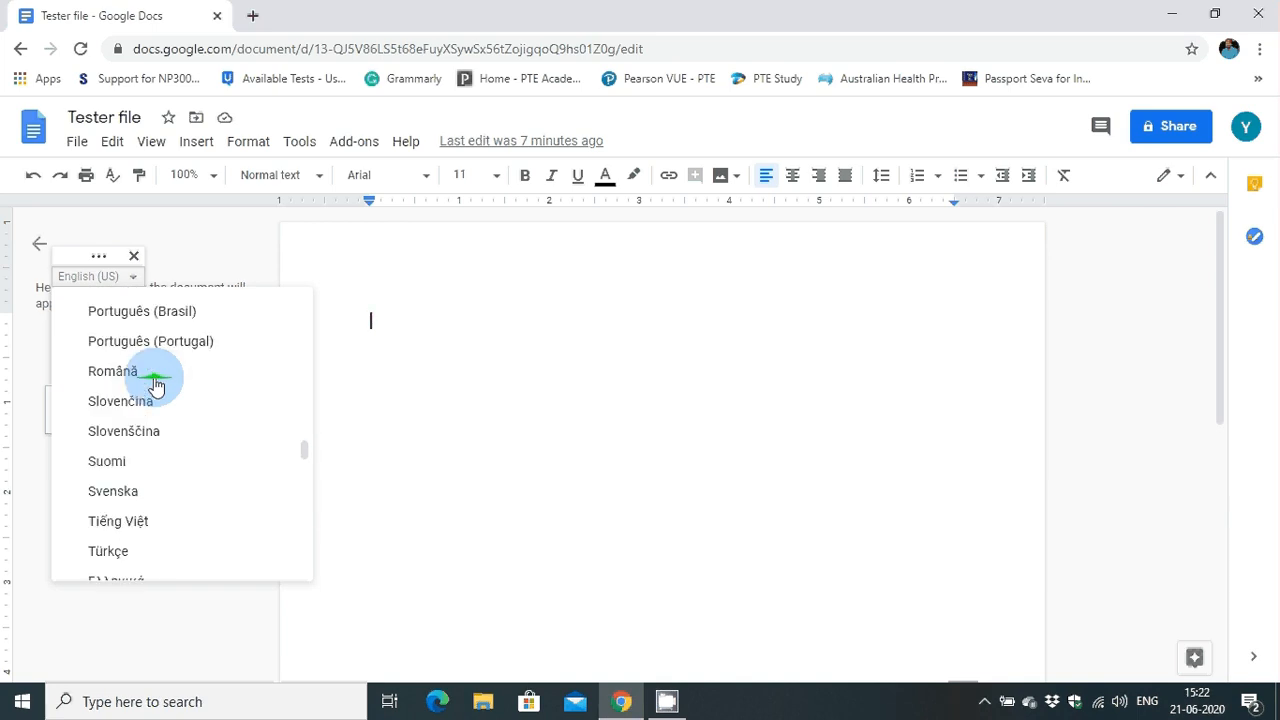
{"action": "scroll", "scroll_direction": "up", "scroll_amount": 3}
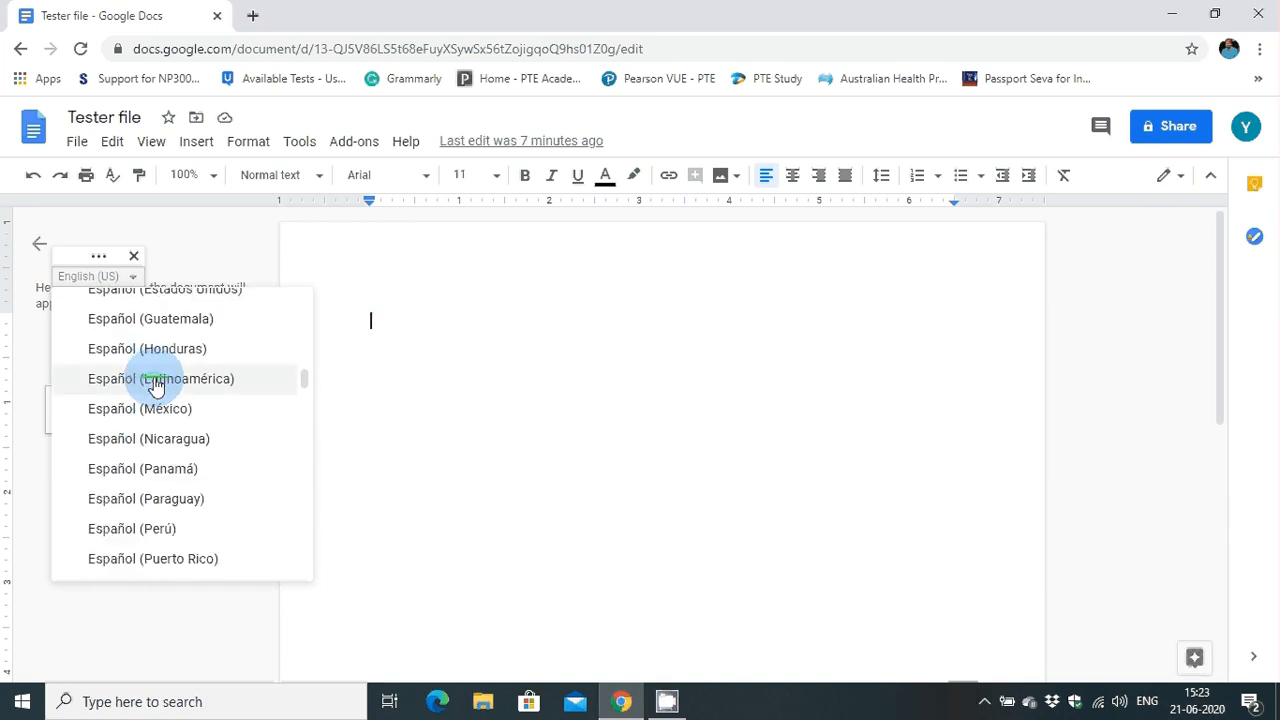
{"action": "scroll", "scroll_direction": "up", "scroll_amount": 3}
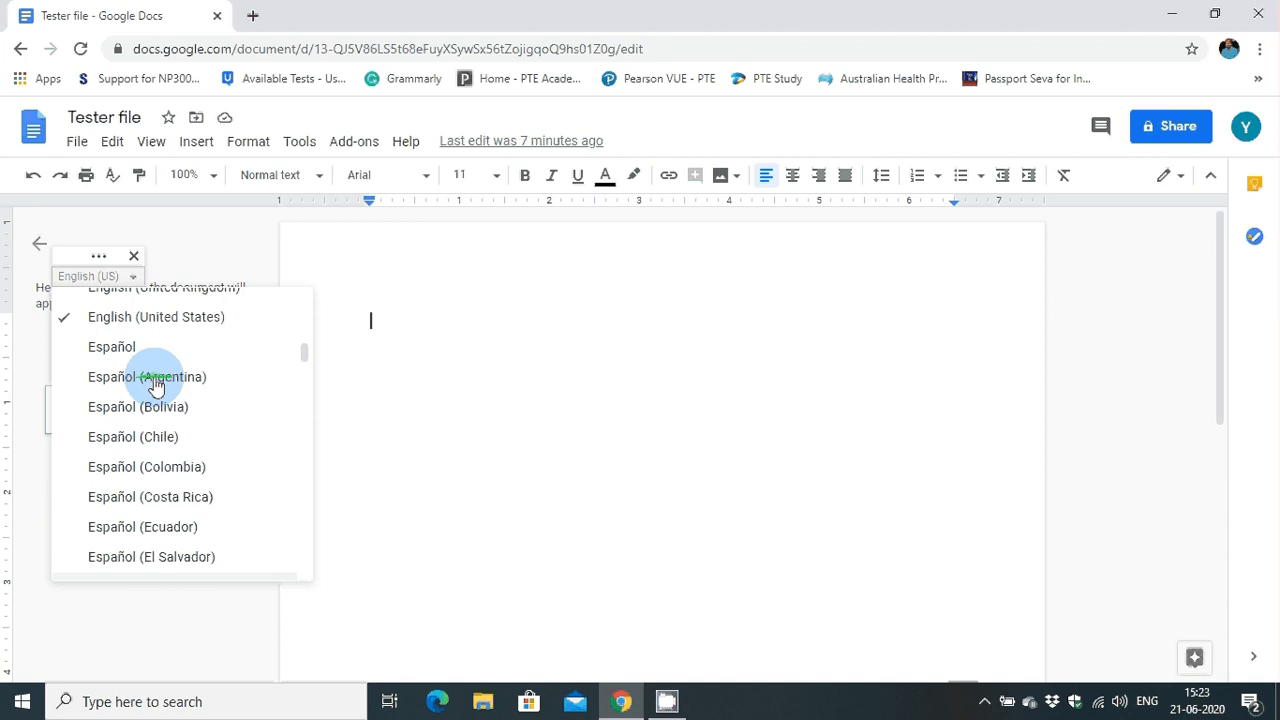
{"action": "scroll", "scroll_direction": "up", "scroll_amount": 3}
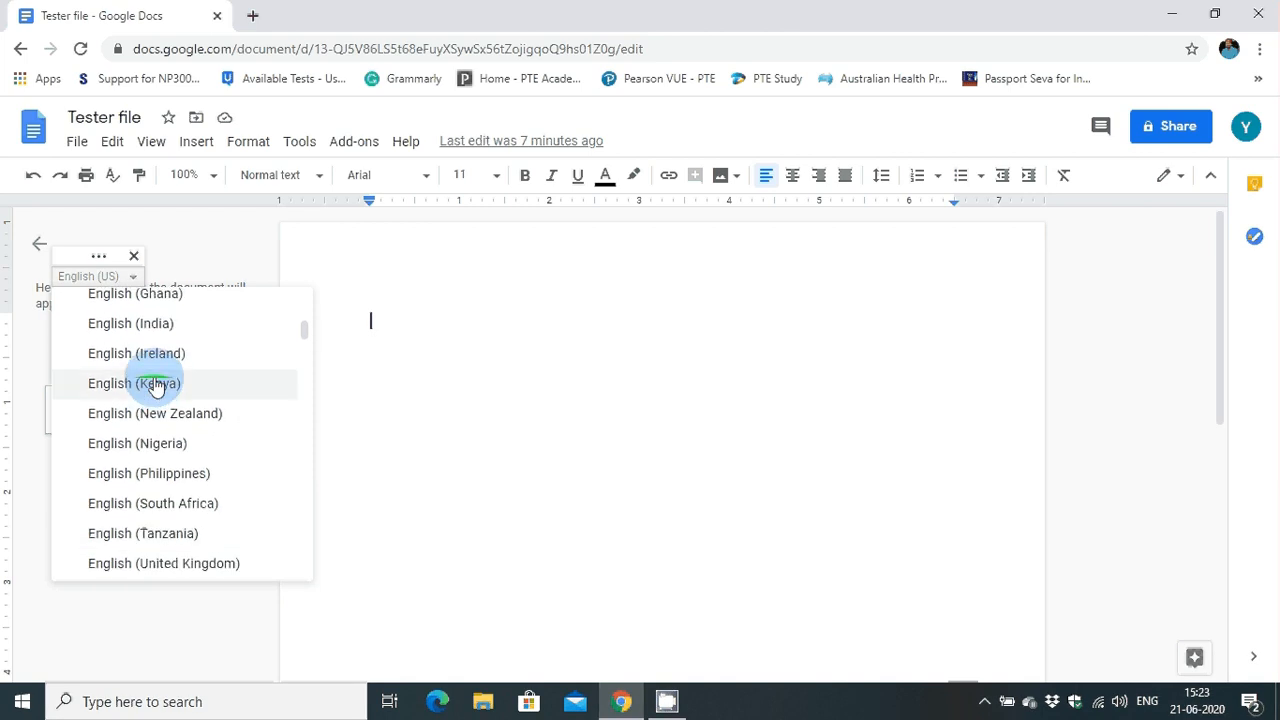
{"action": "scroll", "scroll_direction": "up", "scroll_amount": 3}
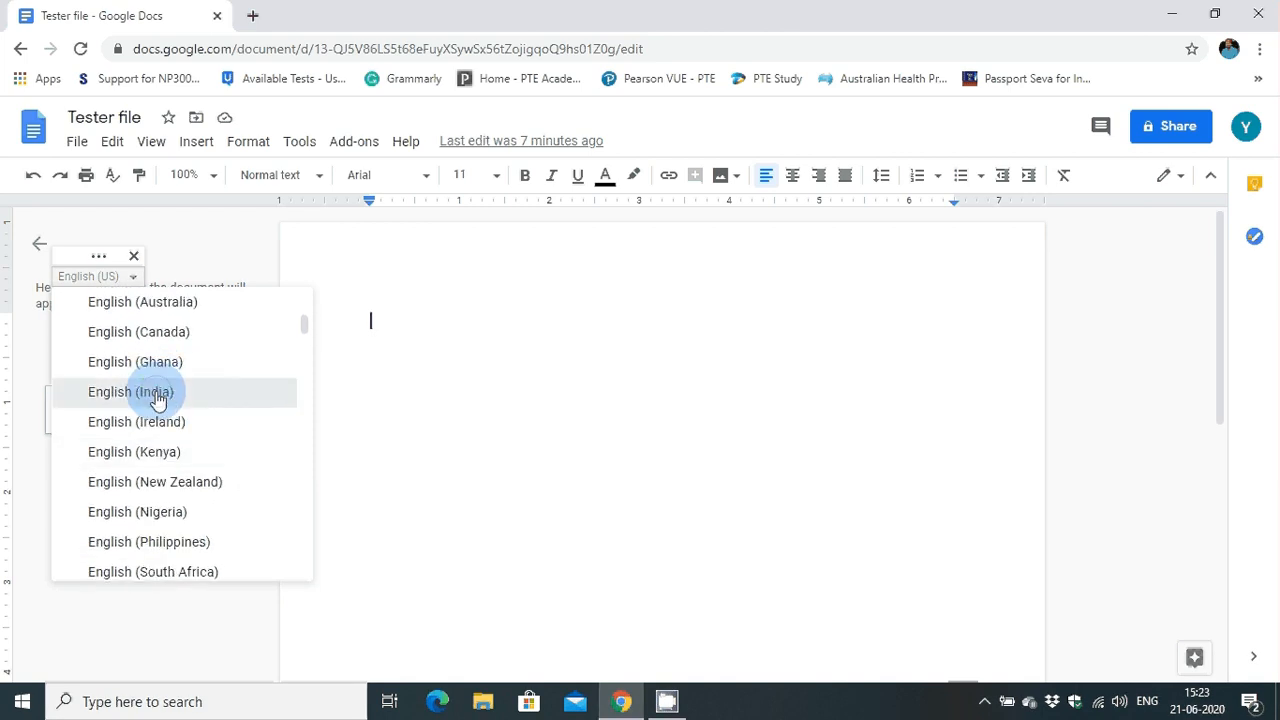
{"action": "left_click", "coordinate": [132, 390]}
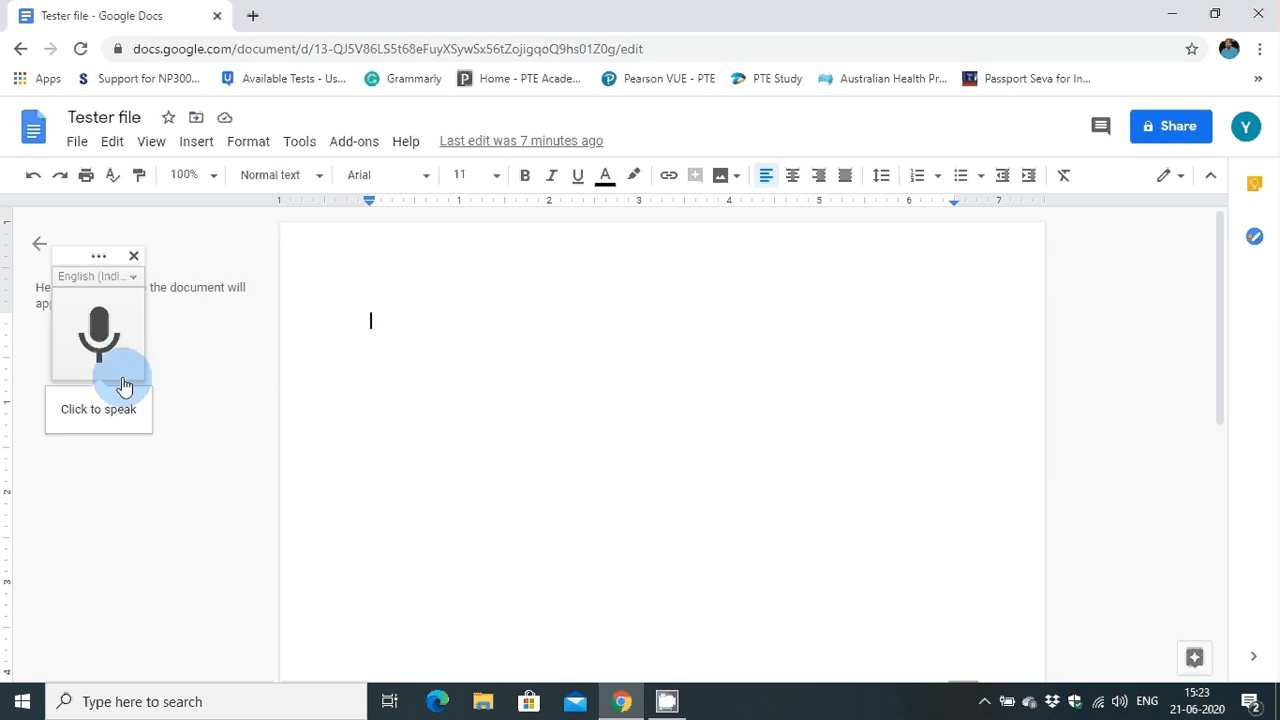
{"action": "mouse_move", "coordinate": [136, 376]}
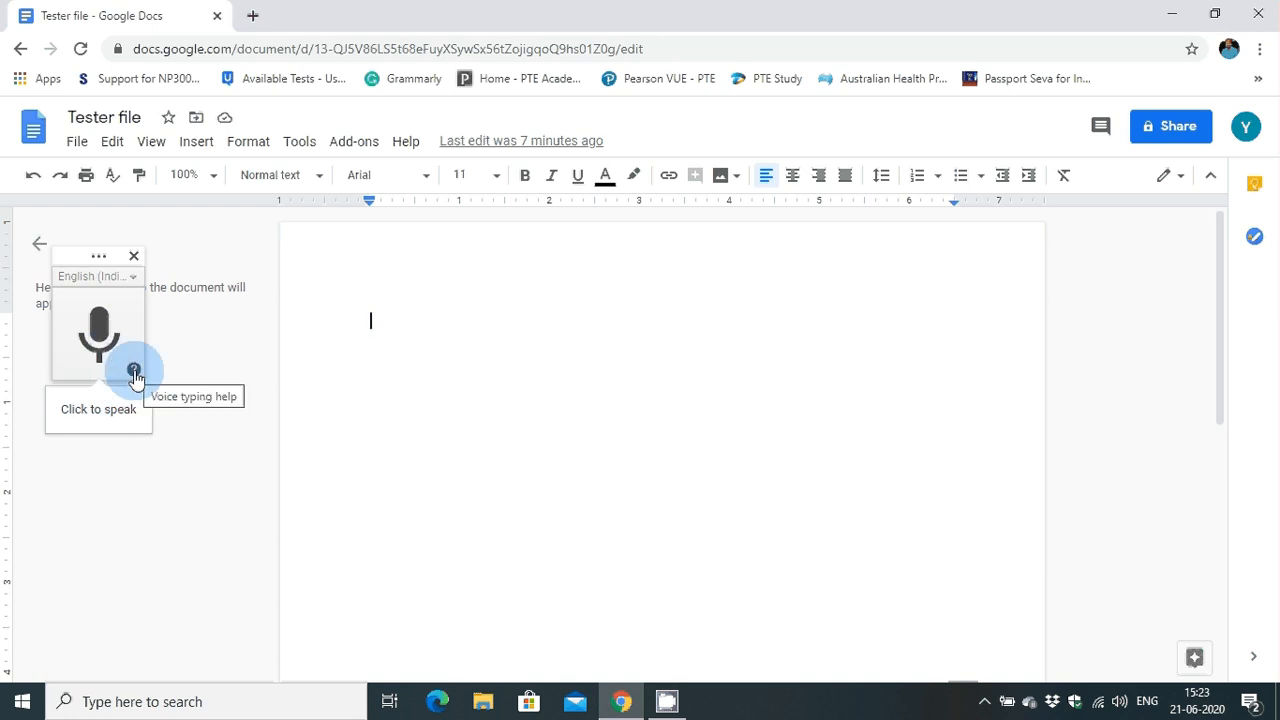
{"action": "mouse_move", "coordinate": [136, 376]}
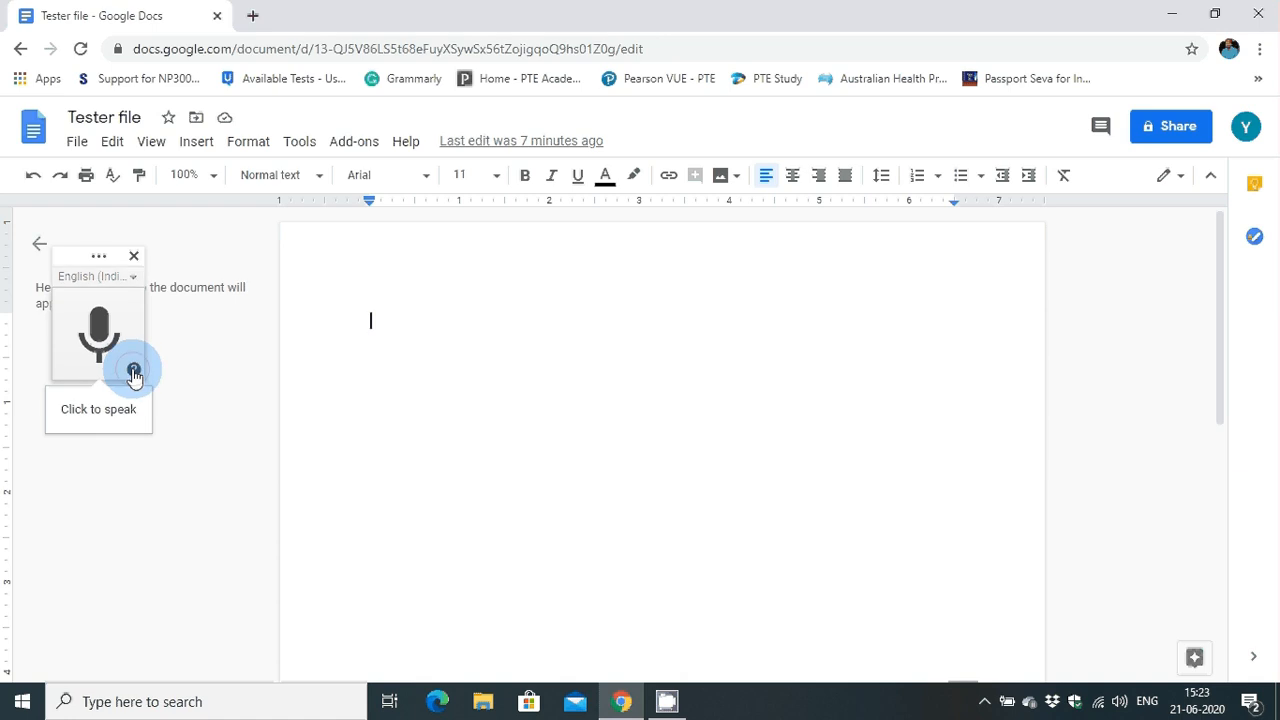
- View the voice typing help article down to its Add punctuation spoken-command section
{"action": "left_click", "coordinate": [404, 140]}
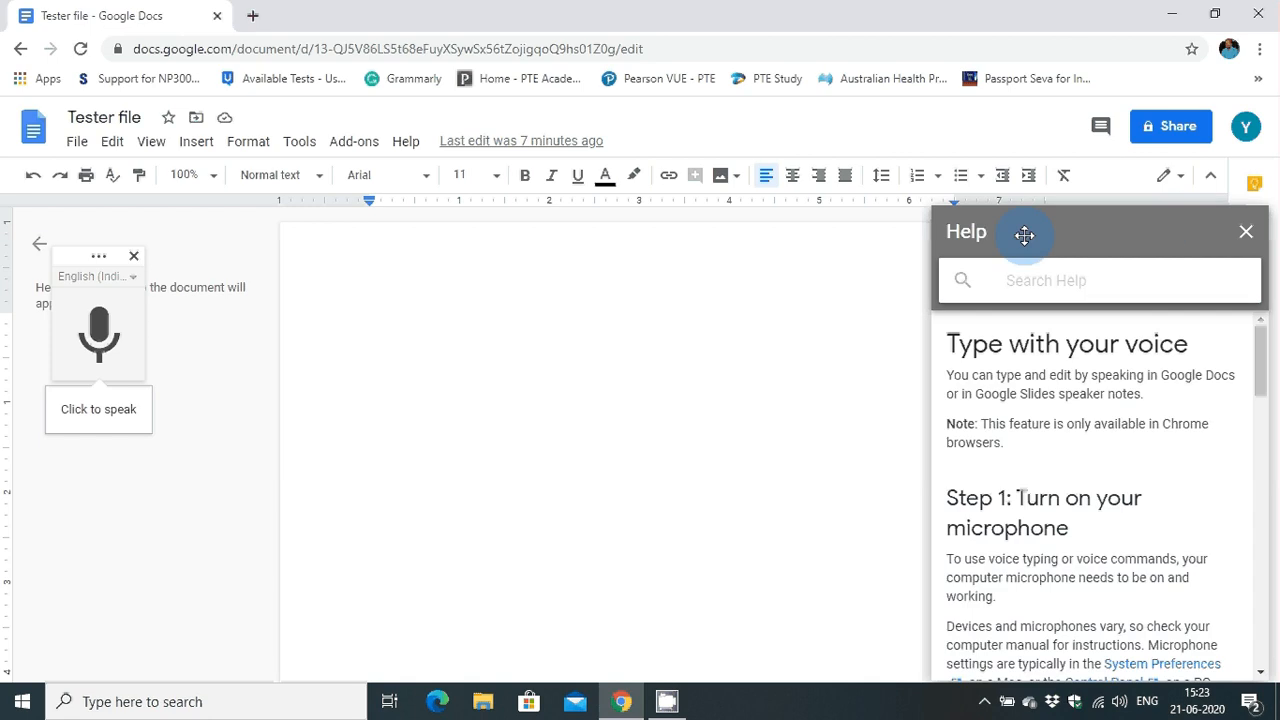
{"action": "scroll", "scroll_direction": "down", "scroll_amount": 3}
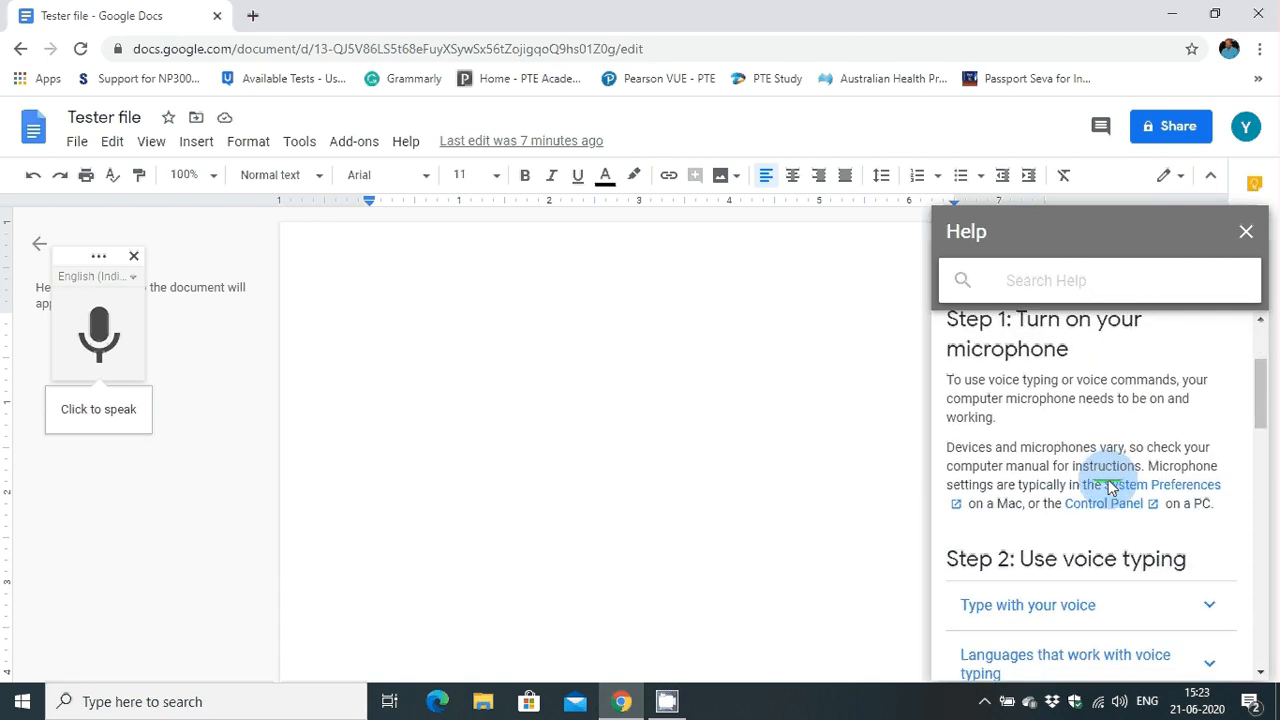
{"action": "scroll", "scroll_direction": "down", "scroll_amount": 3}
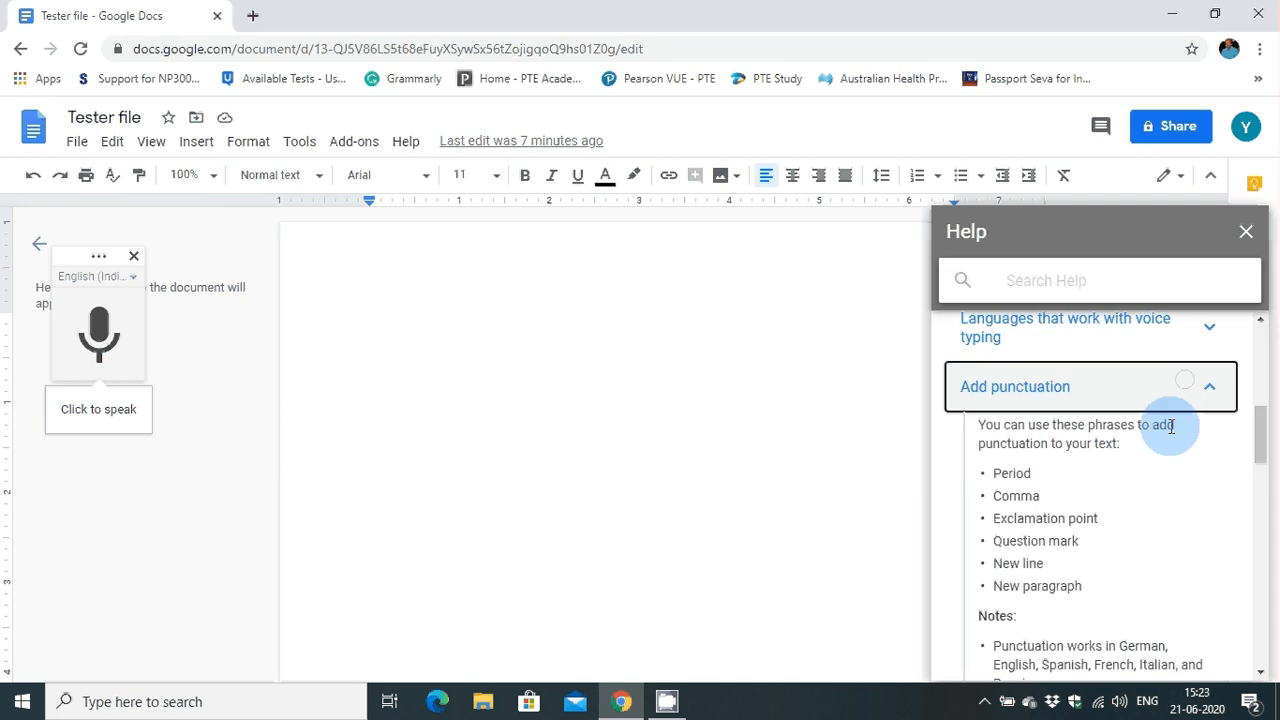
{"action": "scroll", "scroll_direction": "down", "scroll_amount": 3}
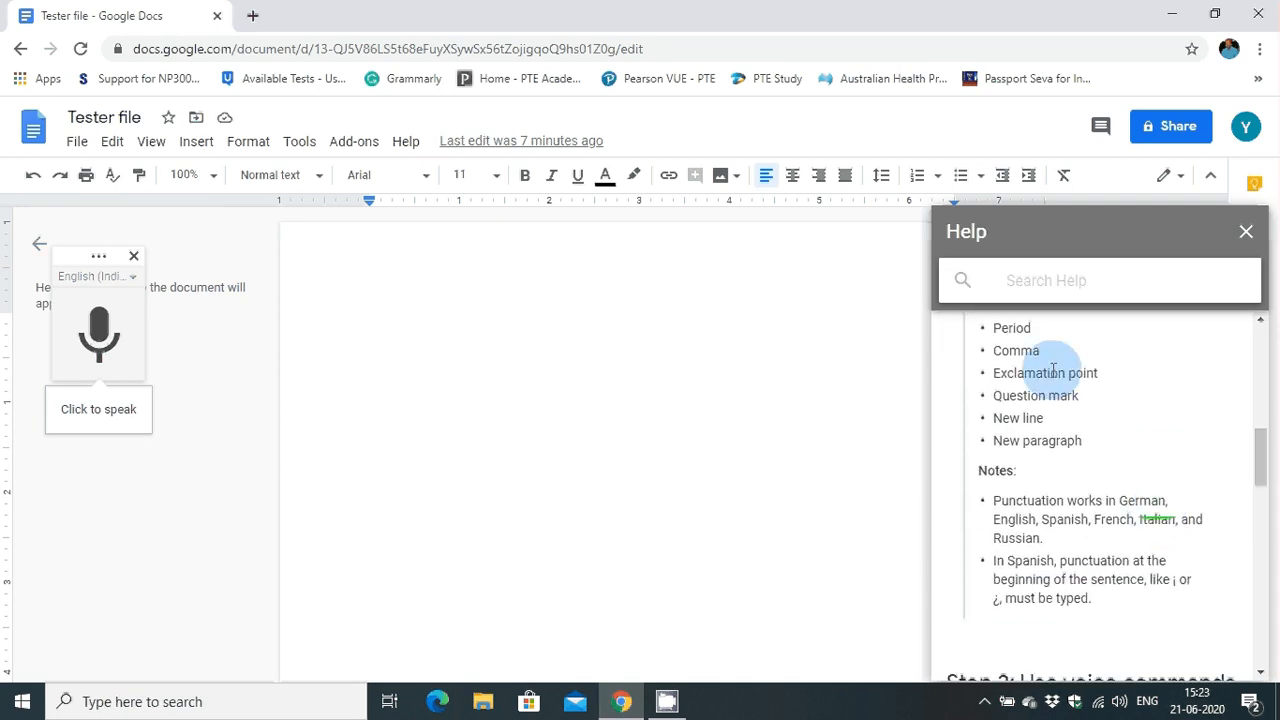
{"action": "mouse_move", "coordinate": [1036, 344]}
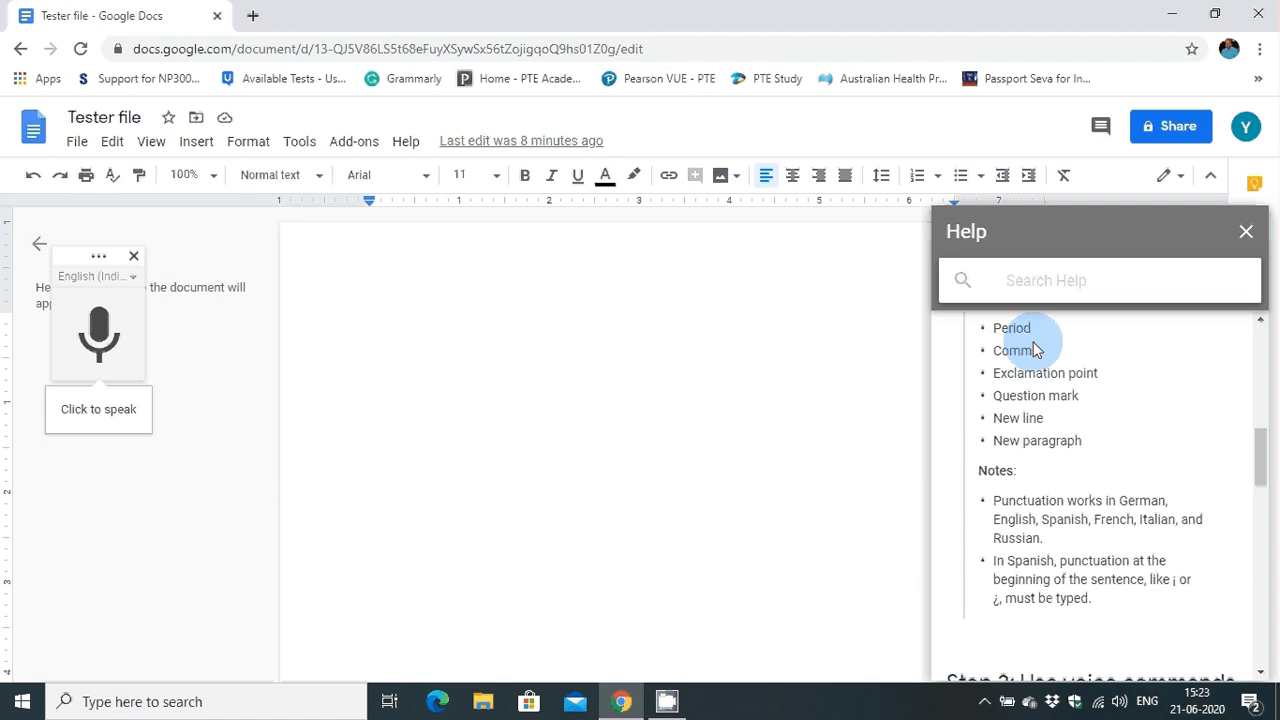
{"action": "mouse_move", "coordinate": [950, 372]}
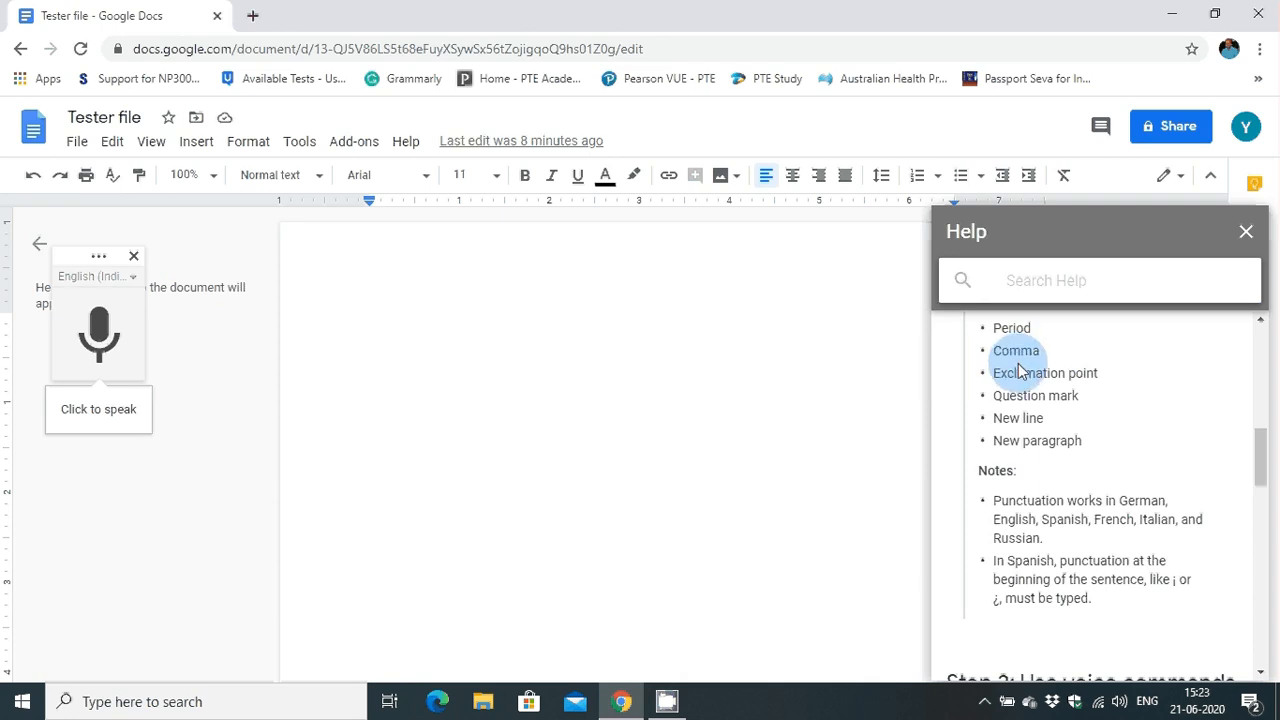
{"action": "mouse_move", "coordinate": [1064, 418]}
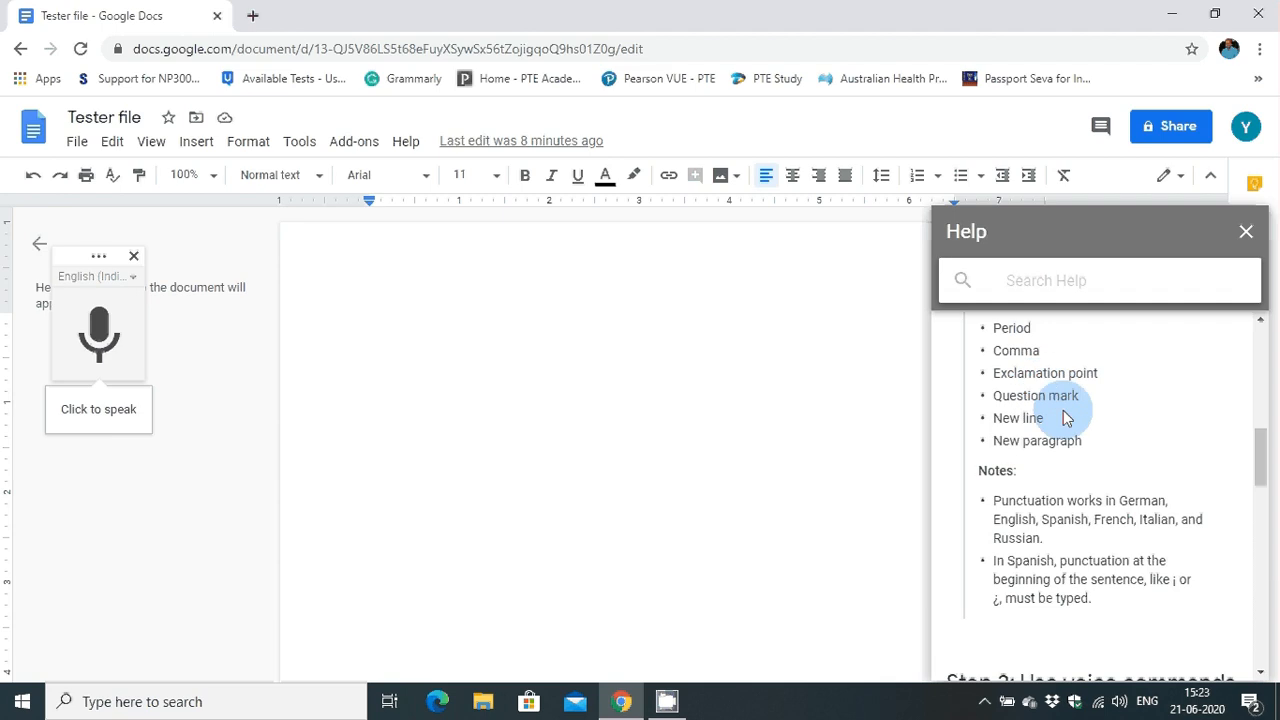
{"action": "mouse_move", "coordinate": [1076, 456]}
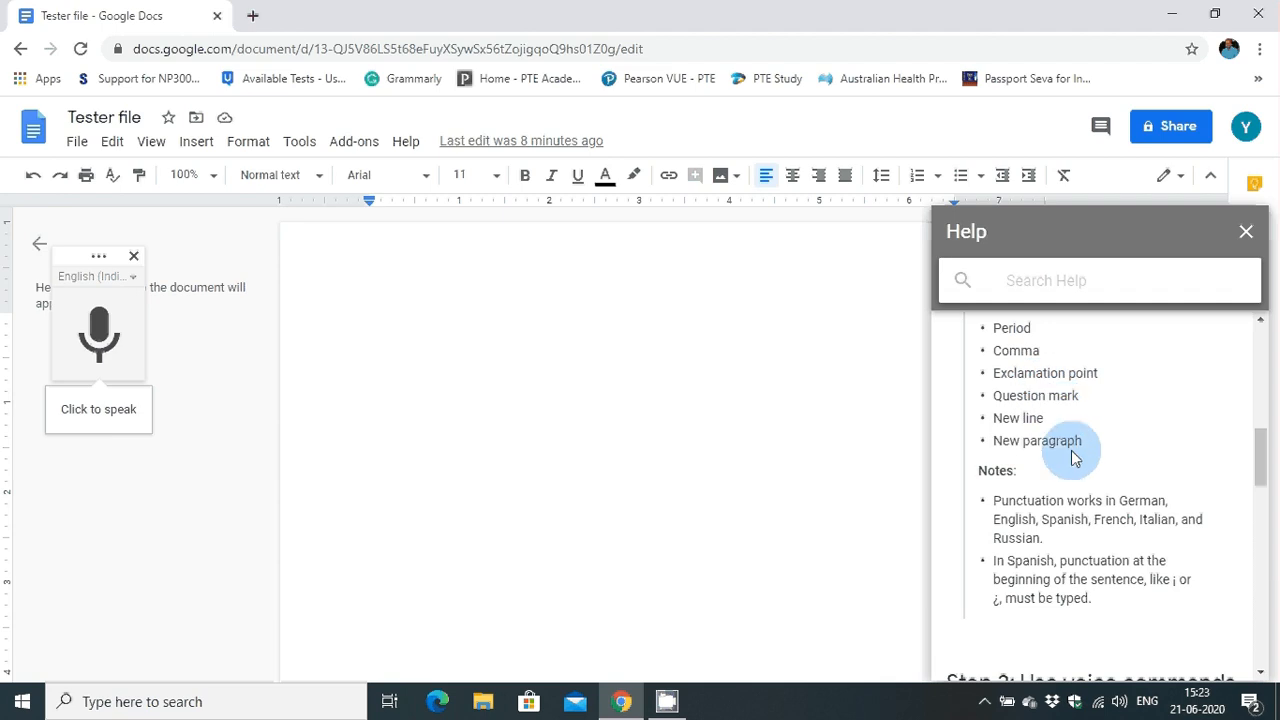
{"action": "scroll", "scroll_direction": "down", "scroll_amount": 3}
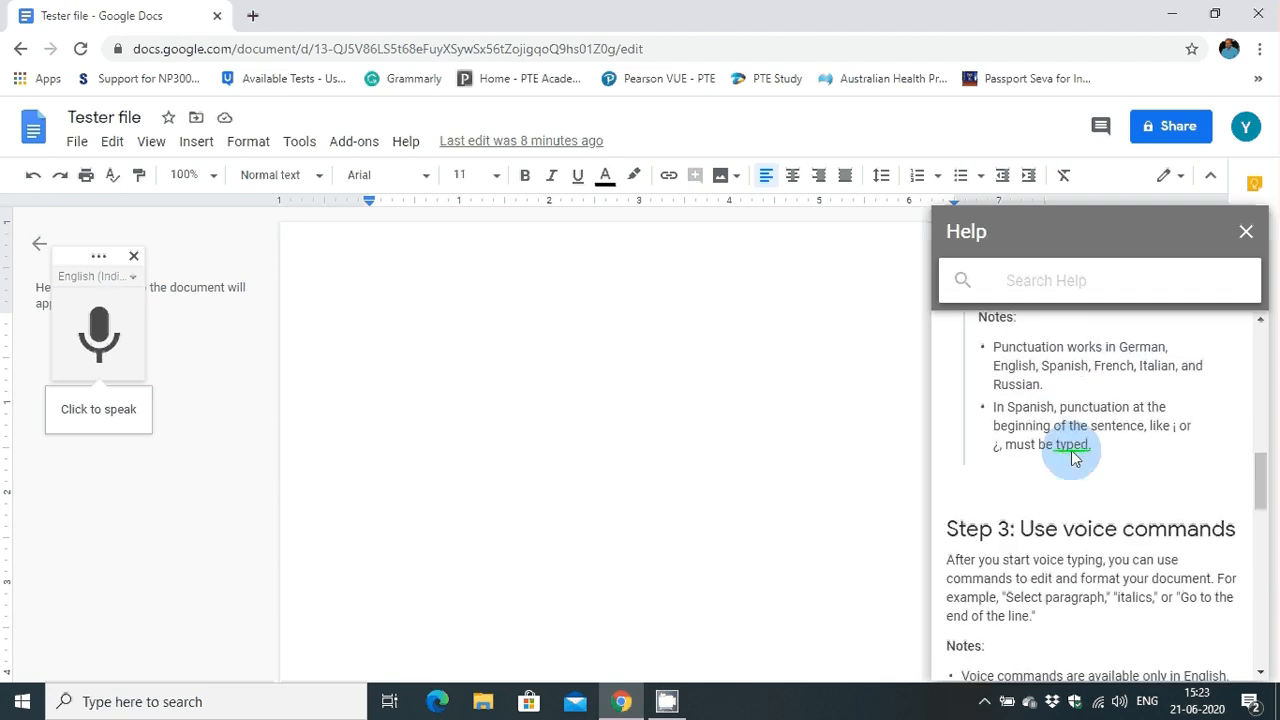
{"action": "scroll", "scroll_direction": "down", "scroll_amount": 3}
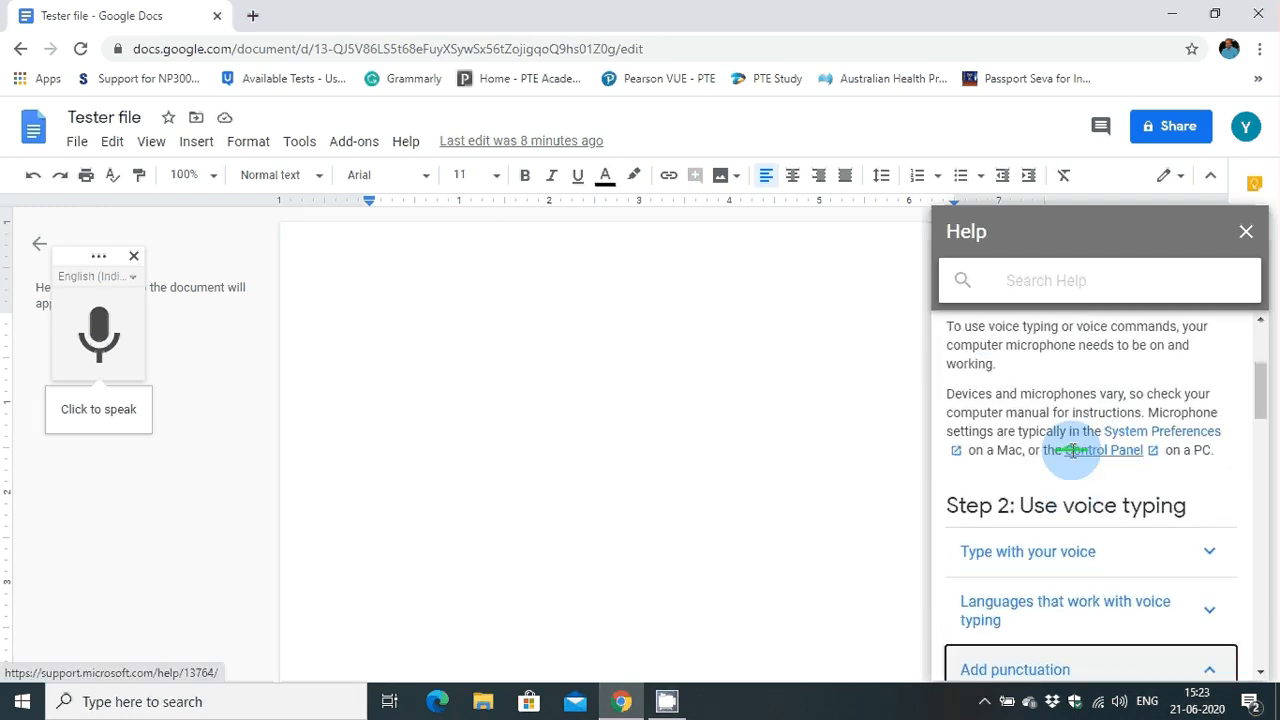
{"action": "mouse_move", "coordinate": [568, 374]}
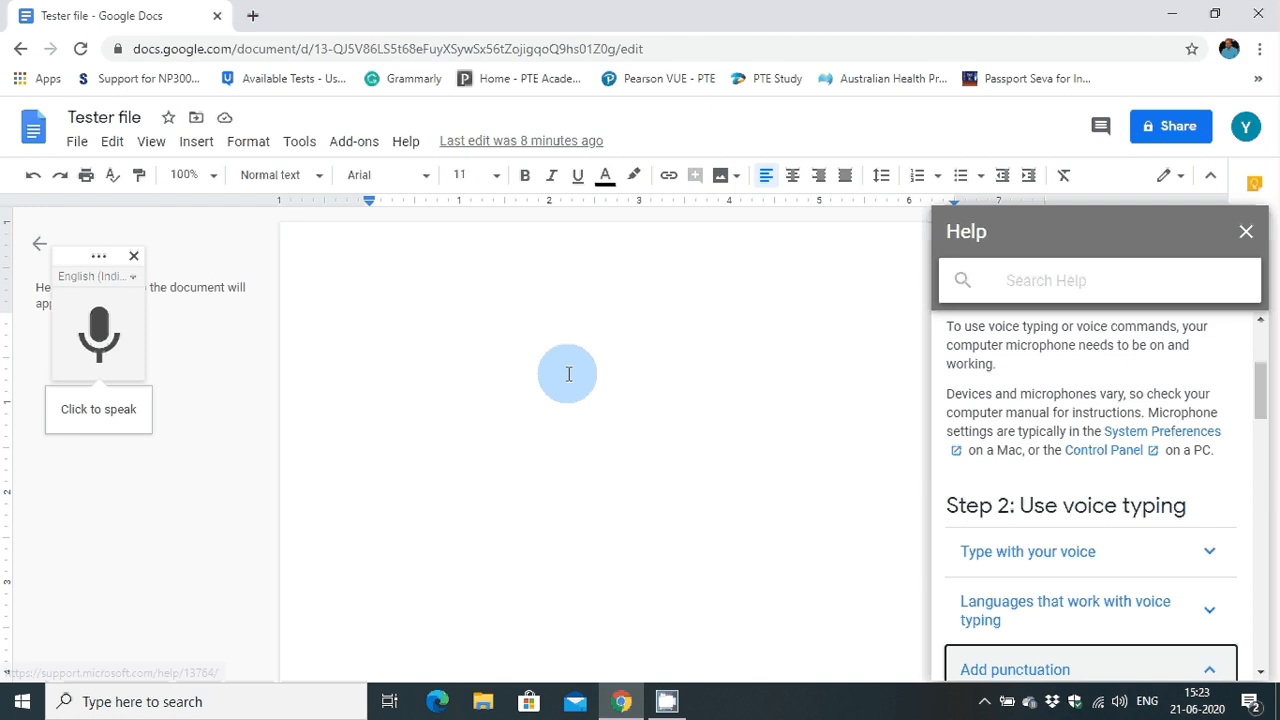
{"action": "mouse_move", "coordinate": [656, 380]}
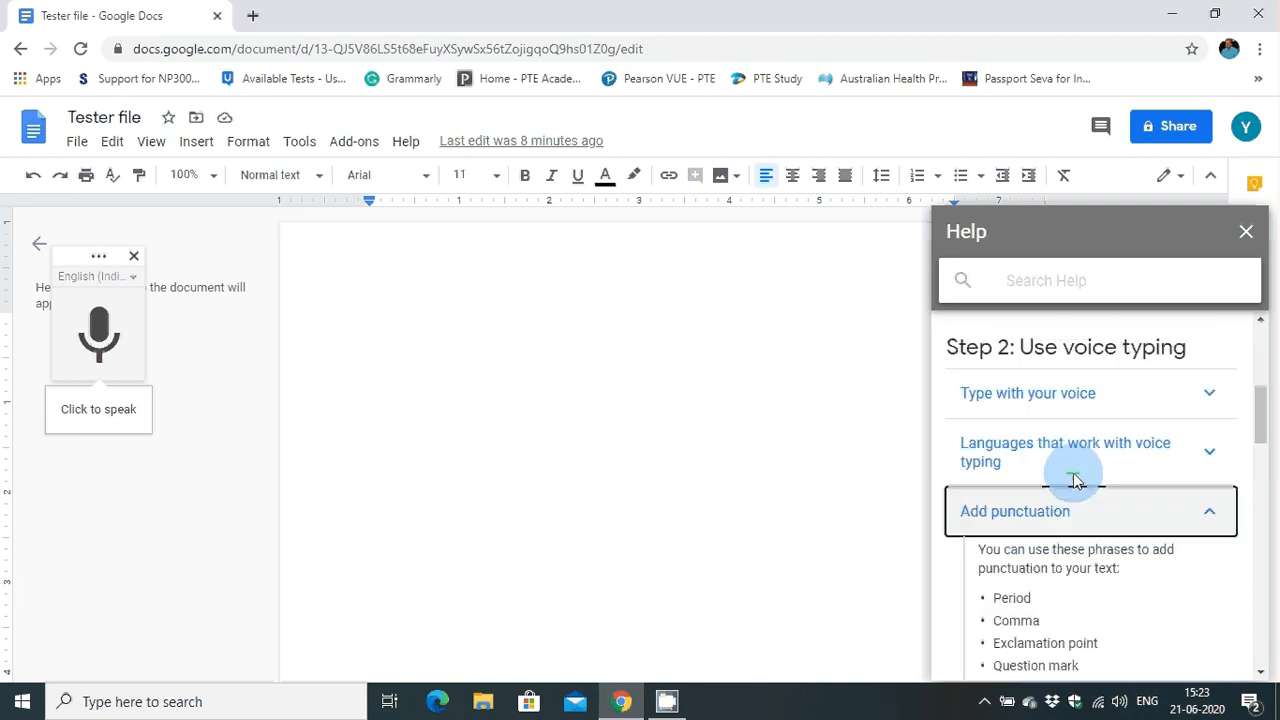
{"action": "scroll", "scroll_direction": "down", "scroll_amount": 3}
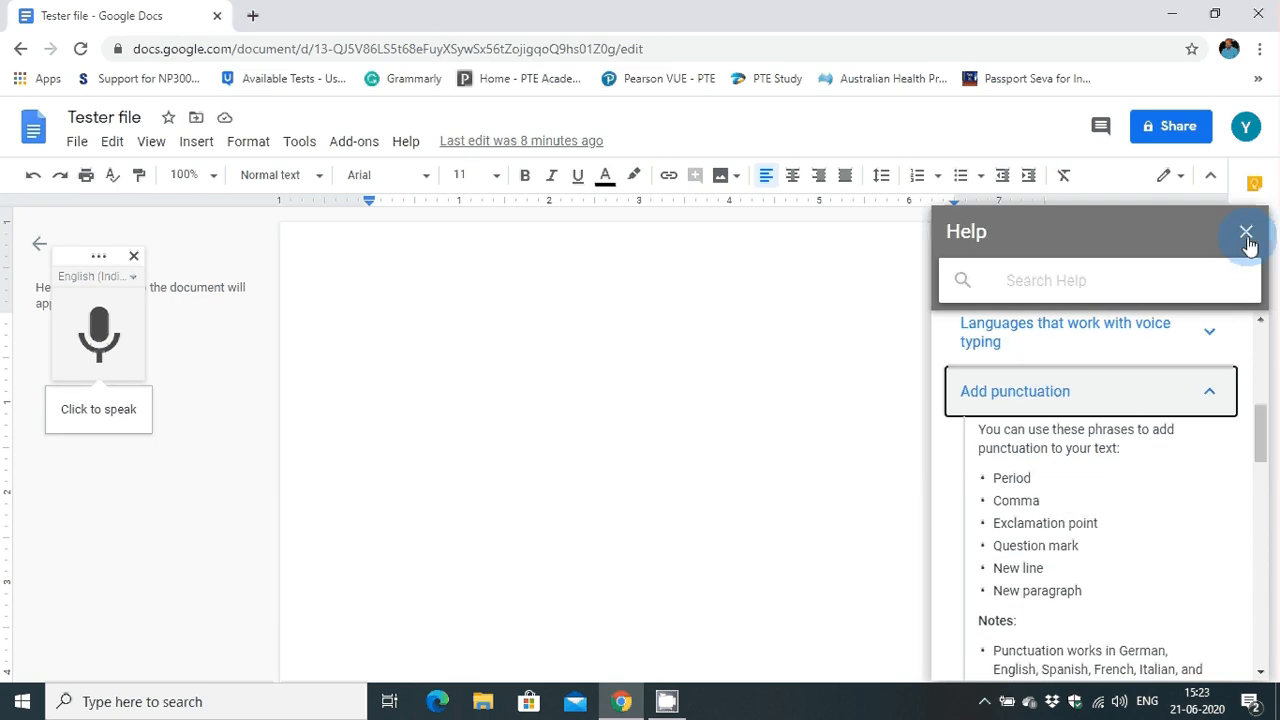
- Close the help panel and run a brief microphone on/off dictation test, leaving the page blank
{"action": "left_click", "coordinate": [1248, 232]}
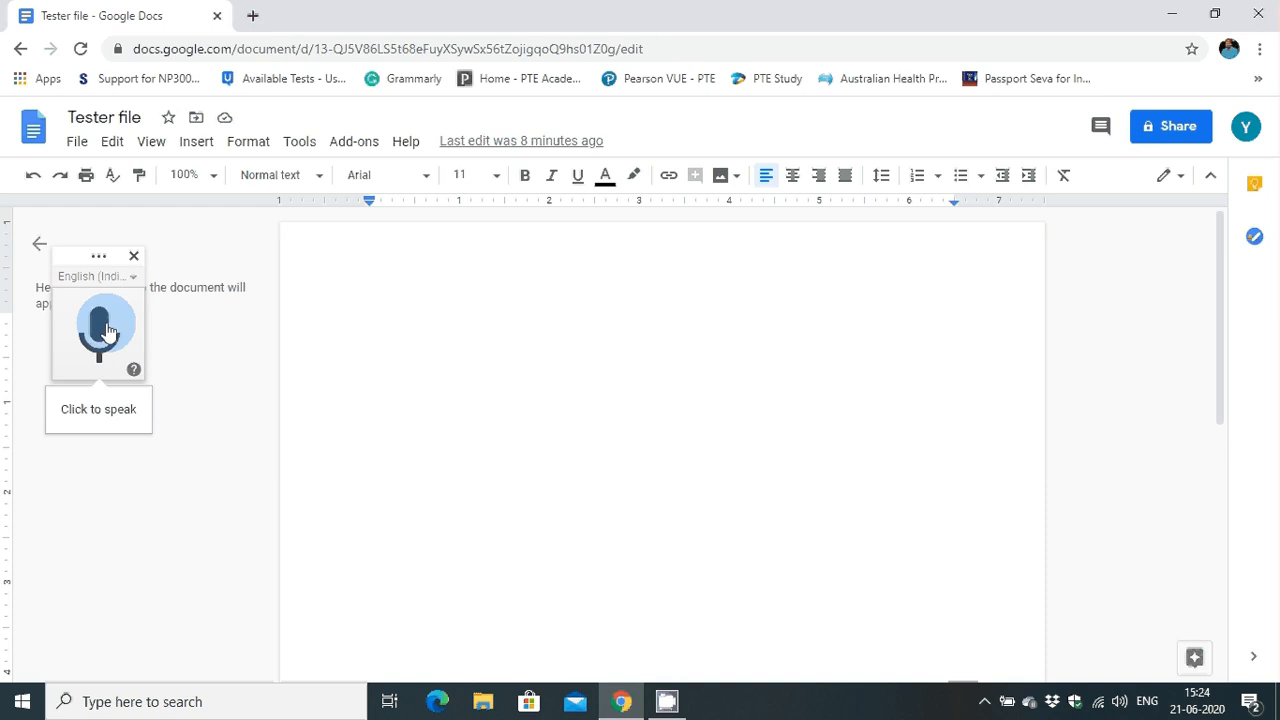
{"action": "left_click", "coordinate": [100, 332]}
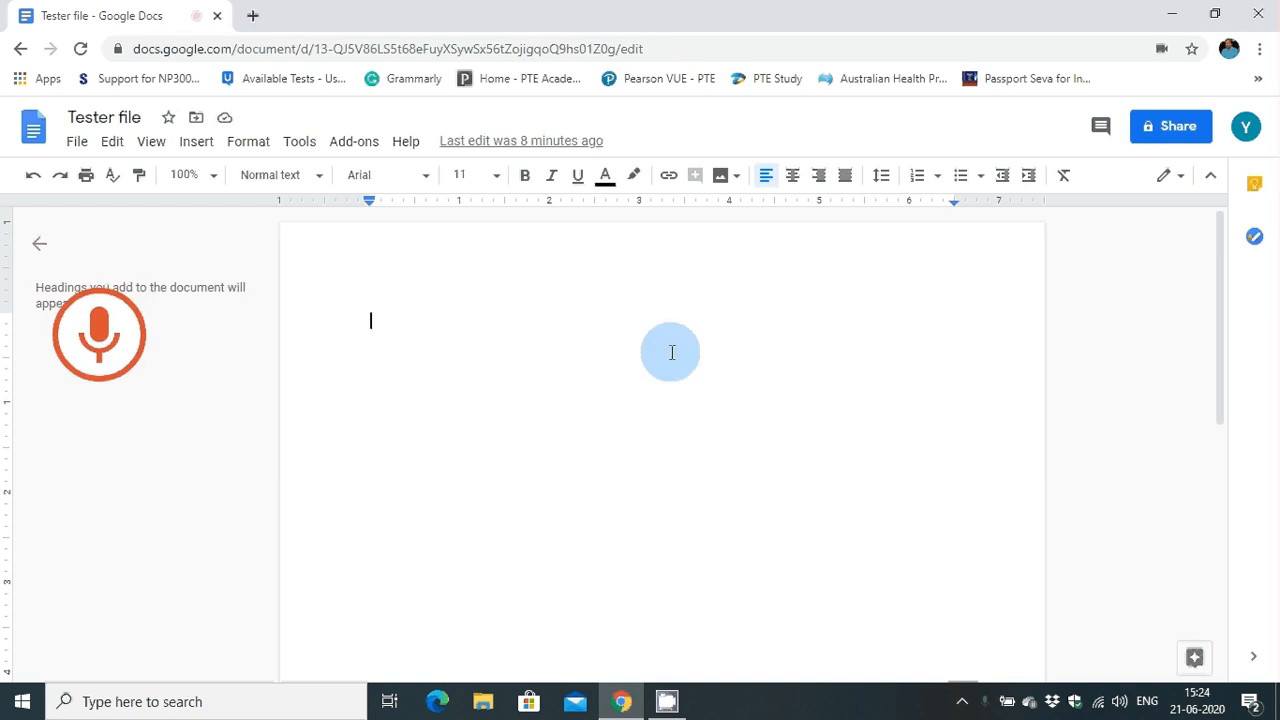
{"action": "left_click", "coordinate": [98, 334]}
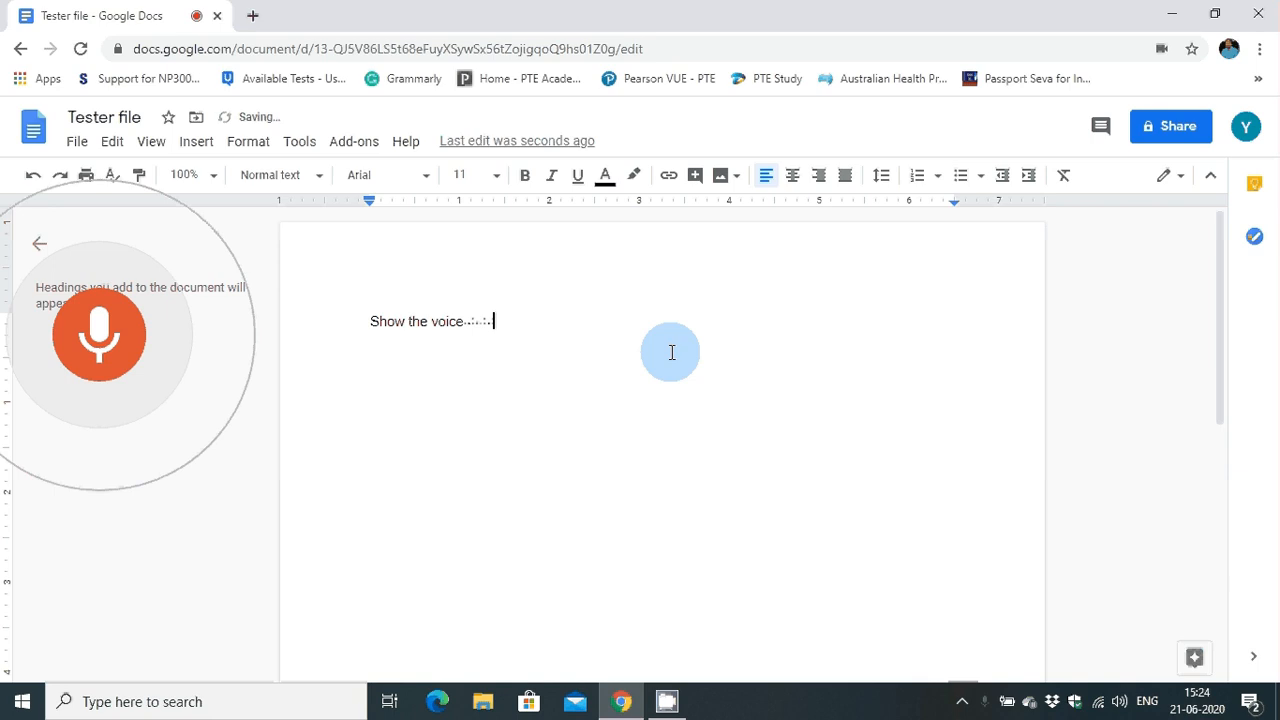
{"action": "left_click", "coordinate": [98, 334]}
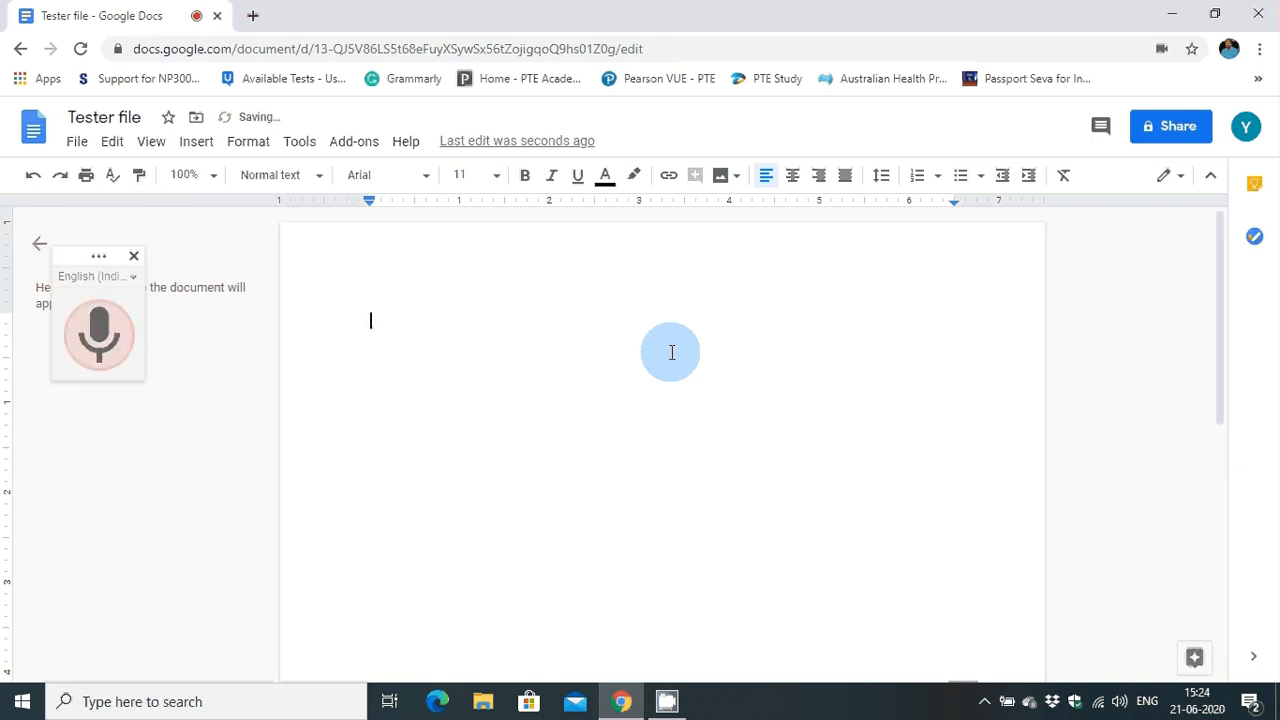
{"action": "left_click", "coordinate": [98, 334]}
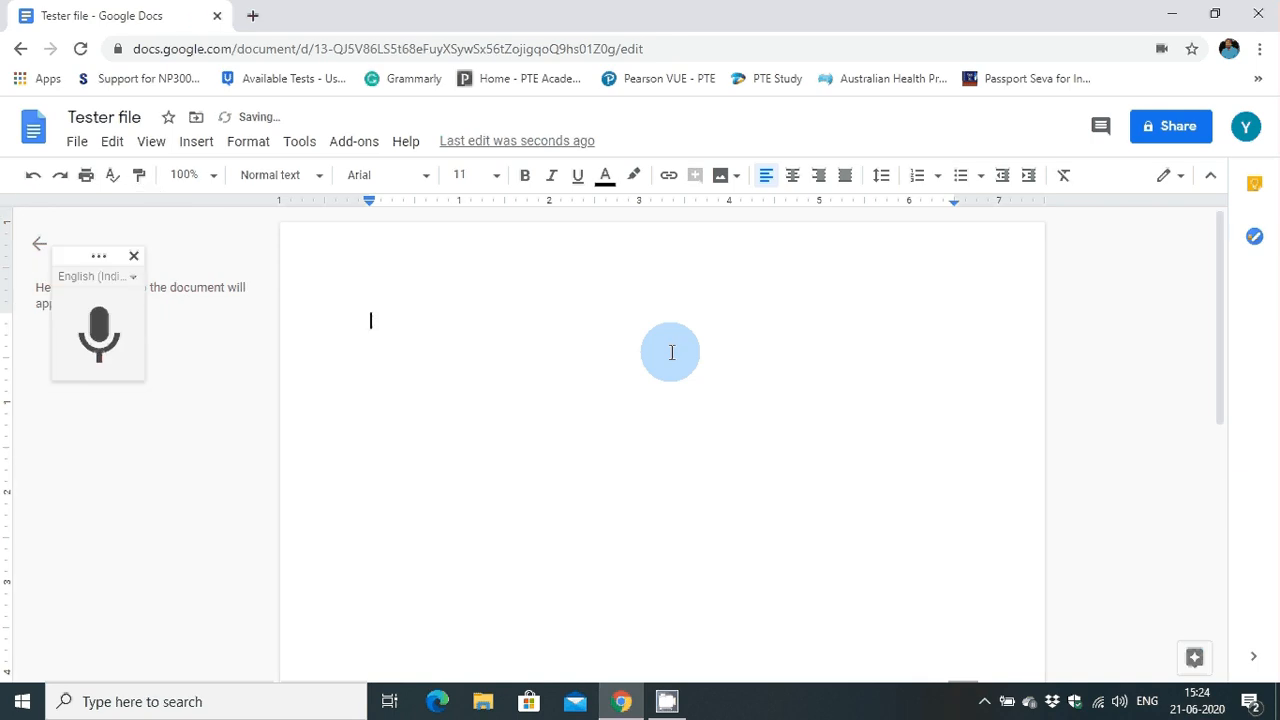
{"action": "left_click", "coordinate": [98, 336]}
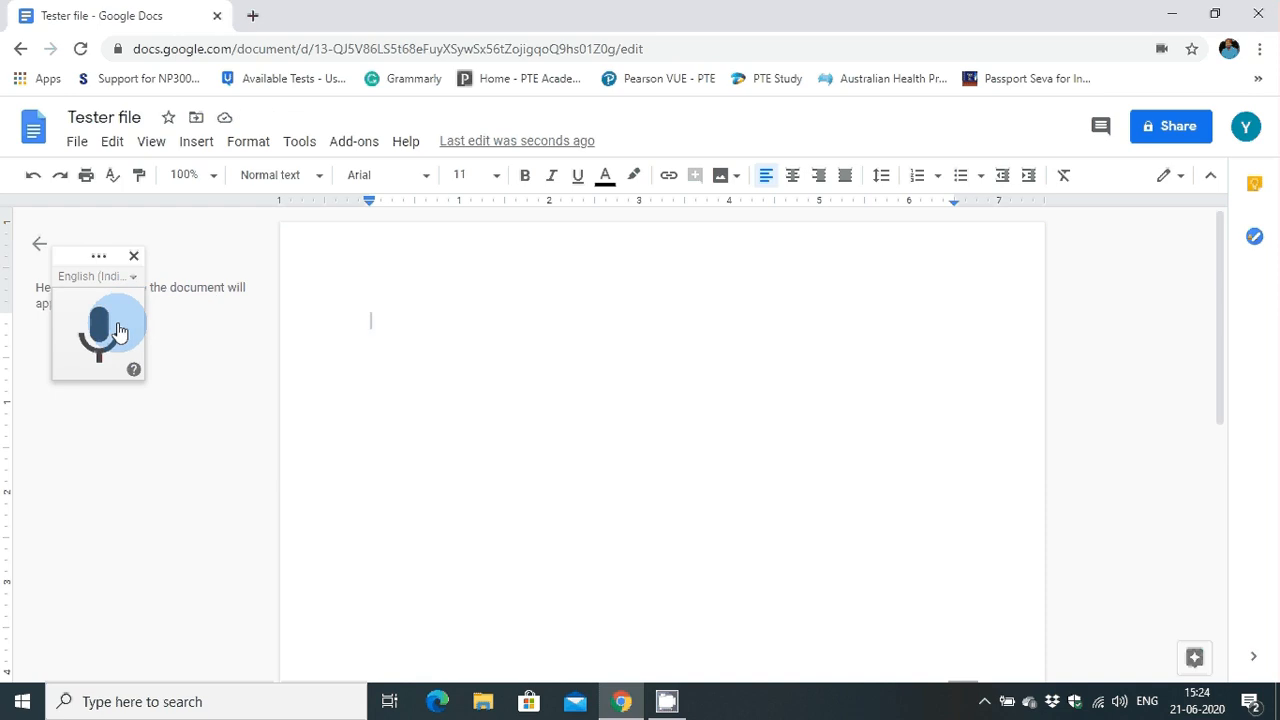
- Dictate the opening of the English paragraph about voice typing
{"action": "left_click", "coordinate": [98, 332]}
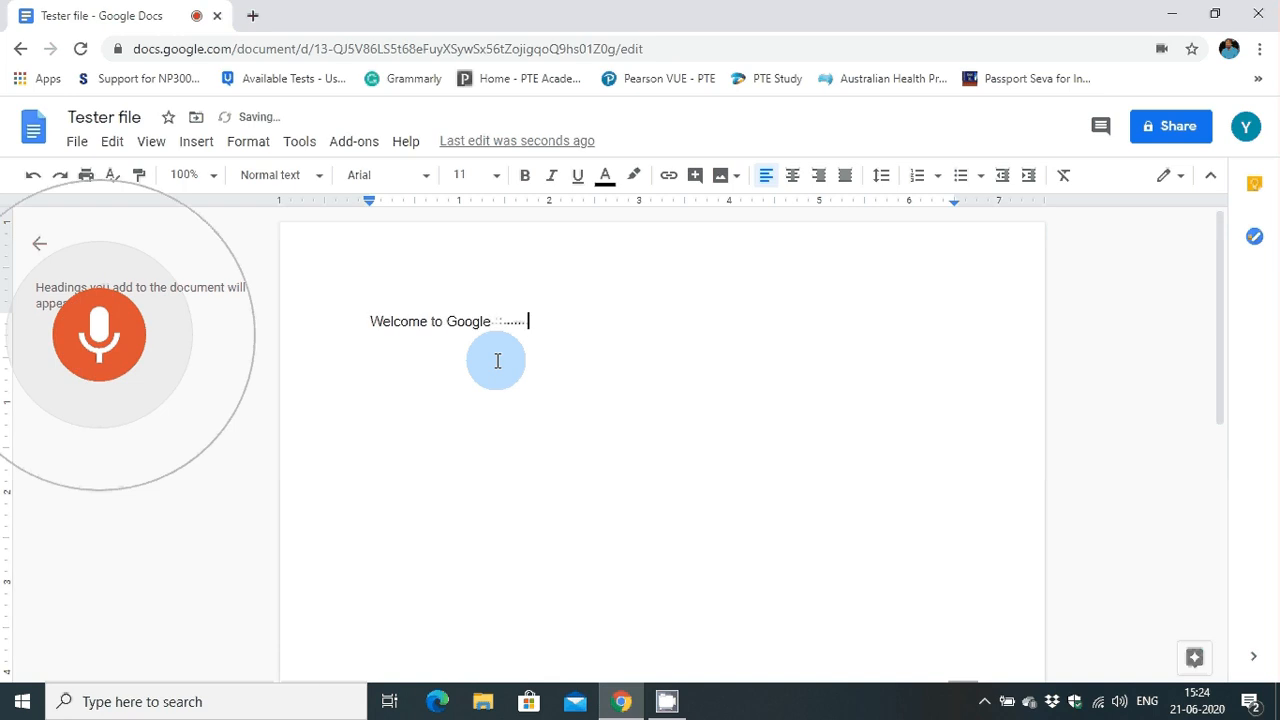
{"action": "type", "text": "voice typing document writer Google voice typing help in writing the"}
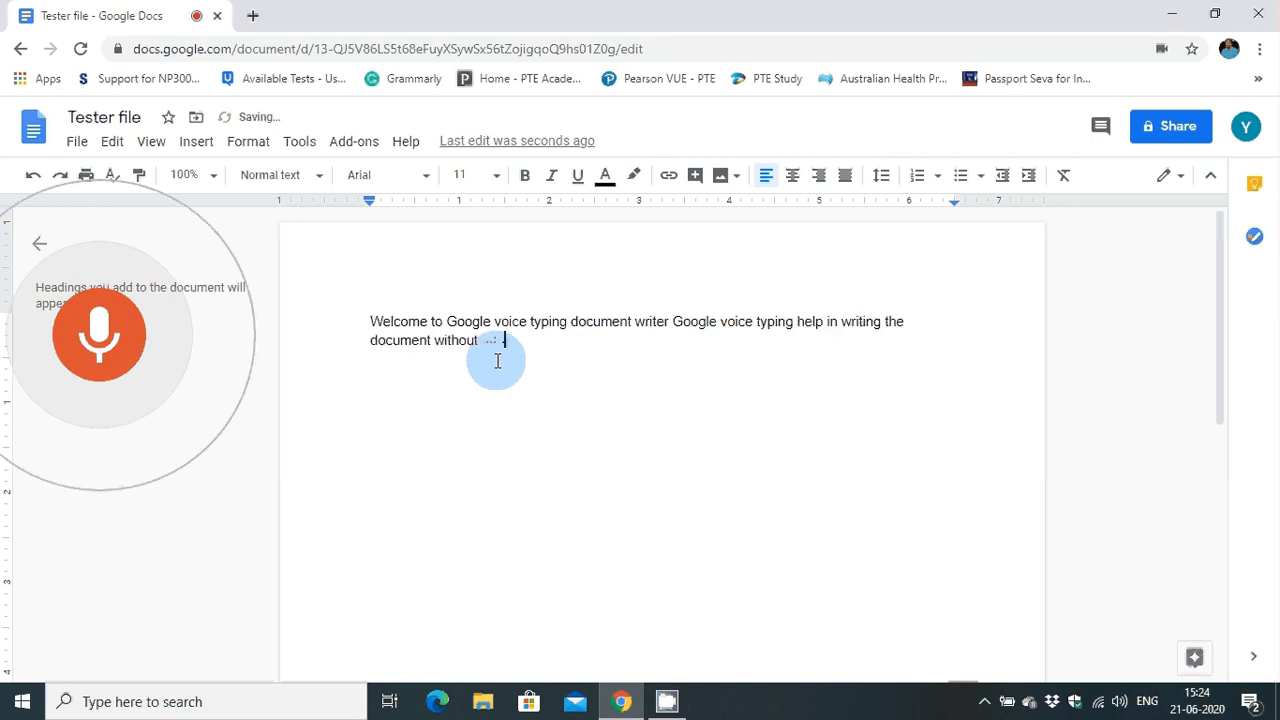
{"action": "type", "text": "any"}
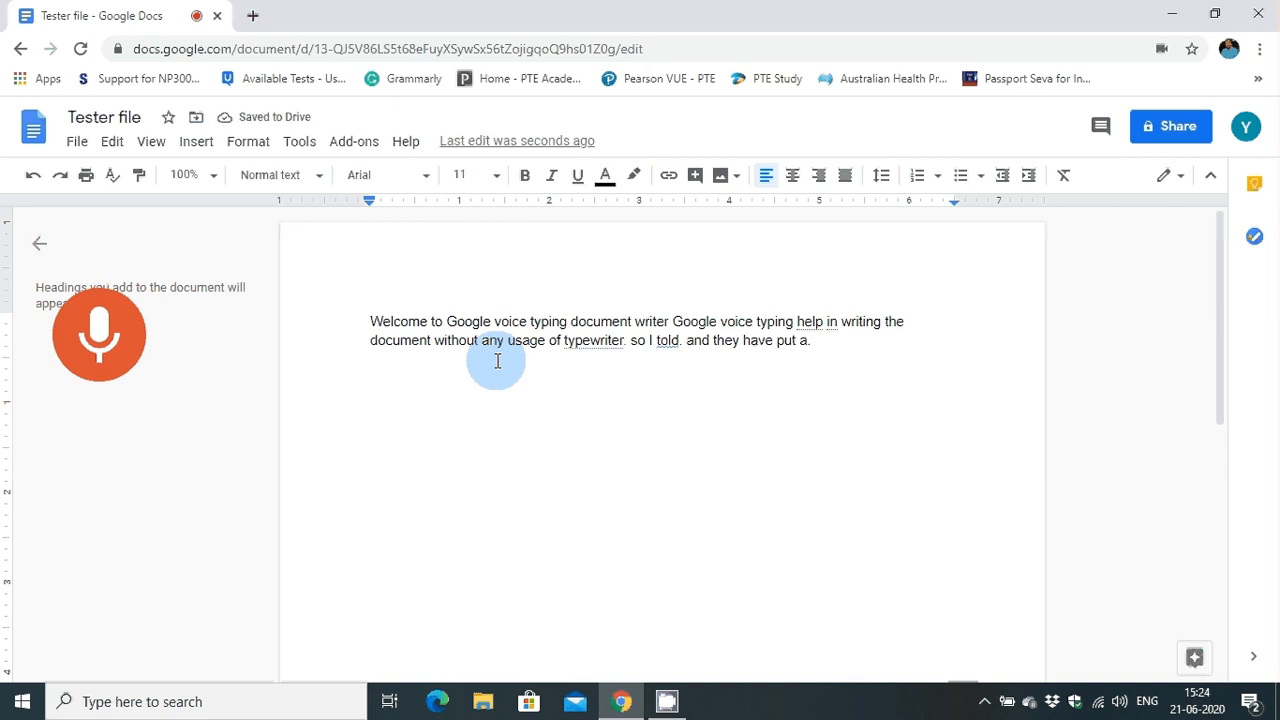
{"action": "left_click", "coordinate": [98, 334]}
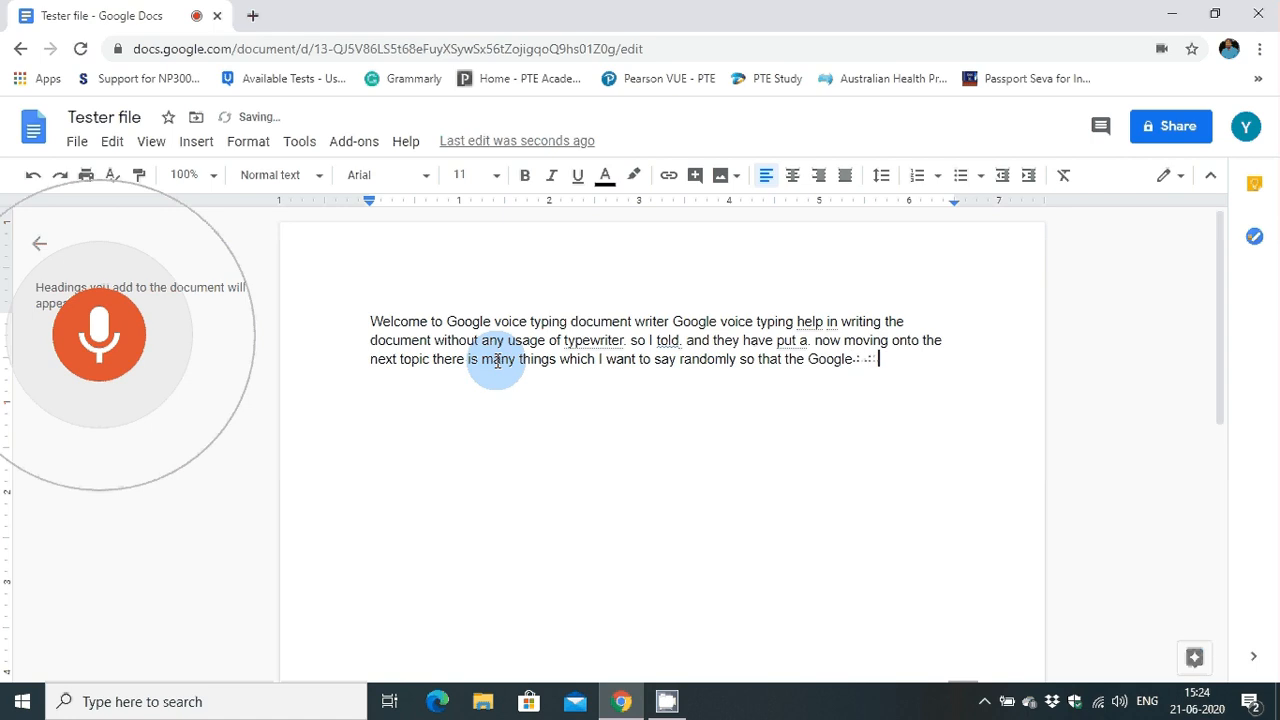
- Dictate sentences about showing whether Google commands are functioning here or not
{"action": "type", "text": "can understand"}
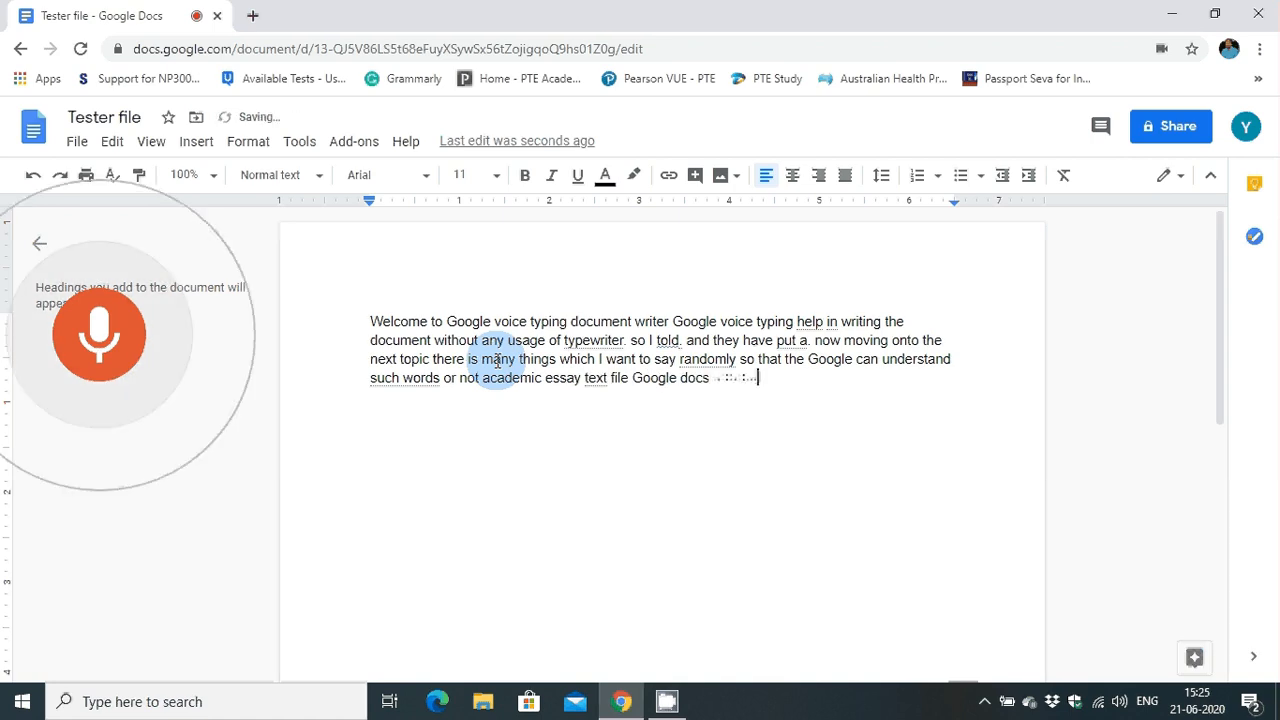
{"action": "type", "text": "so next time going to show you whether"}
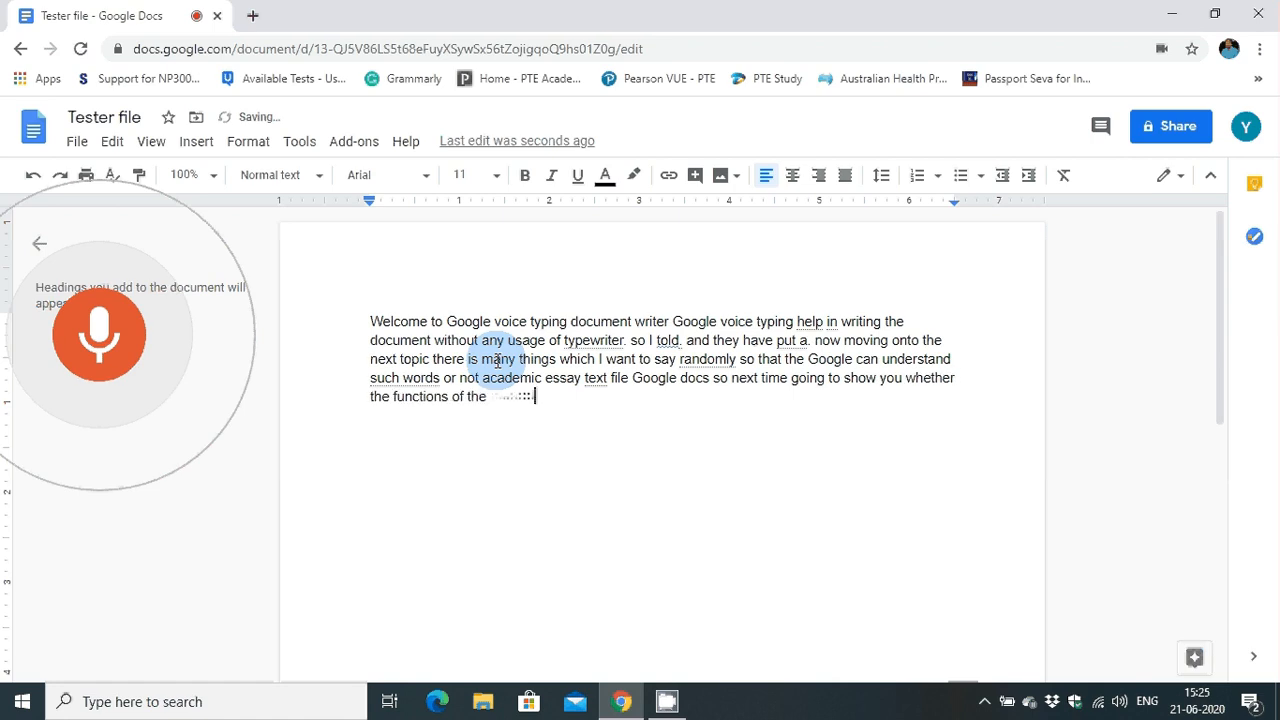
{"action": "type", "text": "Google commands are functioning here"}
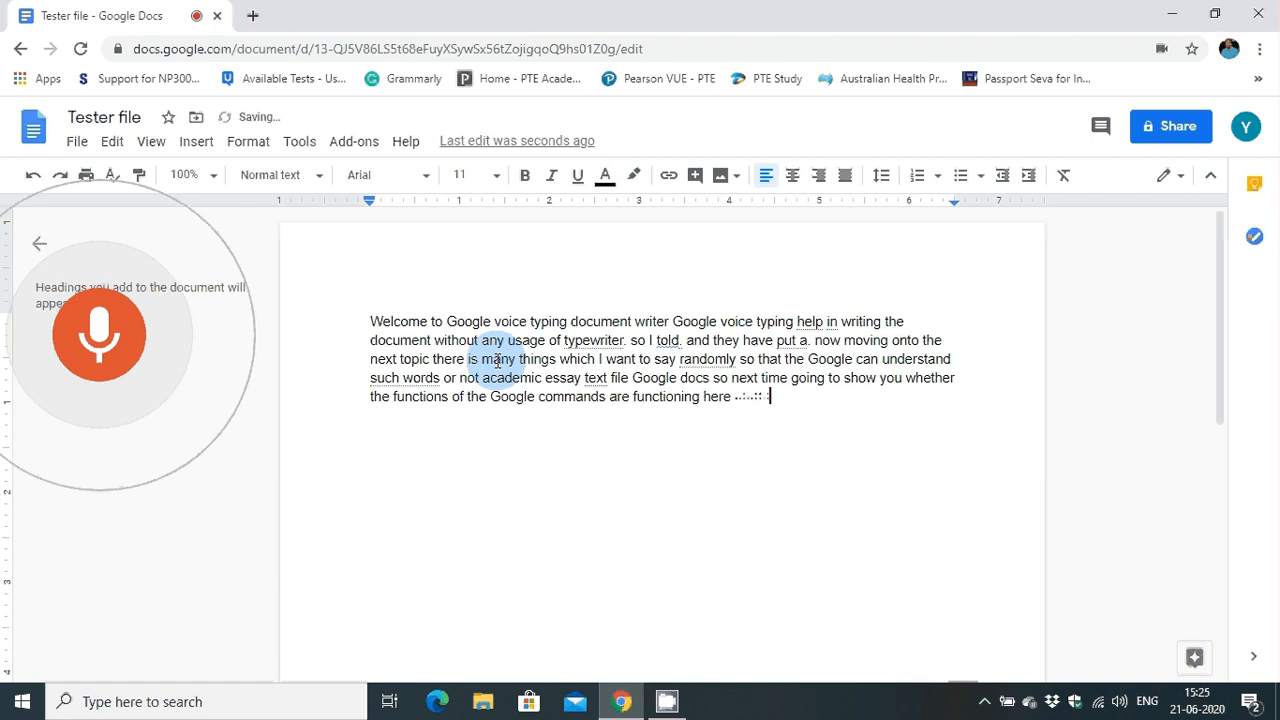
{"action": "type", "text": "or not to"}
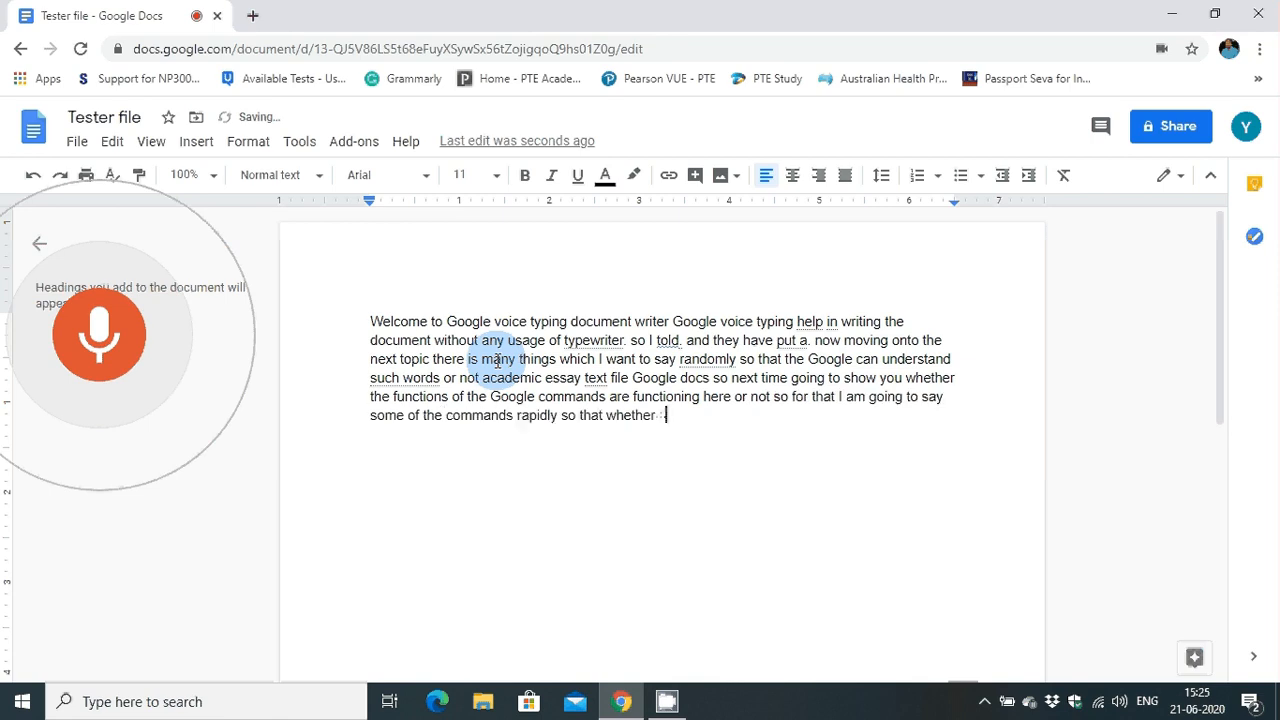
{"action": "type", "text": "it will take dos commands into account or not"}
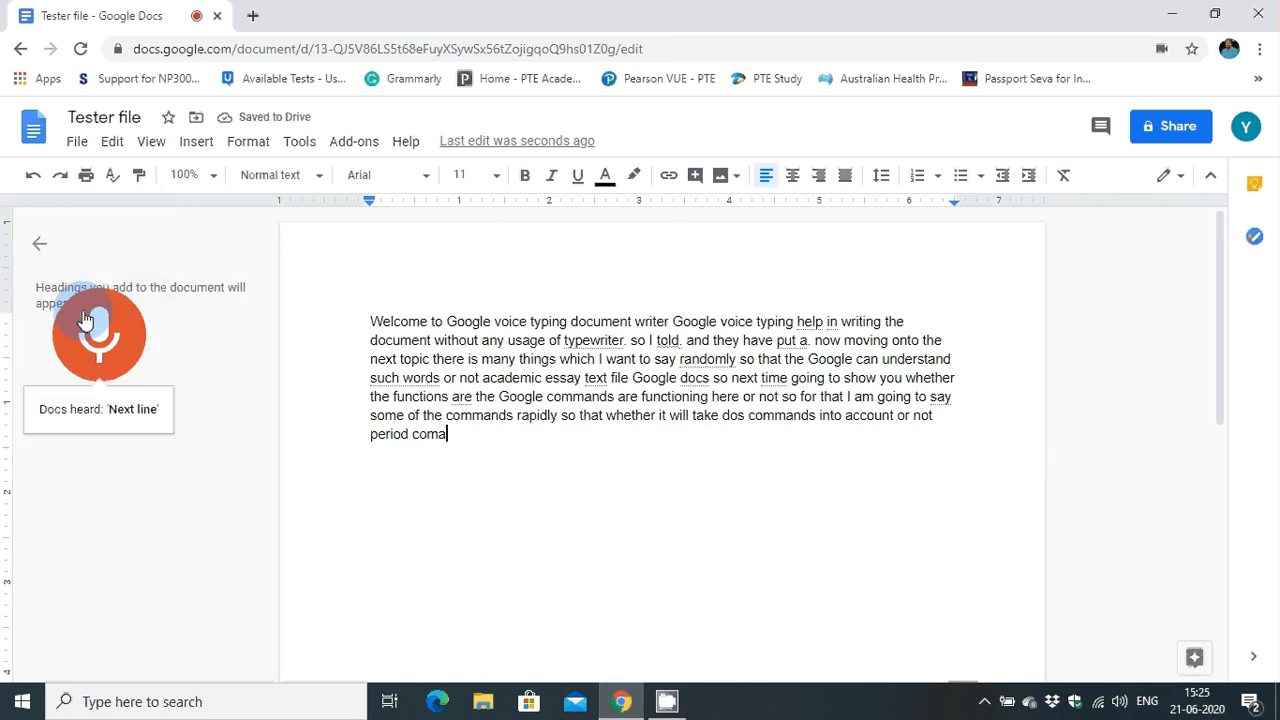
- Restart dictation to add "Next paragraph coma period" after the English paragraph, then stop listening
{"action": "left_click", "coordinate": [98, 330]}
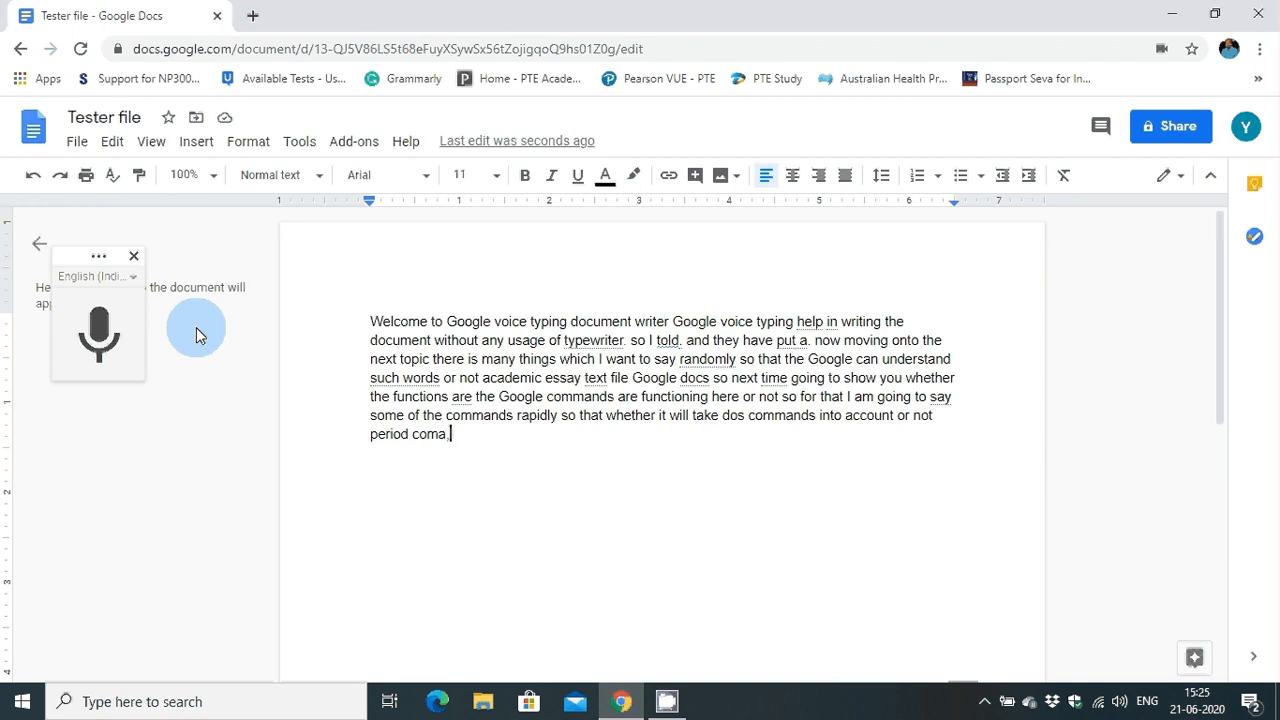
{"action": "mouse_move", "coordinate": [136, 336]}
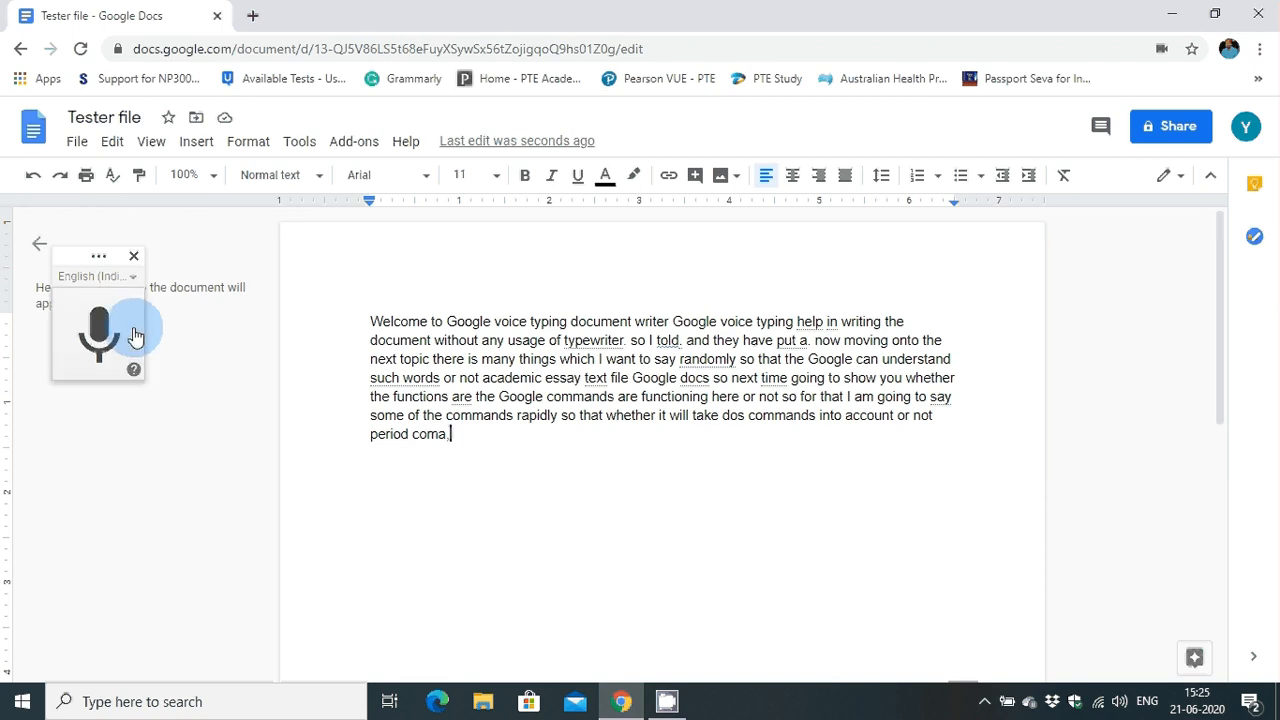
{"action": "left_click", "coordinate": [96, 336]}
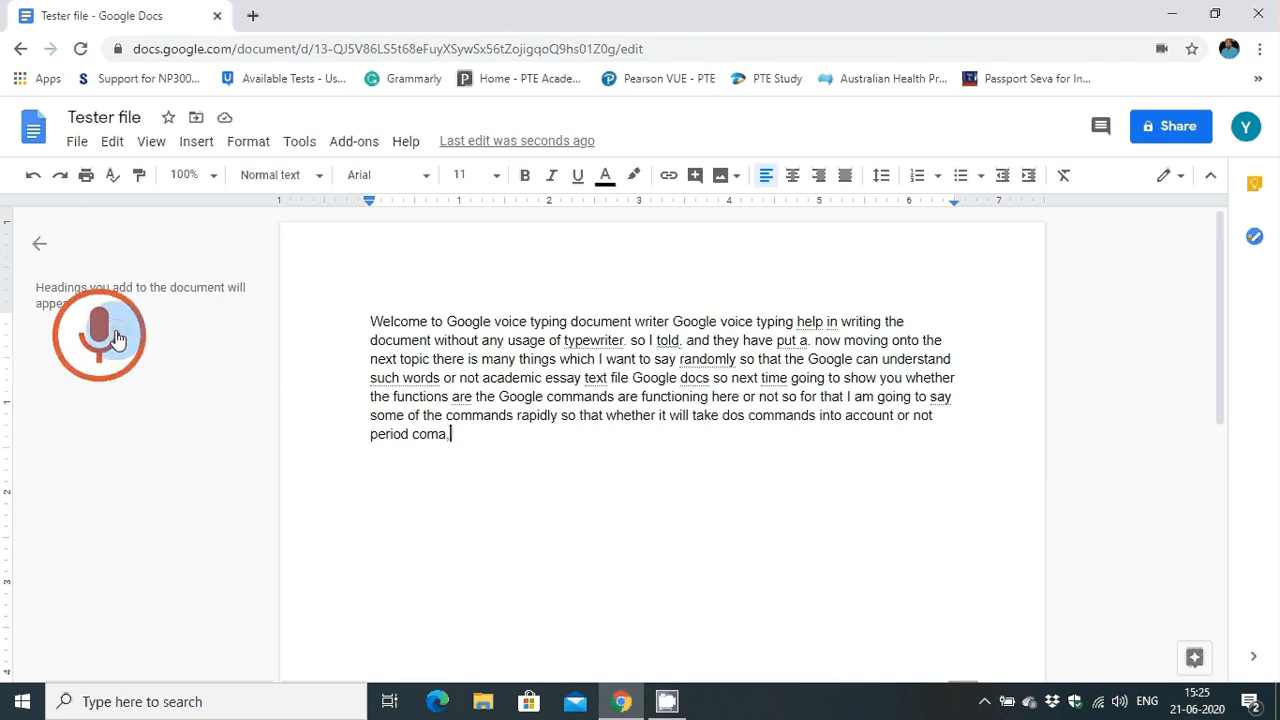
{"action": "left_click", "coordinate": [98, 334]}
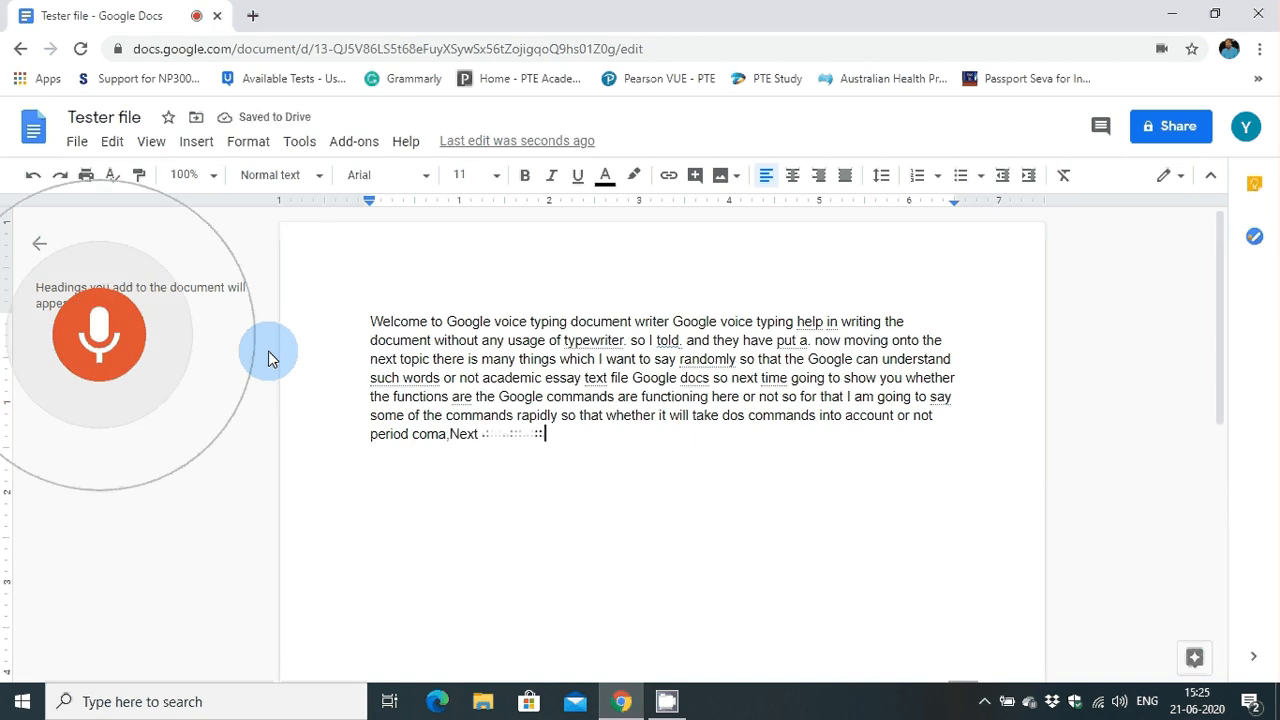
{"action": "type", "text": "paragraph coma period"}
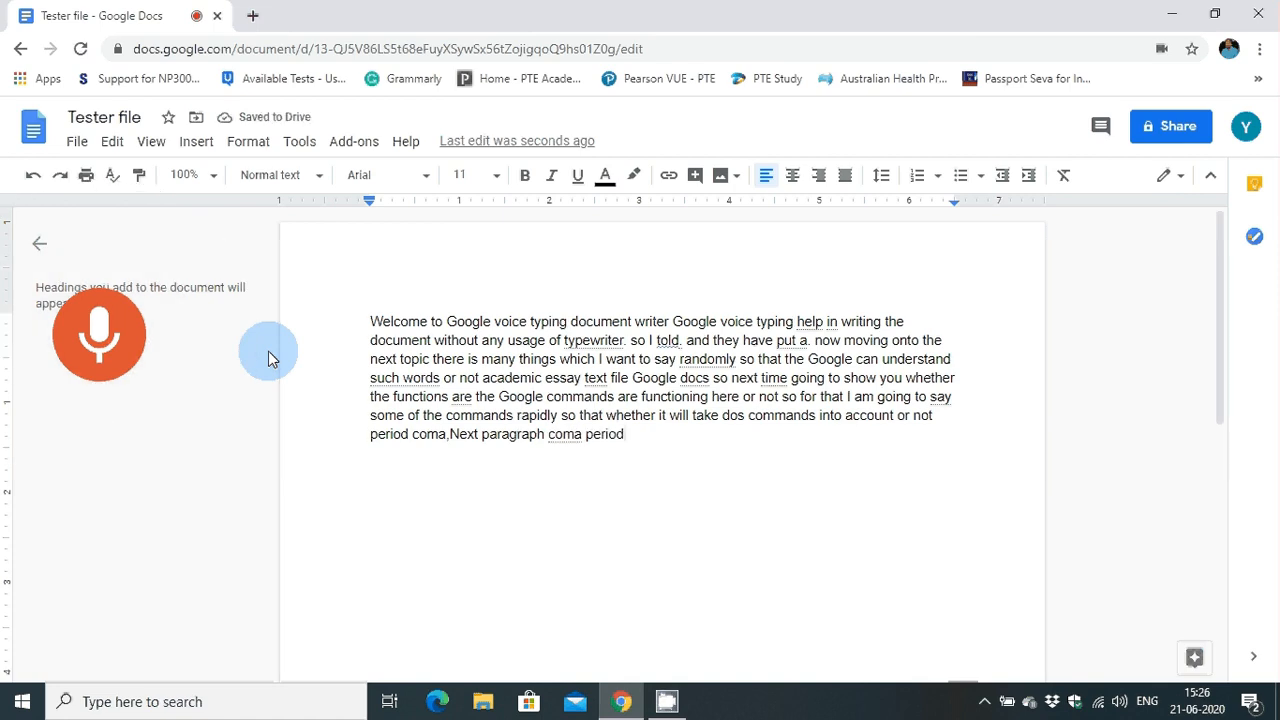
{"action": "left_click", "coordinate": [98, 332]}
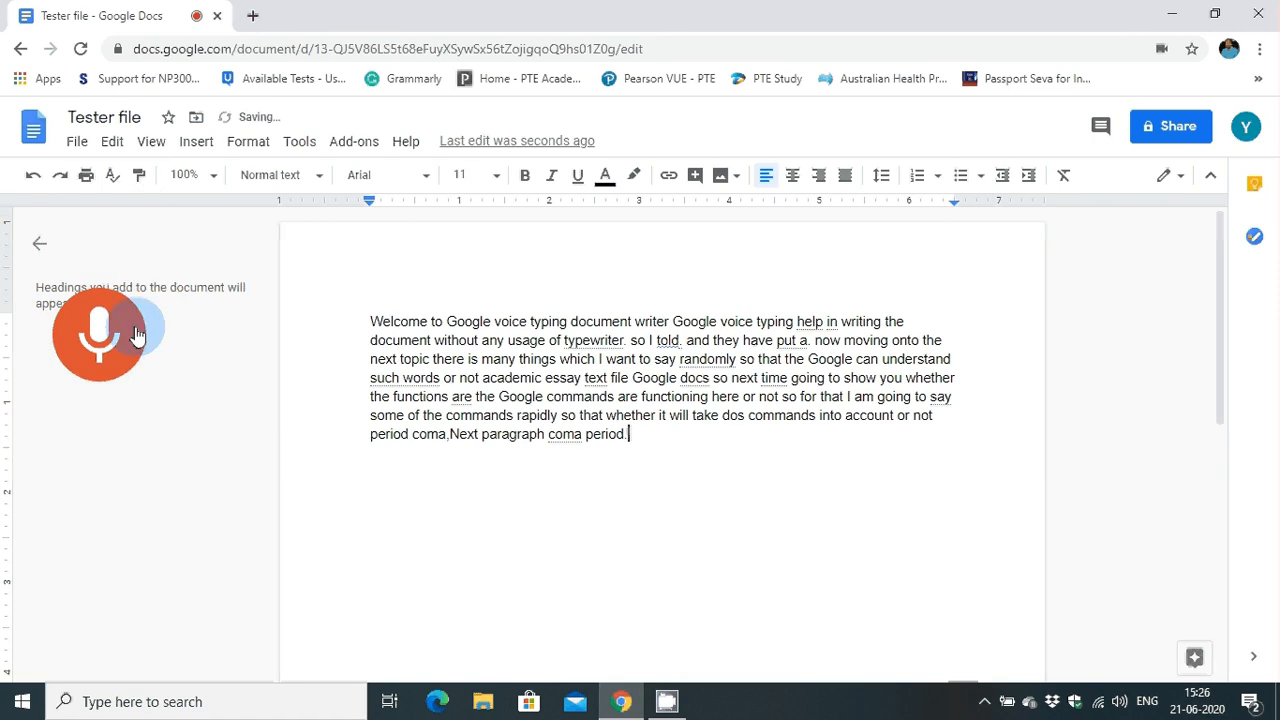
{"action": "left_click", "coordinate": [98, 336]}
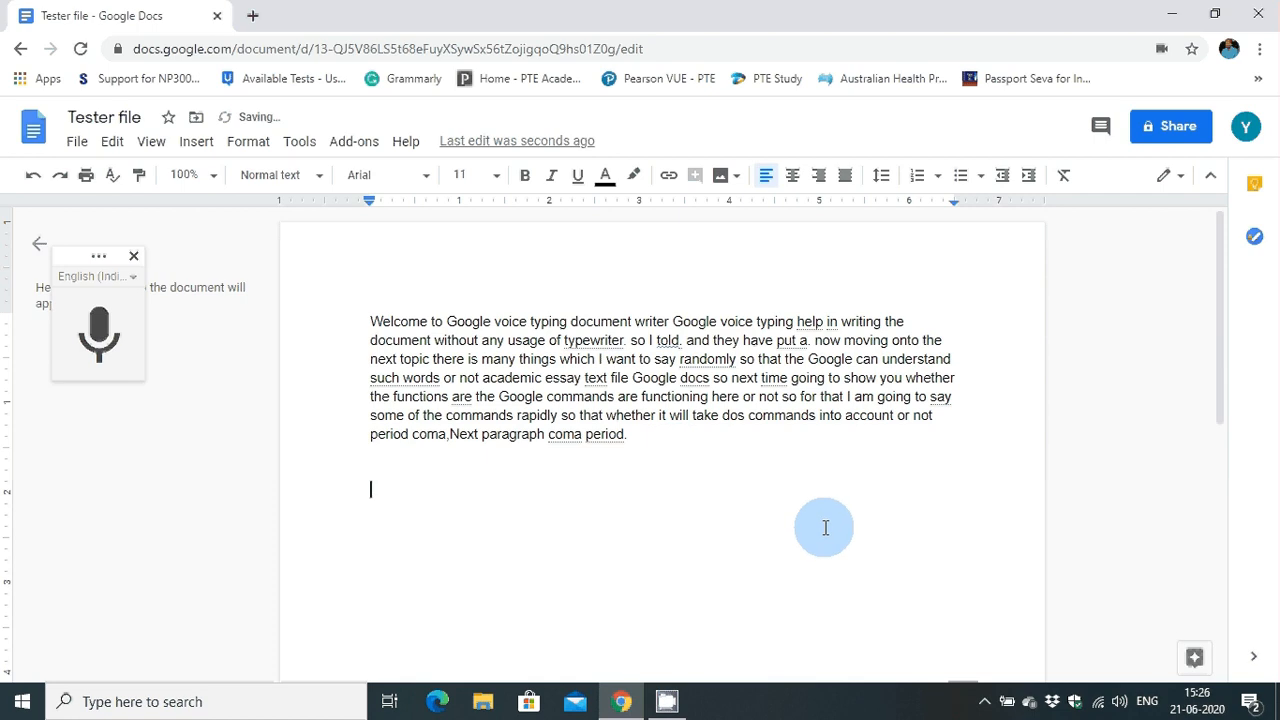
{"action": "mouse_move", "coordinate": [748, 470]}
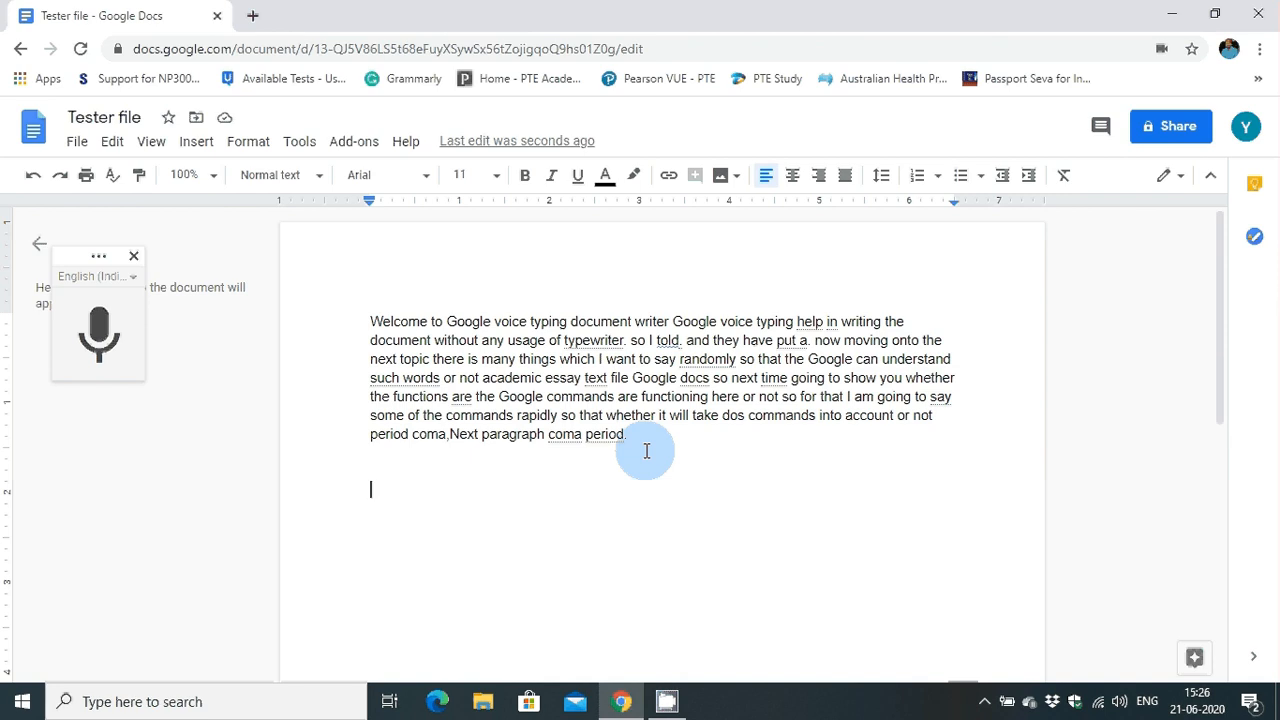
{"action": "mouse_move", "coordinate": [352, 376]}
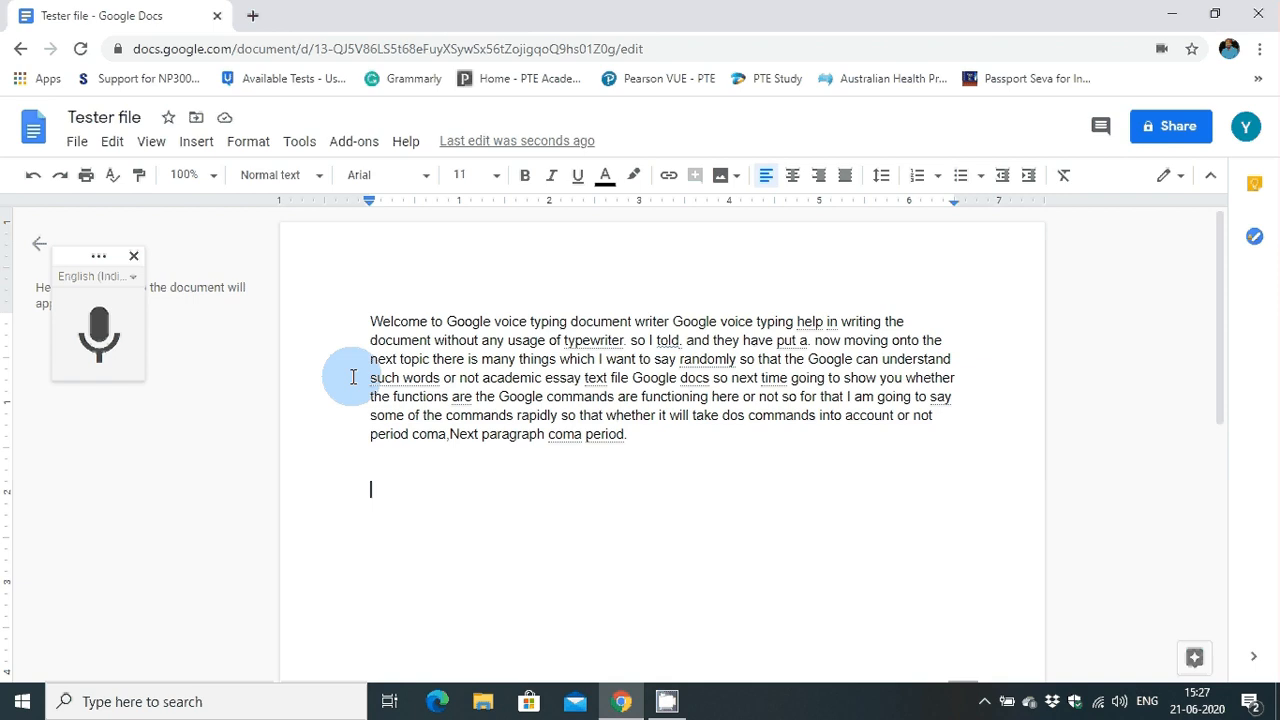
{"action": "mouse_move", "coordinate": [168, 370]}
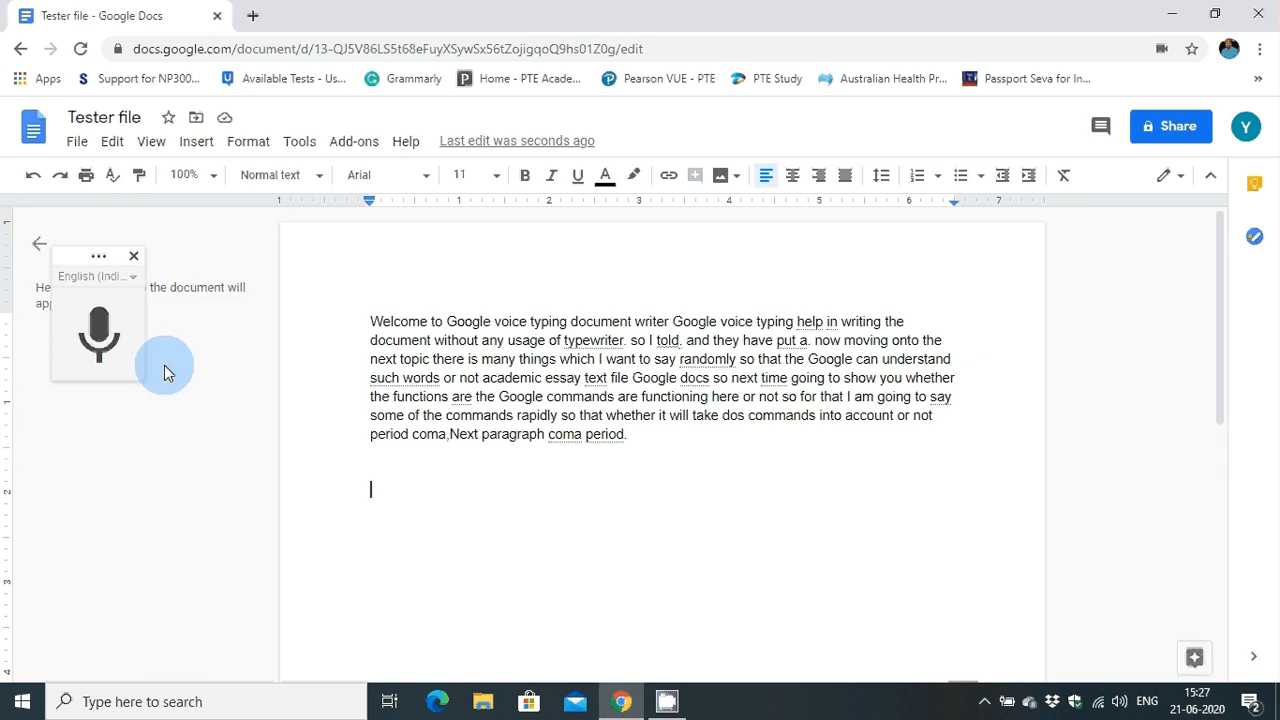
- Choose हिंदी as the dictation language and start the microphone listening
{"action": "left_click", "coordinate": [96, 276]}
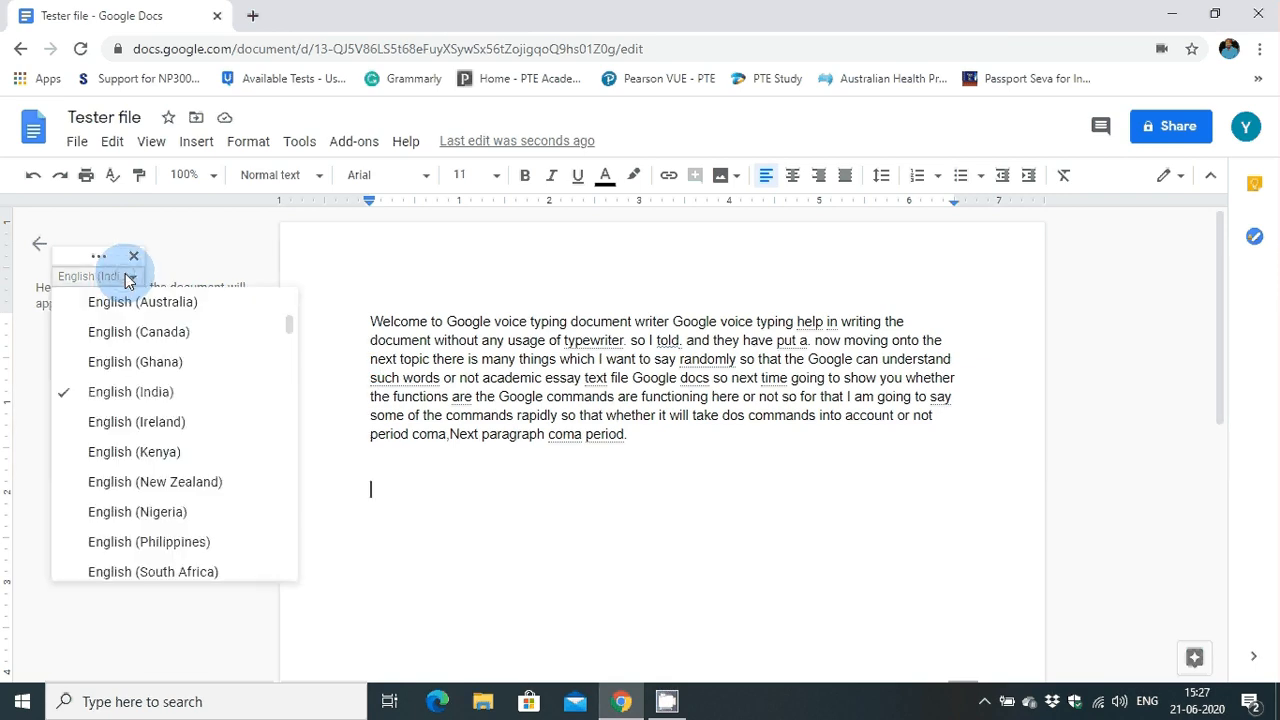
{"action": "scroll", "scroll_direction": "down", "scroll_amount": 3}
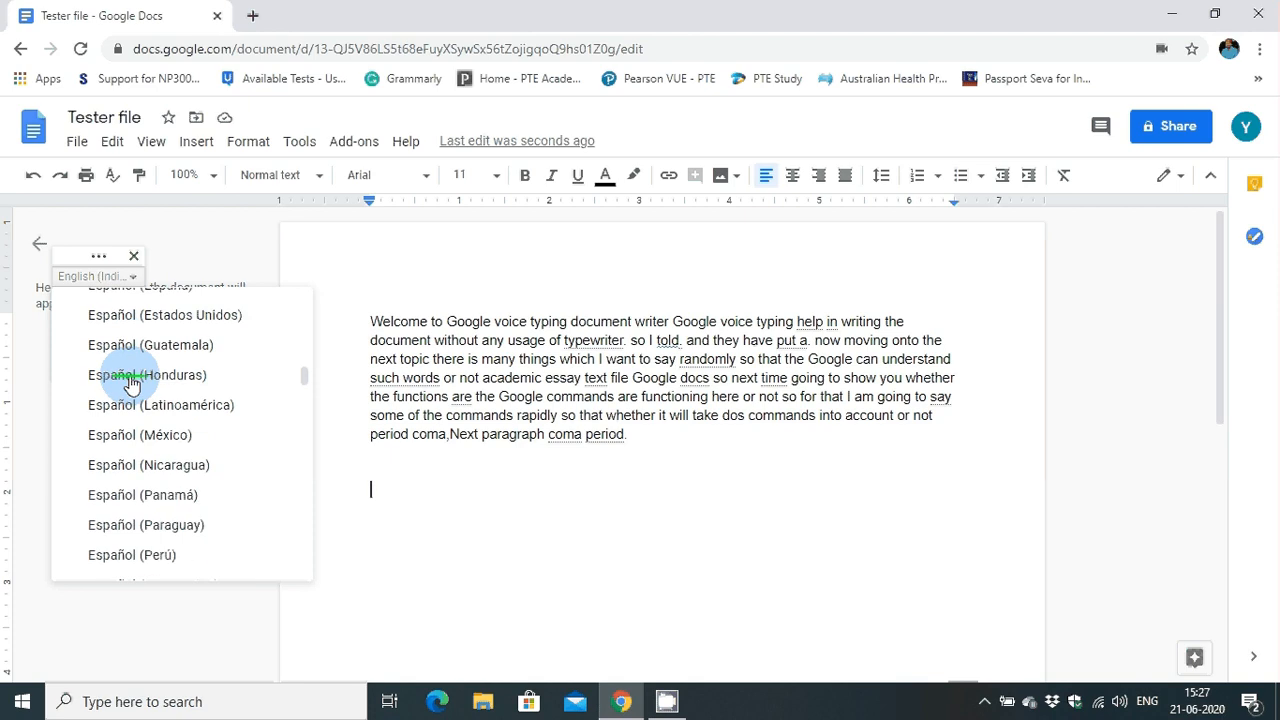
{"action": "scroll", "scroll_direction": "down", "scroll_amount": 3}
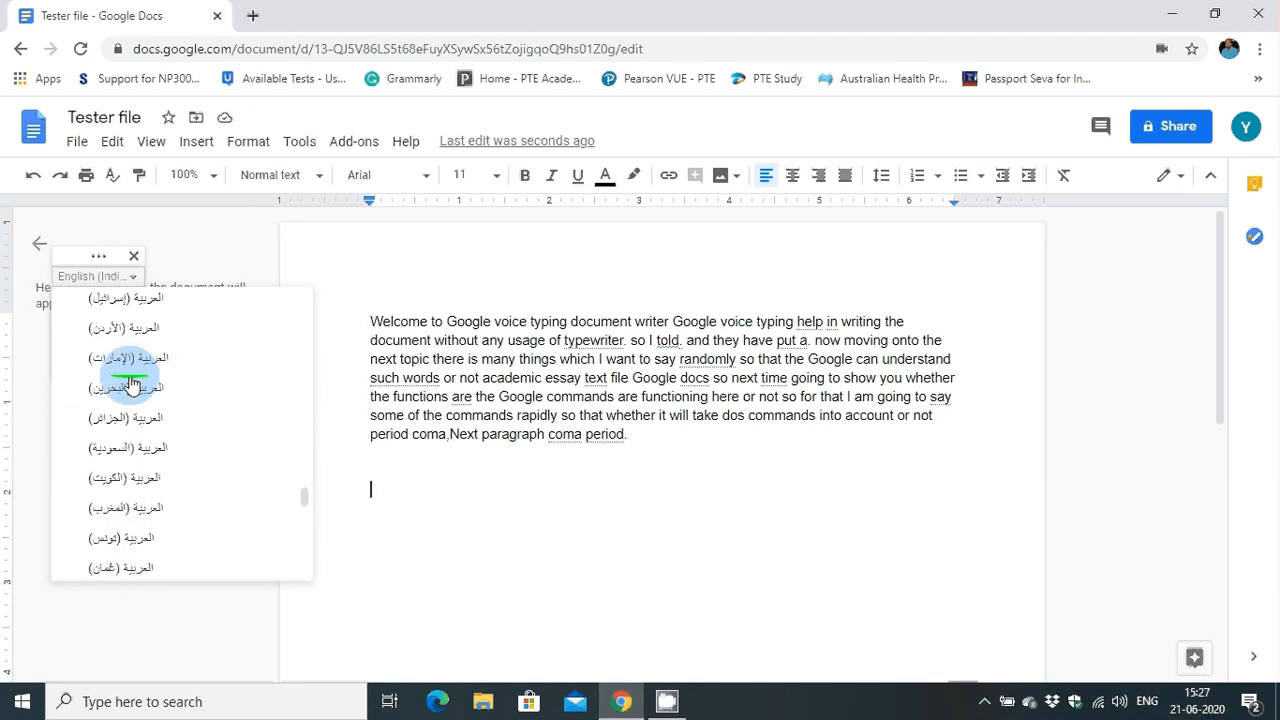
{"action": "scroll", "scroll_direction": "down", "scroll_amount": 3}
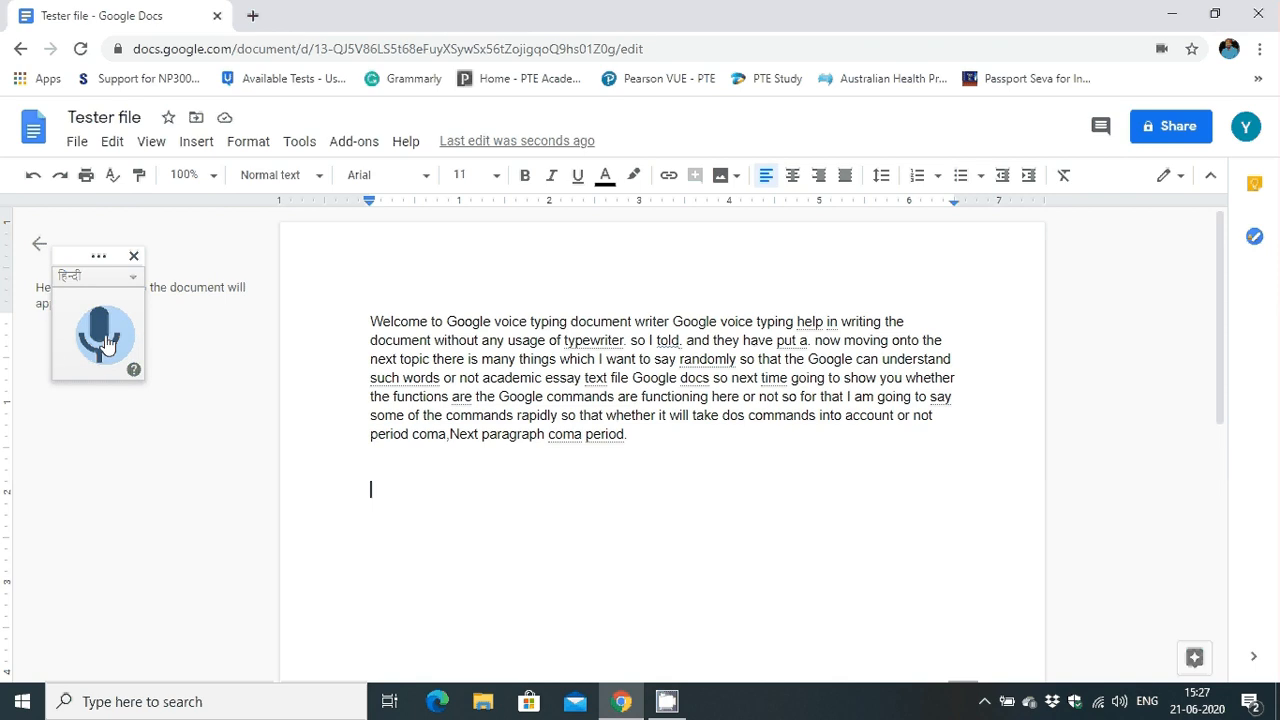
{"action": "left_click", "coordinate": [98, 336]}
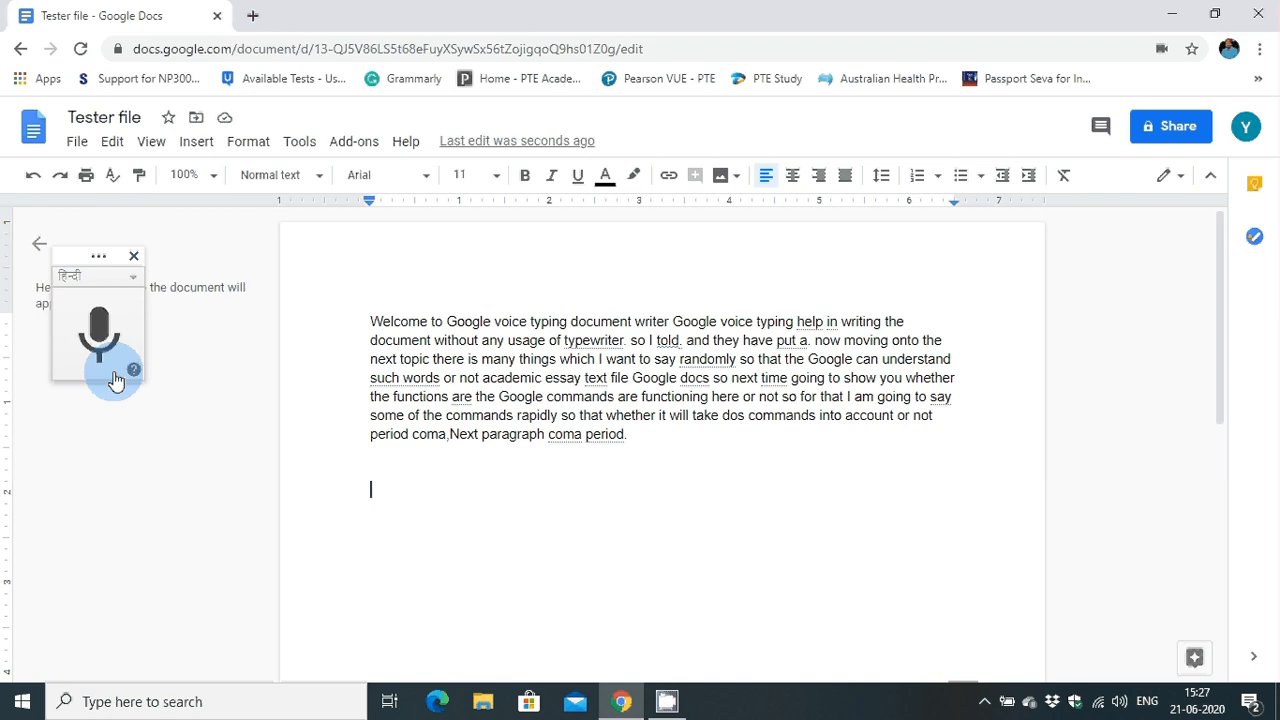
{"action": "left_click", "coordinate": [98, 332]}
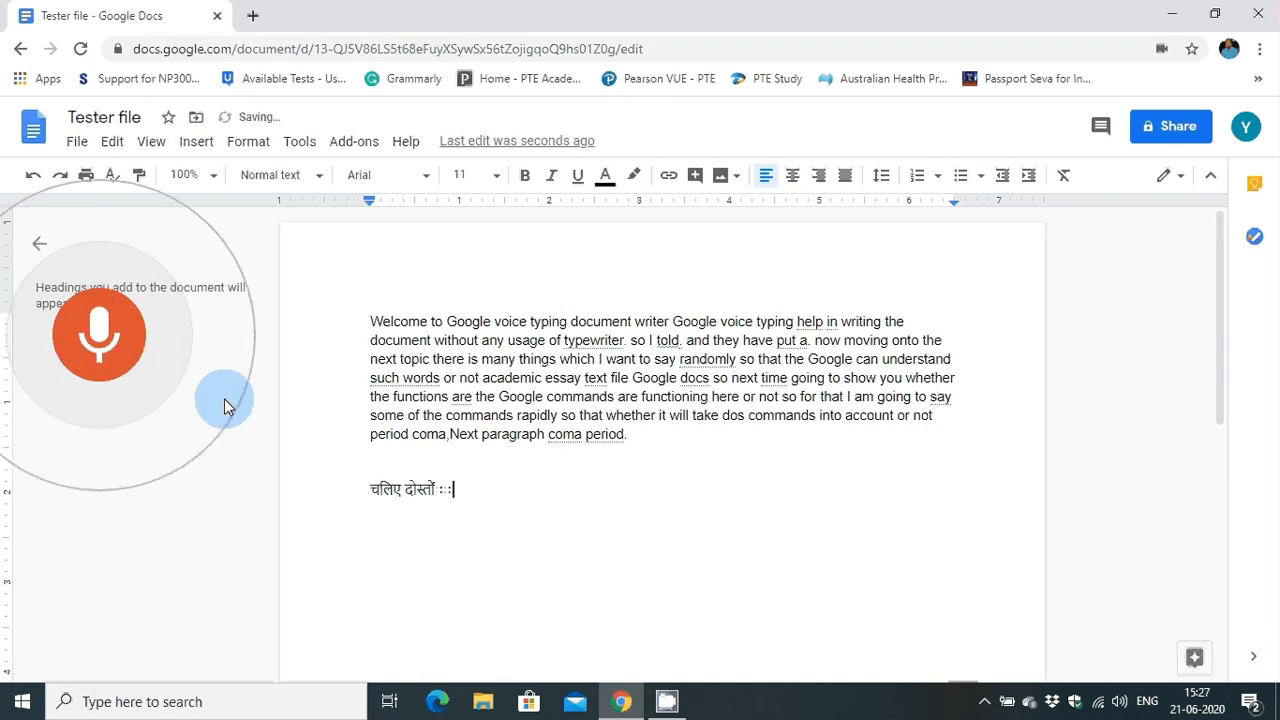
- Dictate the Hindi paragraph (आज हम देखते… गूगल वॉइस टाइपिंग… की जरूरत नहीं) and stop listening
{"action": "type", "text": "आज हम देखते हैं गूगल वॉइस कमांड के द्वारा कैसे हम टाइपिंग कर सकते हैं इसके लिए हमें चाहिए"}
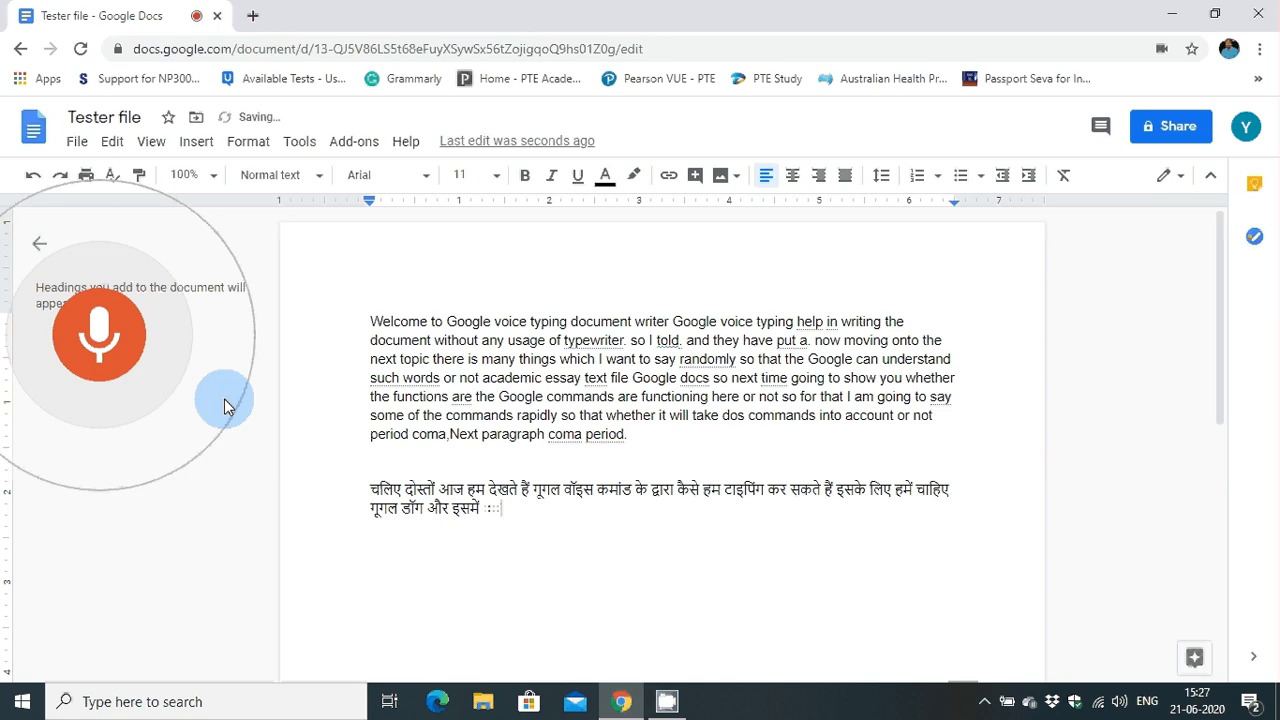
{"action": "type", "text": "हम गूगल वॉइस टाइपिंग के द्वारा बहुत सारा काम कर सकते हैं इसके लिए हमें बहुत स्पीड"}
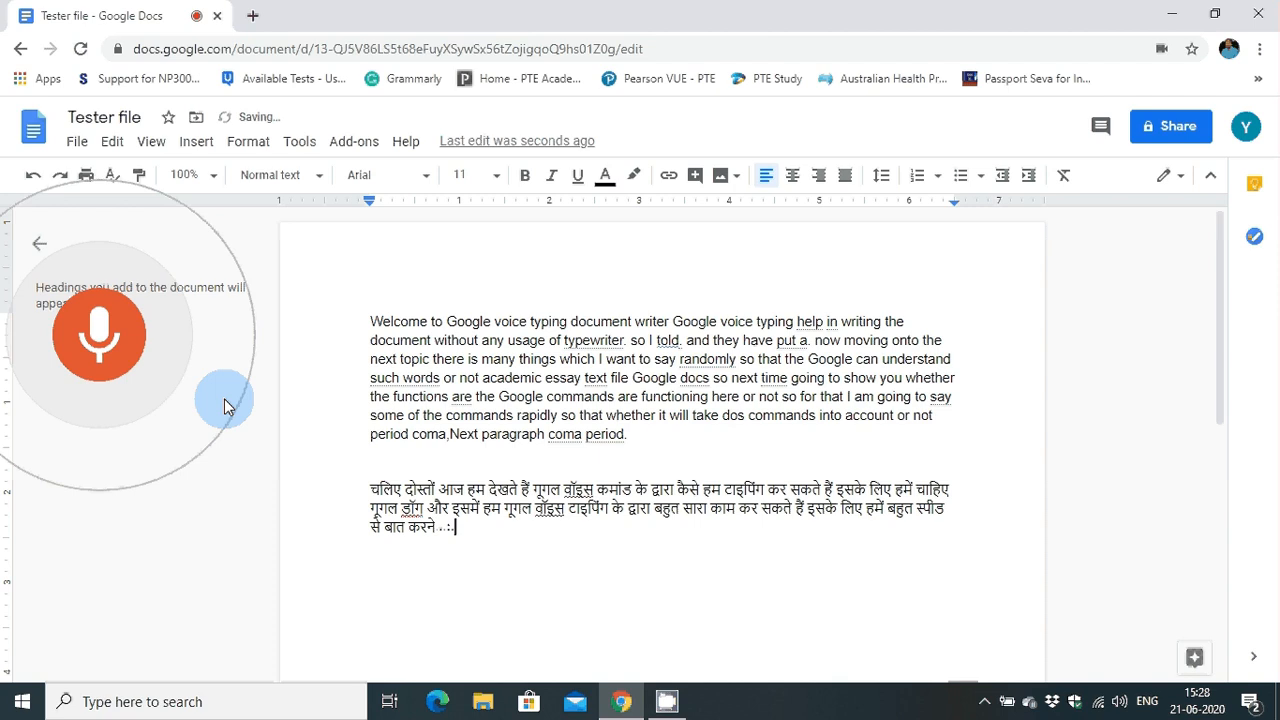
{"action": "type", "text": "की जरूरत नहीं है बहुत स्लो भी बात करने की जरूरत नहीं है हम जैसे बात करते हैं वैसे ही बात कर"}
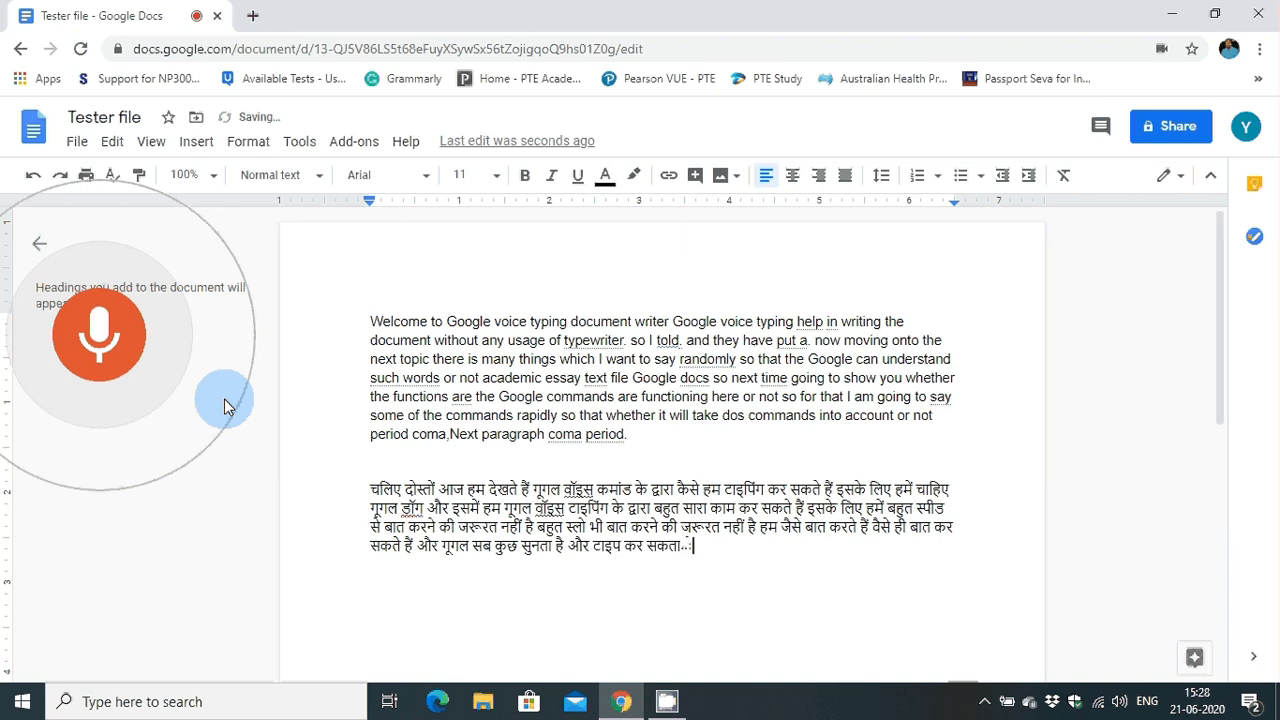
{"action": "left_click", "coordinate": [98, 332]}
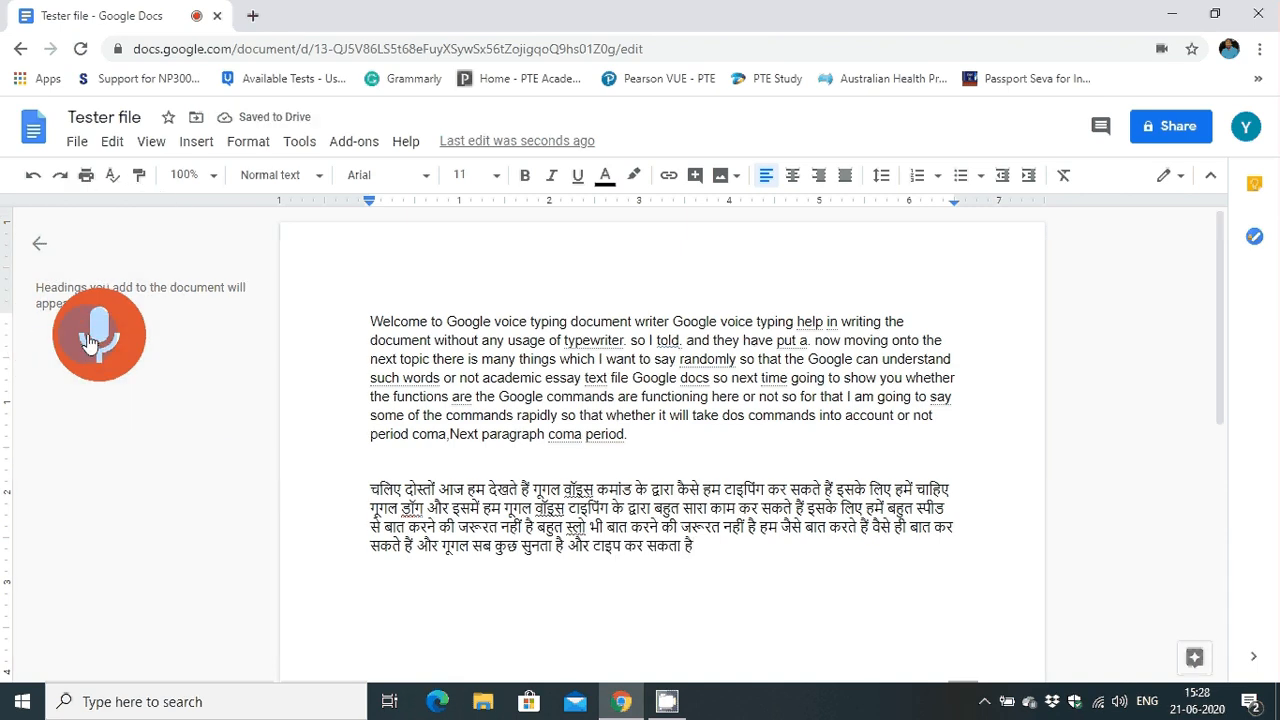
{"action": "left_click", "coordinate": [98, 334]}
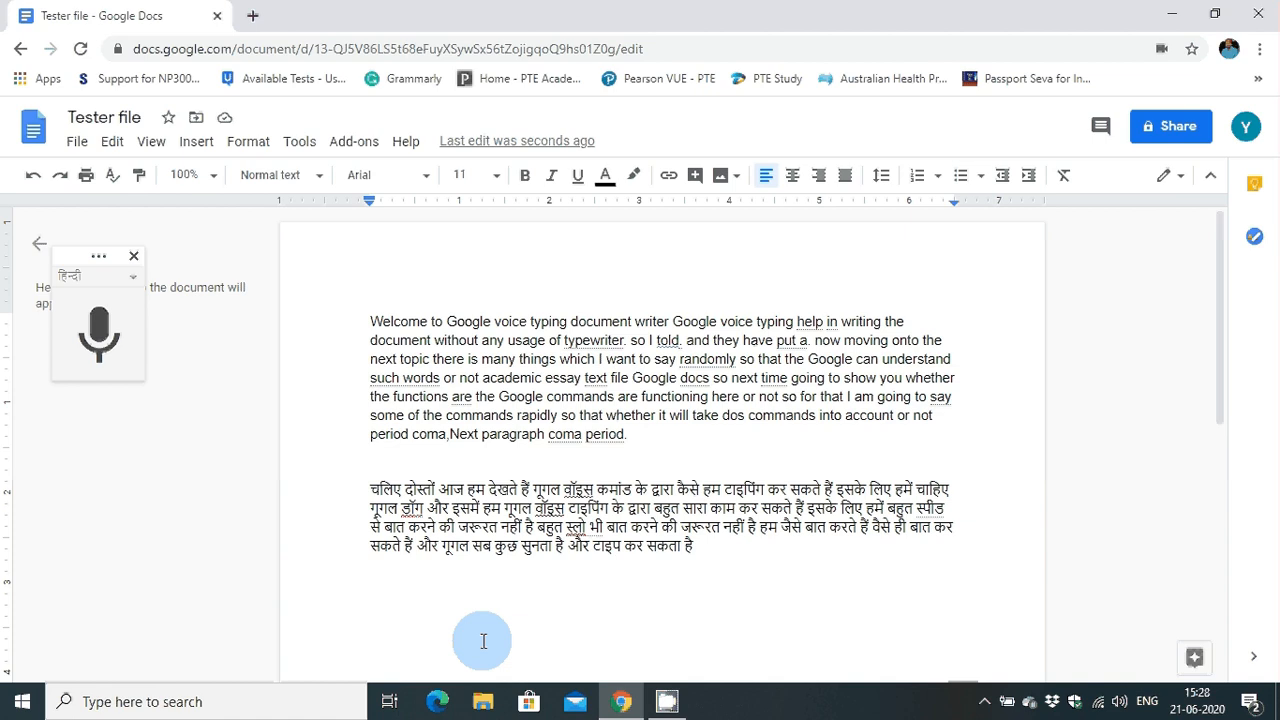
- Place the cursor on a new line below the Hindi paragraph and review the dictation language list
{"action": "scroll", "scroll_direction": "down", "scroll_amount": 3}
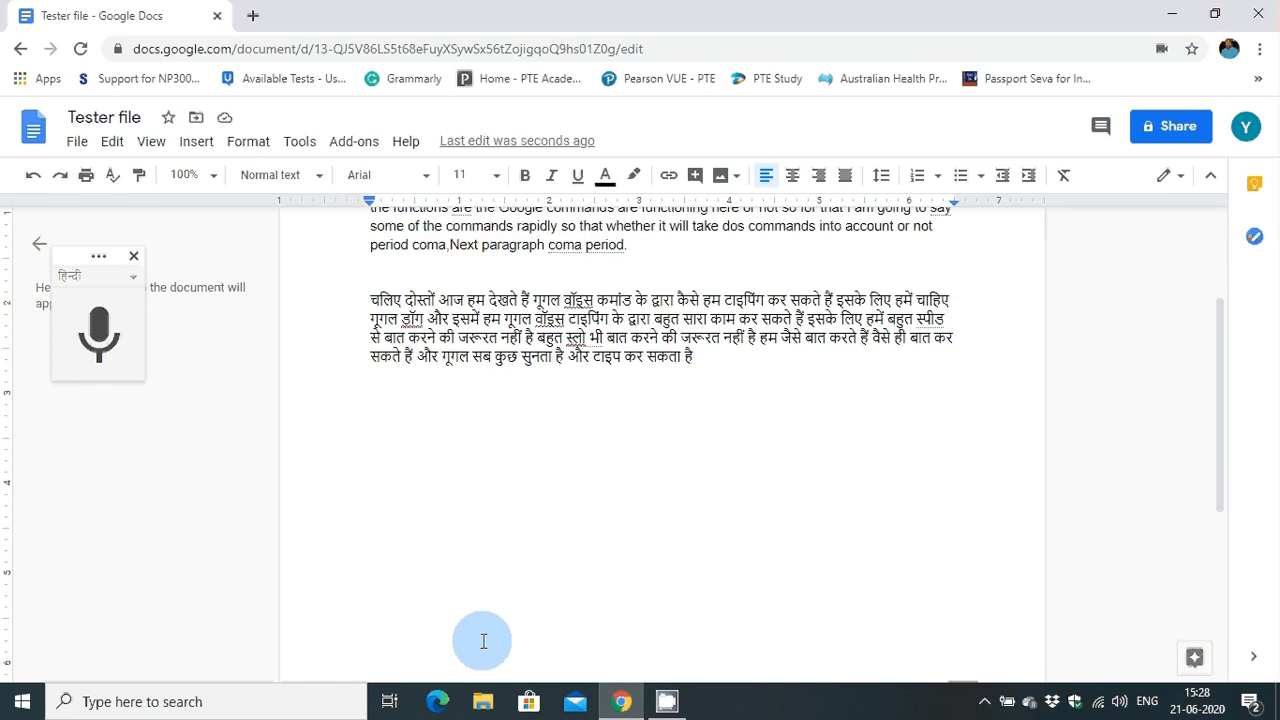
{"action": "mouse_move", "coordinate": [856, 676]}
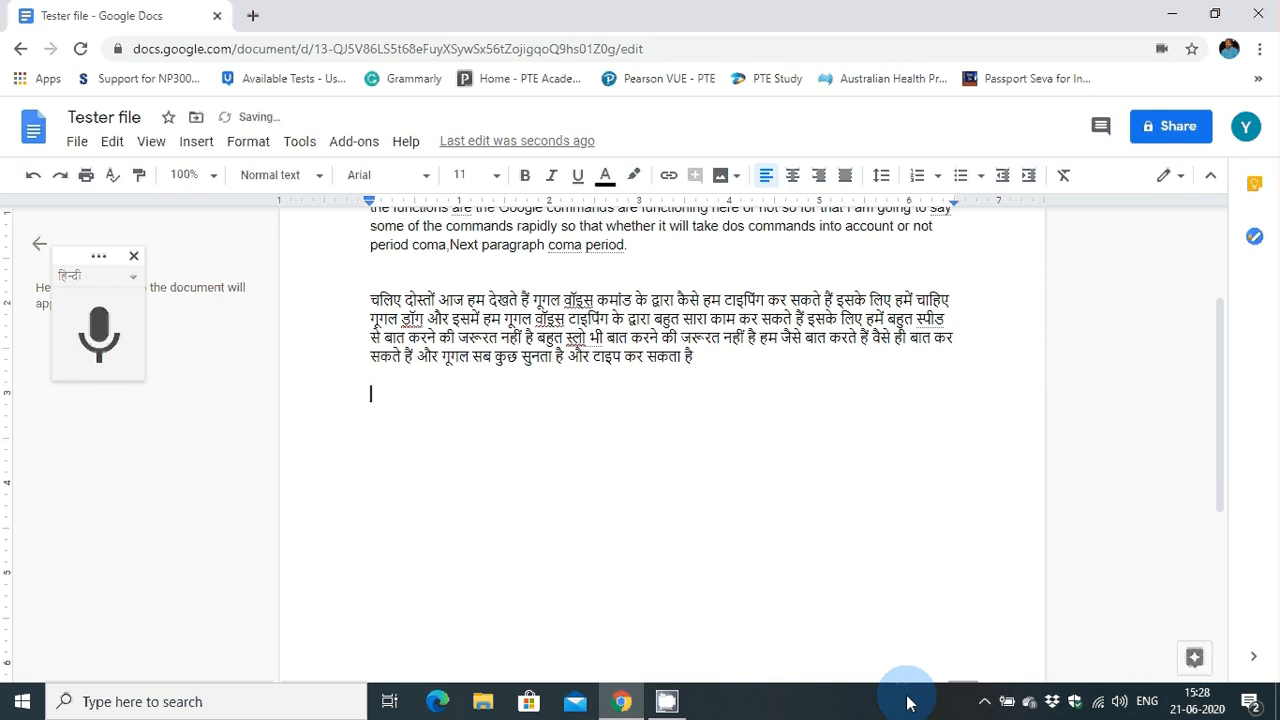
{"action": "left_click", "coordinate": [98, 334]}
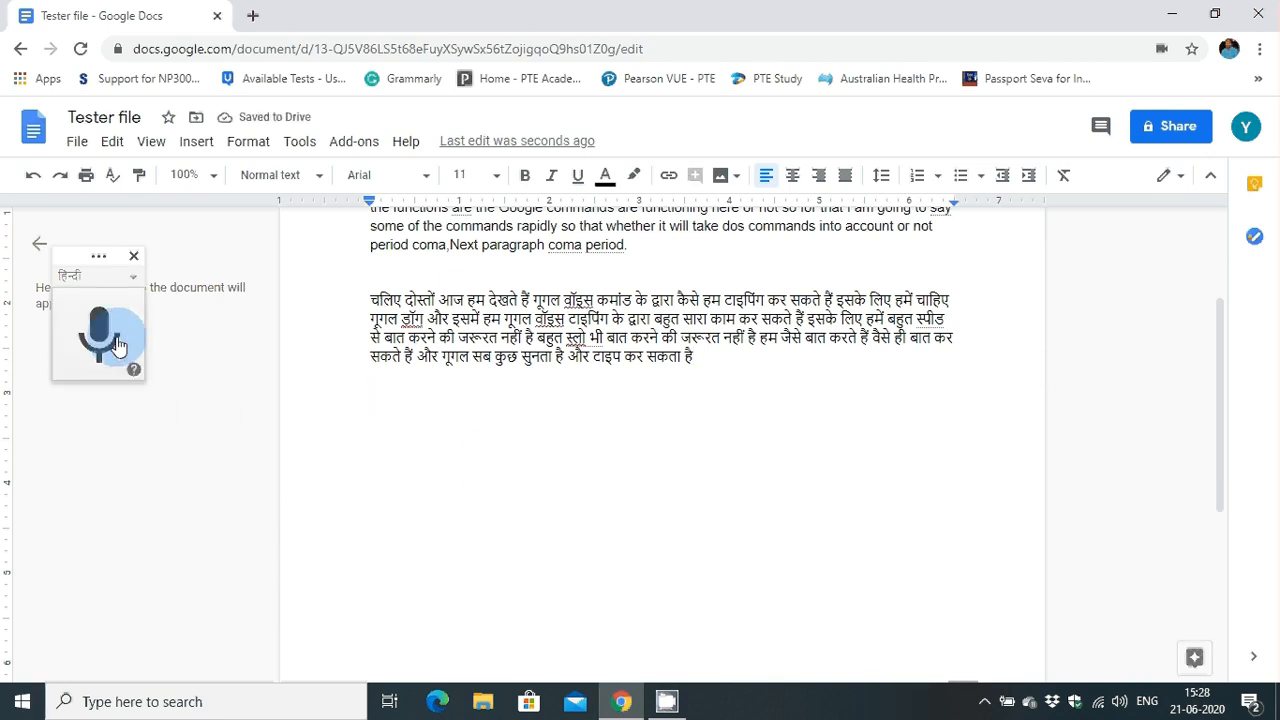
{"action": "left_click", "coordinate": [98, 332]}
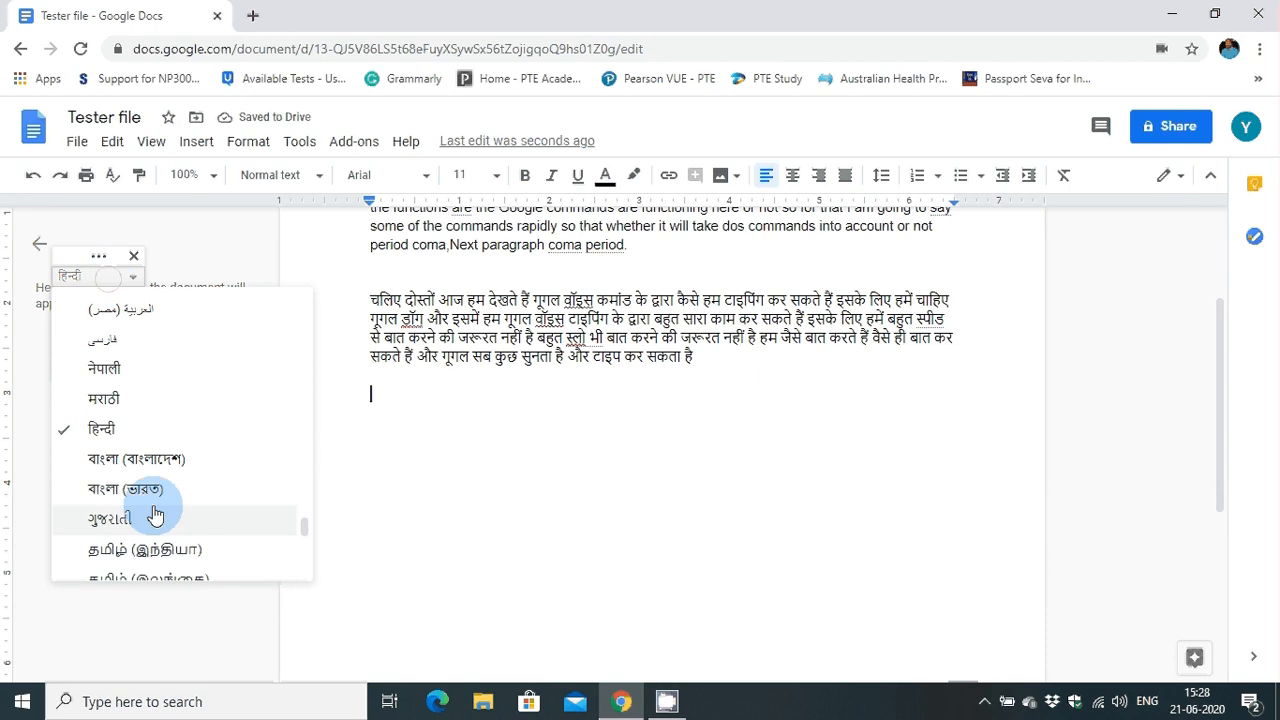
{"action": "scroll", "scroll_direction": "down", "scroll_amount": 3}
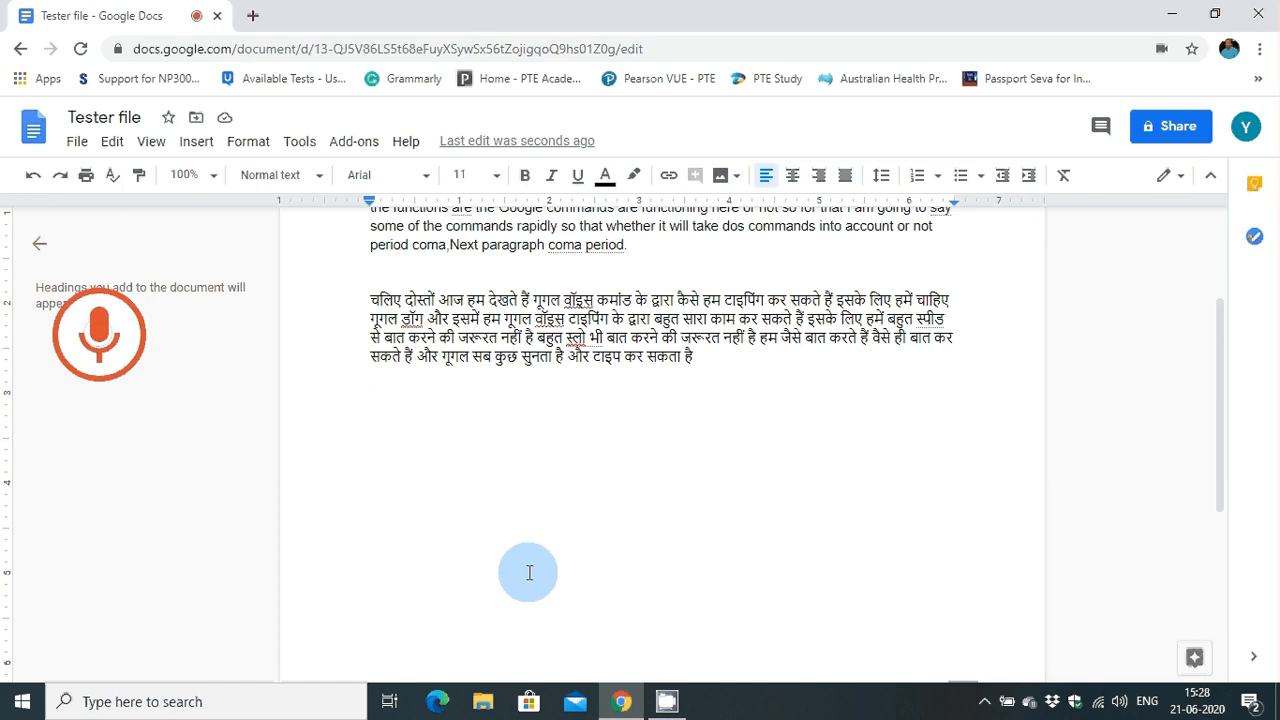
- Dictate the Kannada paragraph about learning Google voice typing, restarting the mic when it pauses
{"action": "left_click", "coordinate": [98, 334]}
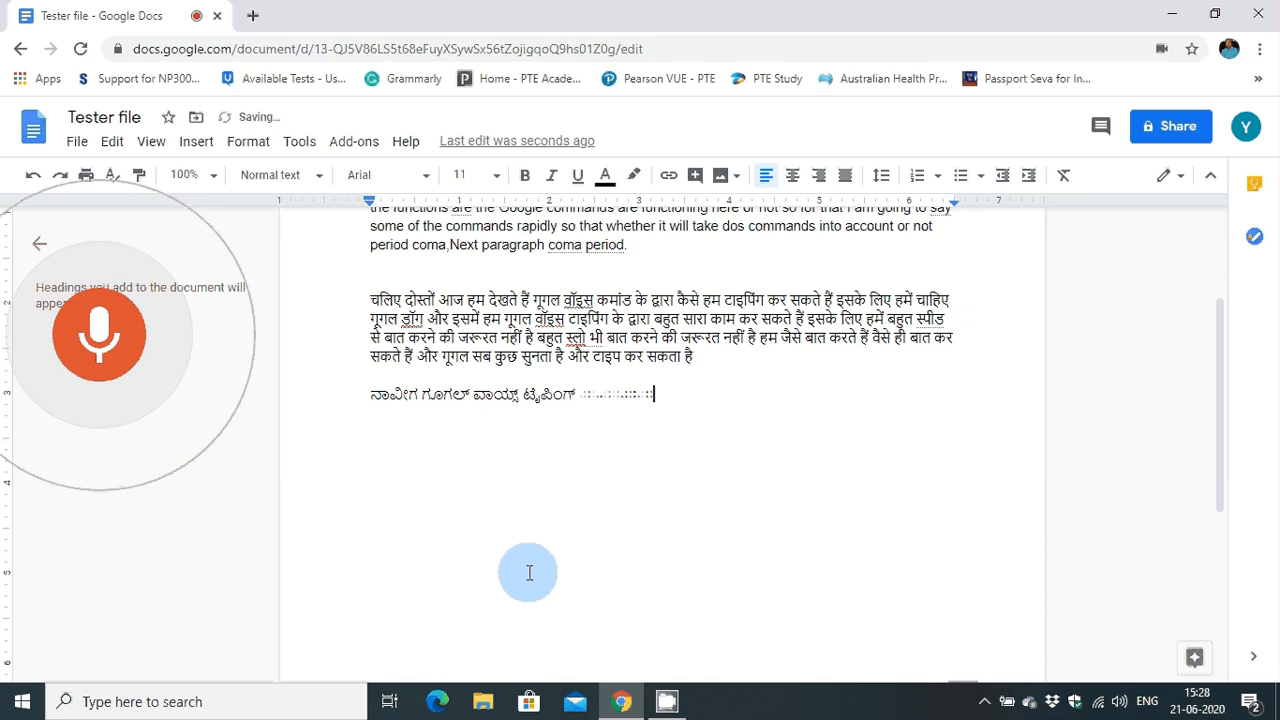
{"action": "type", "text": "ಮುಖಾಂತರ ಟೈಪಿಂಗ್ ಮಾಡುವುದನ್ನು"}
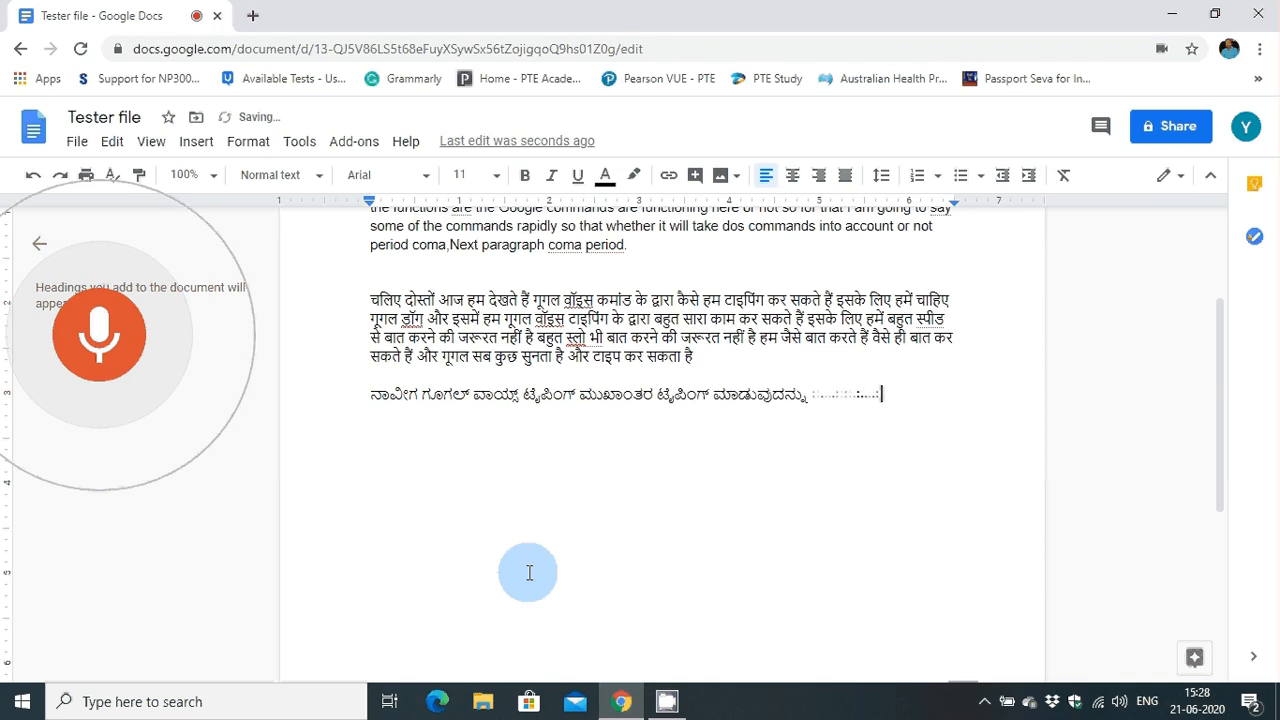
{"action": "type", "text": "ಕಲಿಯೋಣ ಗೂಗಲ್ ವಾಯ್ಸ್ ಟೈಪಿಂಗ್ ಗೂಗಲ್ ನ ಒಂದು ಹೊಸದಾಗಿ"}
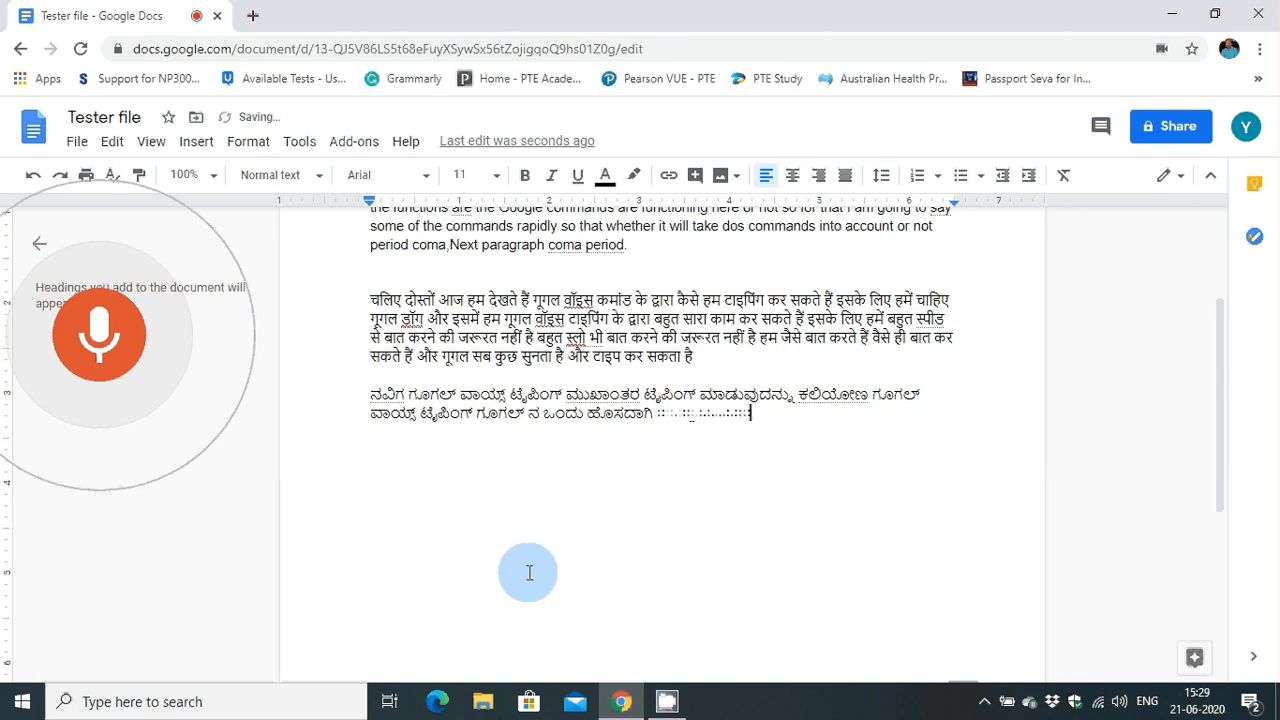
{"action": "type", "text": "ಉತ್ಪಾದಿಸಲಾದ ಸಂಸ್ಕರಿಸಲಾದ"}
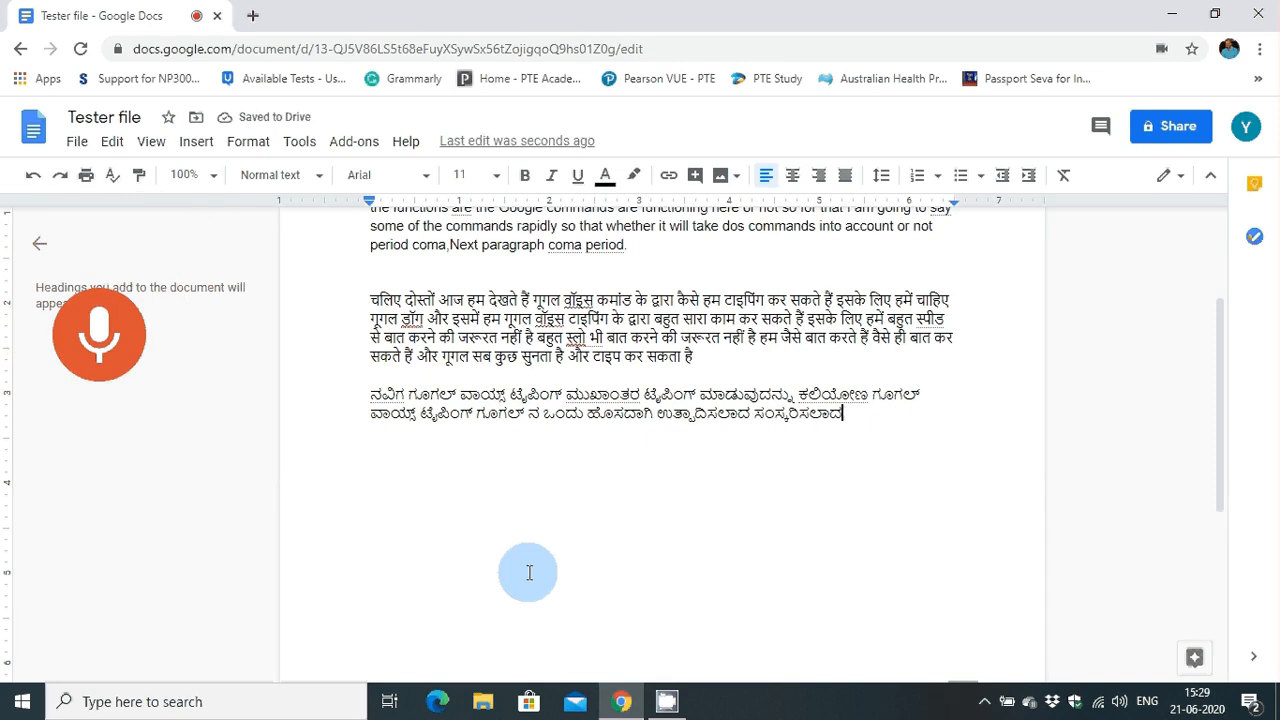
{"action": "left_click", "coordinate": [98, 334]}
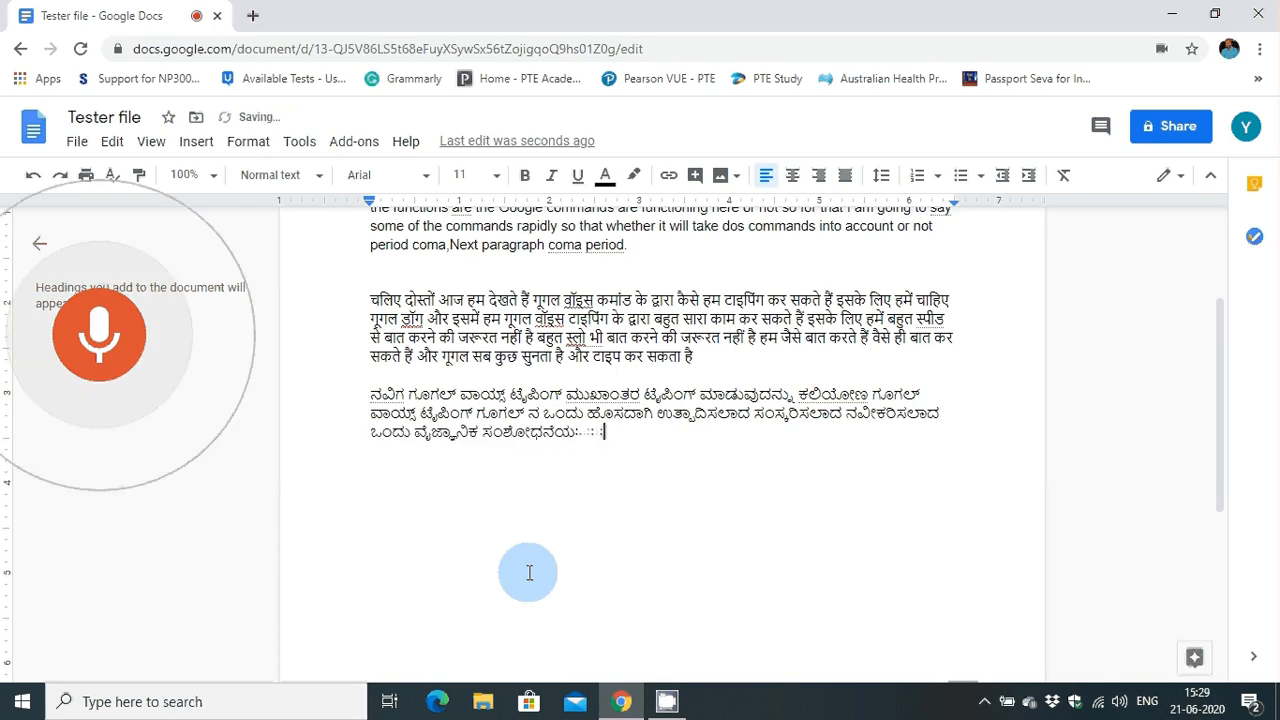
{"action": "type", "text": "ಫಲ"}
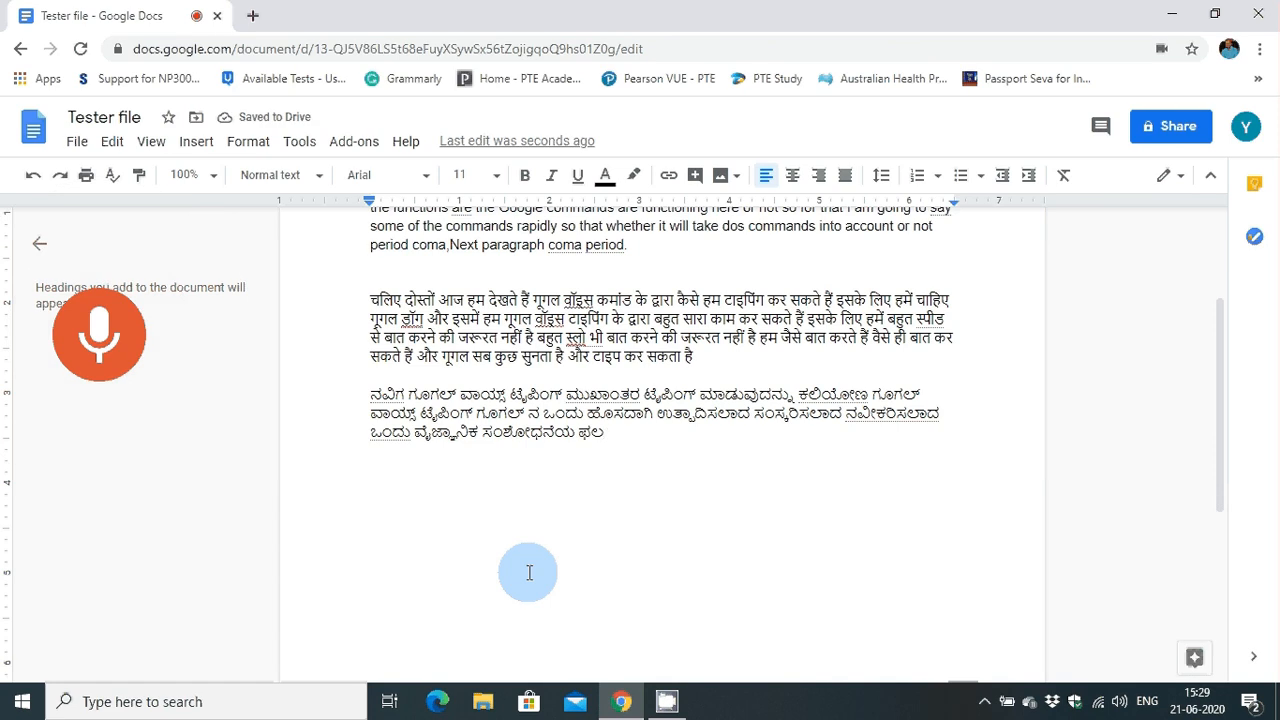
{"action": "left_click", "coordinate": [98, 334]}
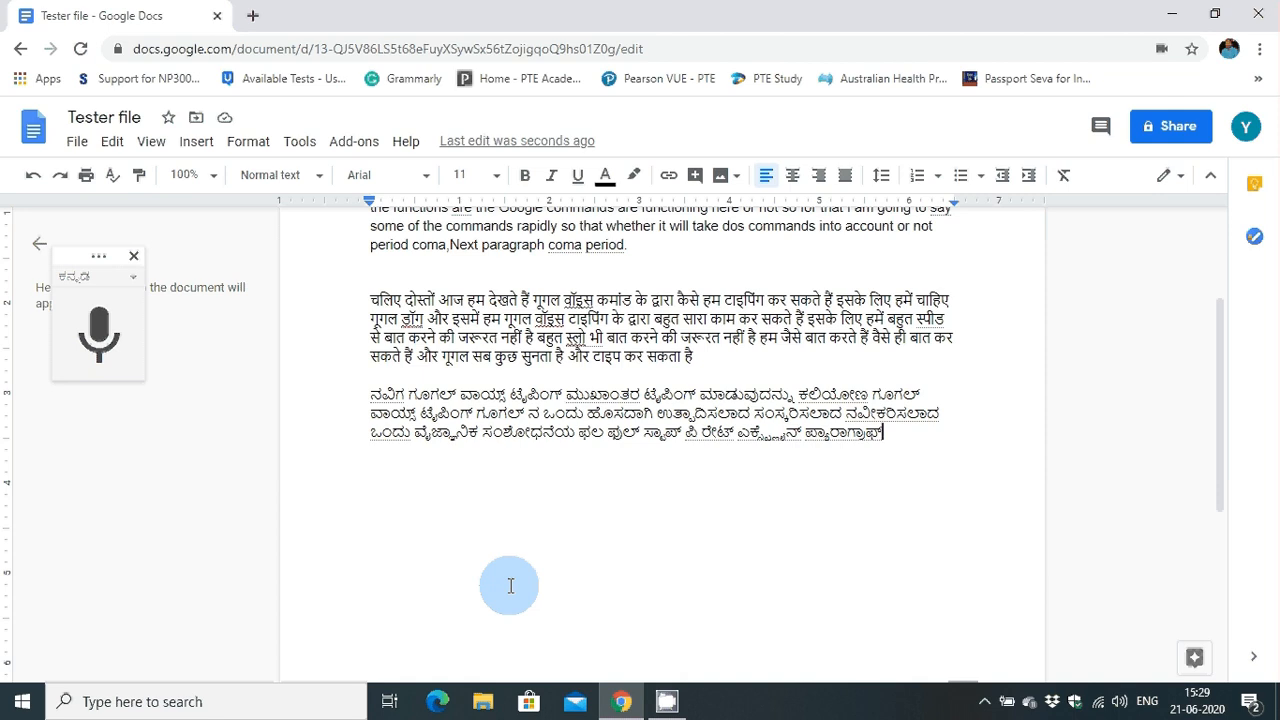
{"action": "mouse_move", "coordinate": [580, 456]}
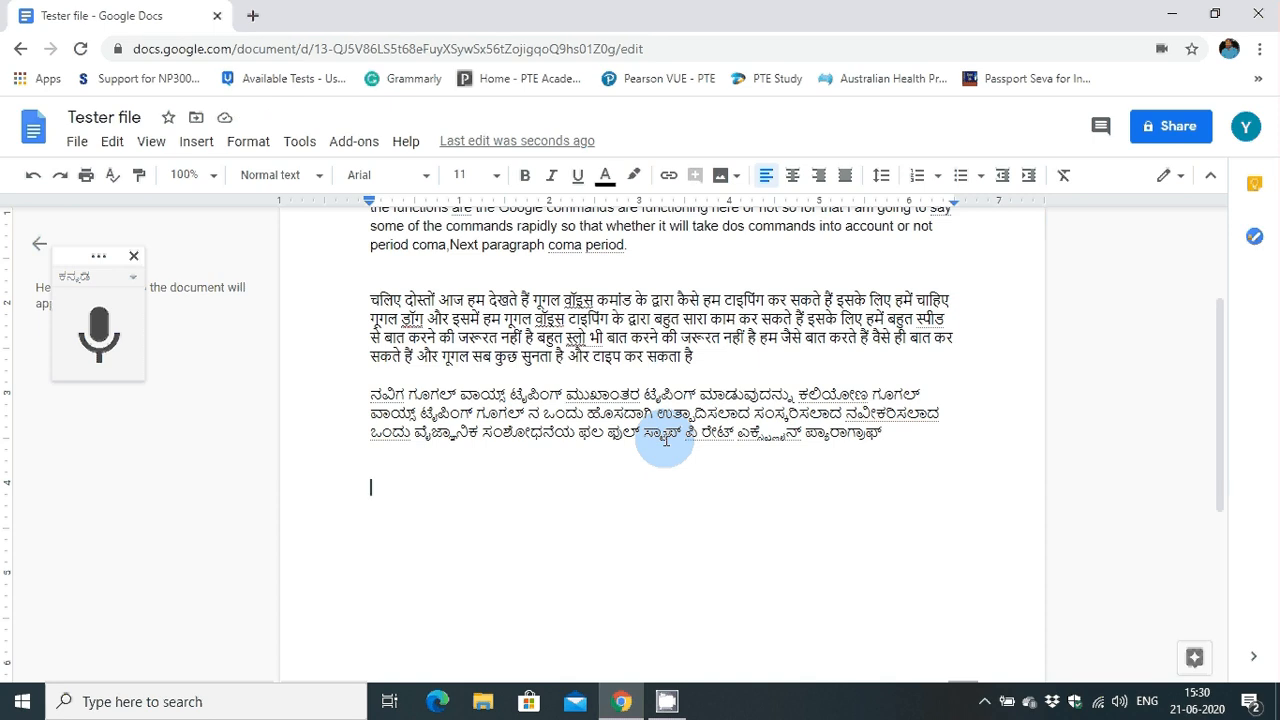
- Change the dictation language to മലയാളം (Malayalam) and start listening
{"action": "scroll", "scroll_direction": "up", "scroll_amount": 3}
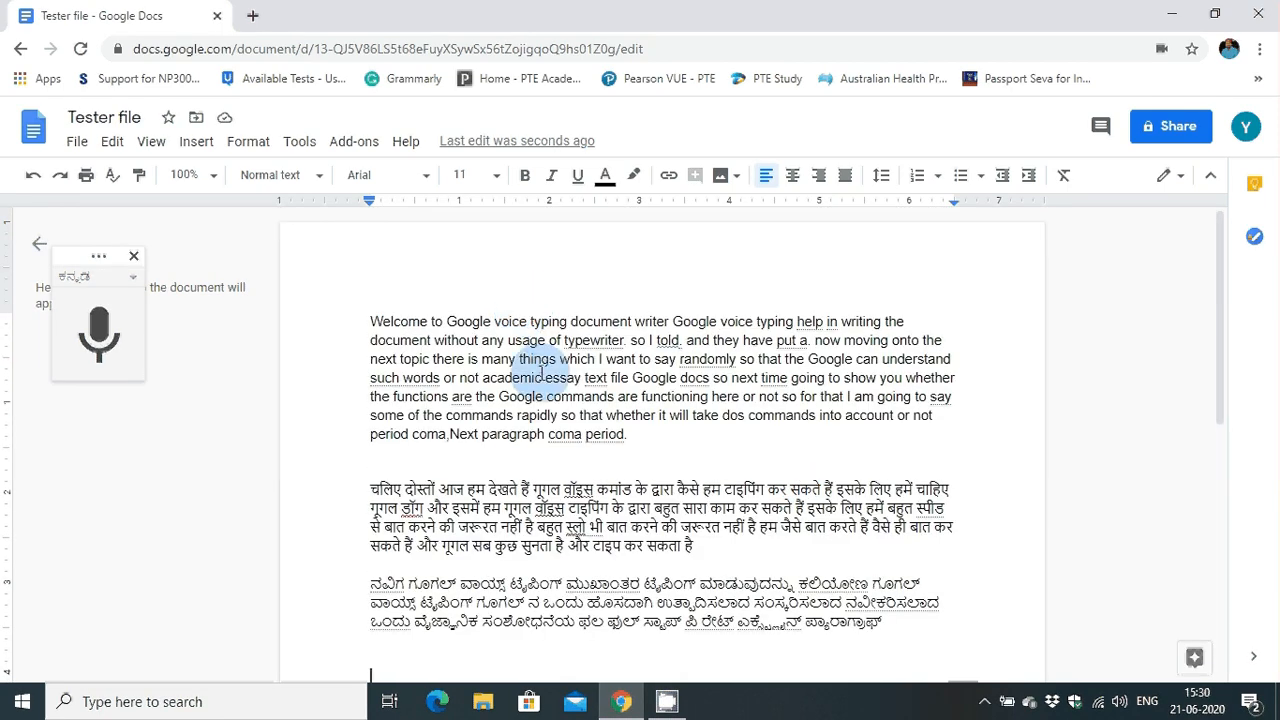
{"action": "scroll", "scroll_direction": "down", "scroll_amount": 3}
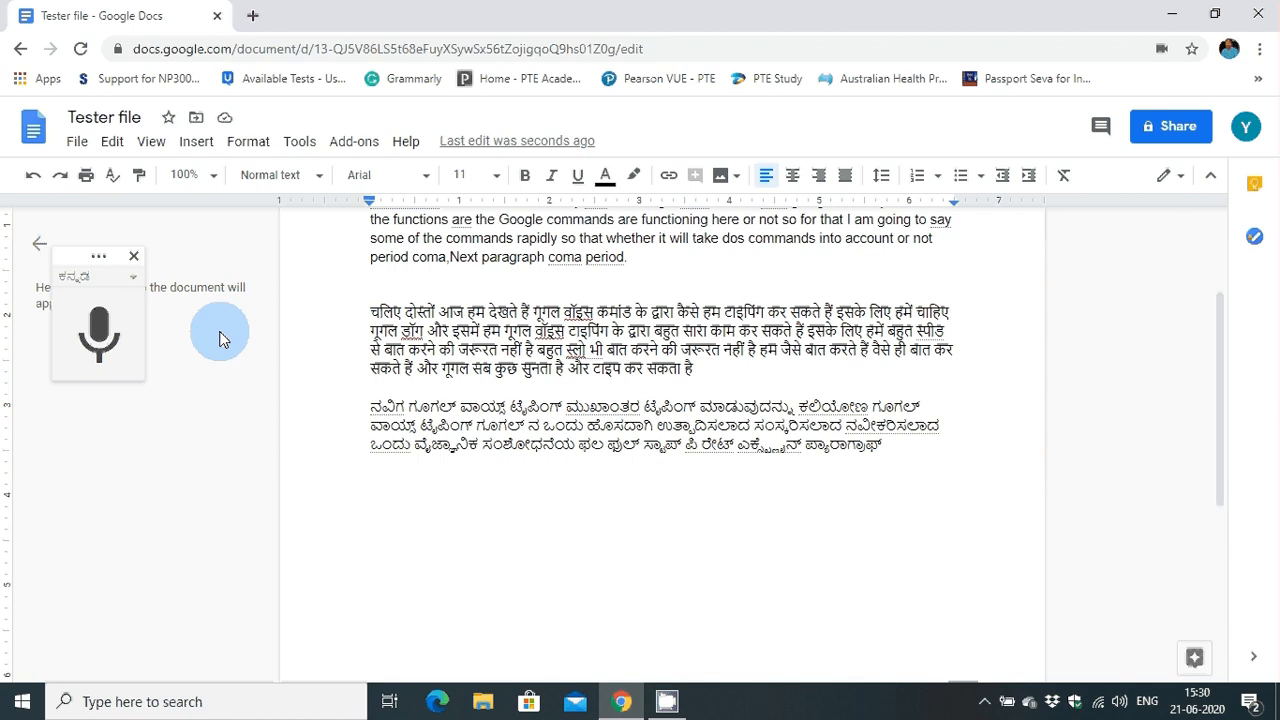
{"action": "left_click", "coordinate": [132, 276]}
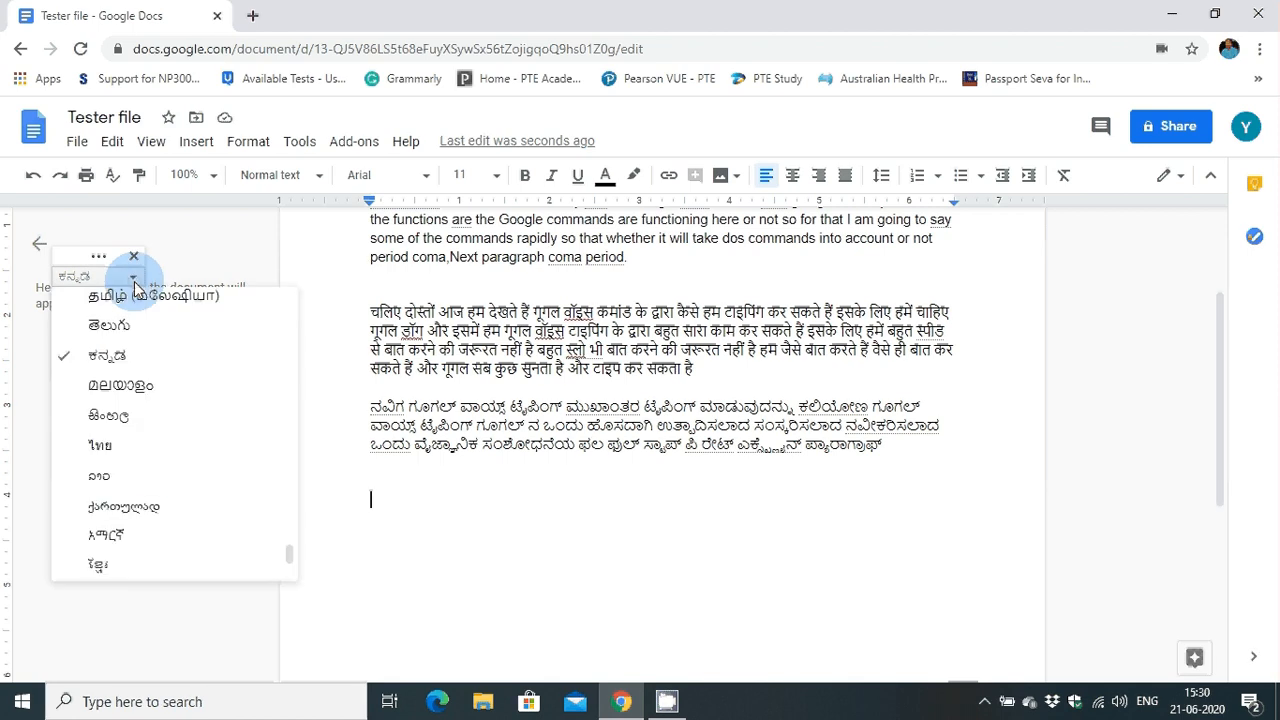
{"action": "left_click", "coordinate": [120, 384]}
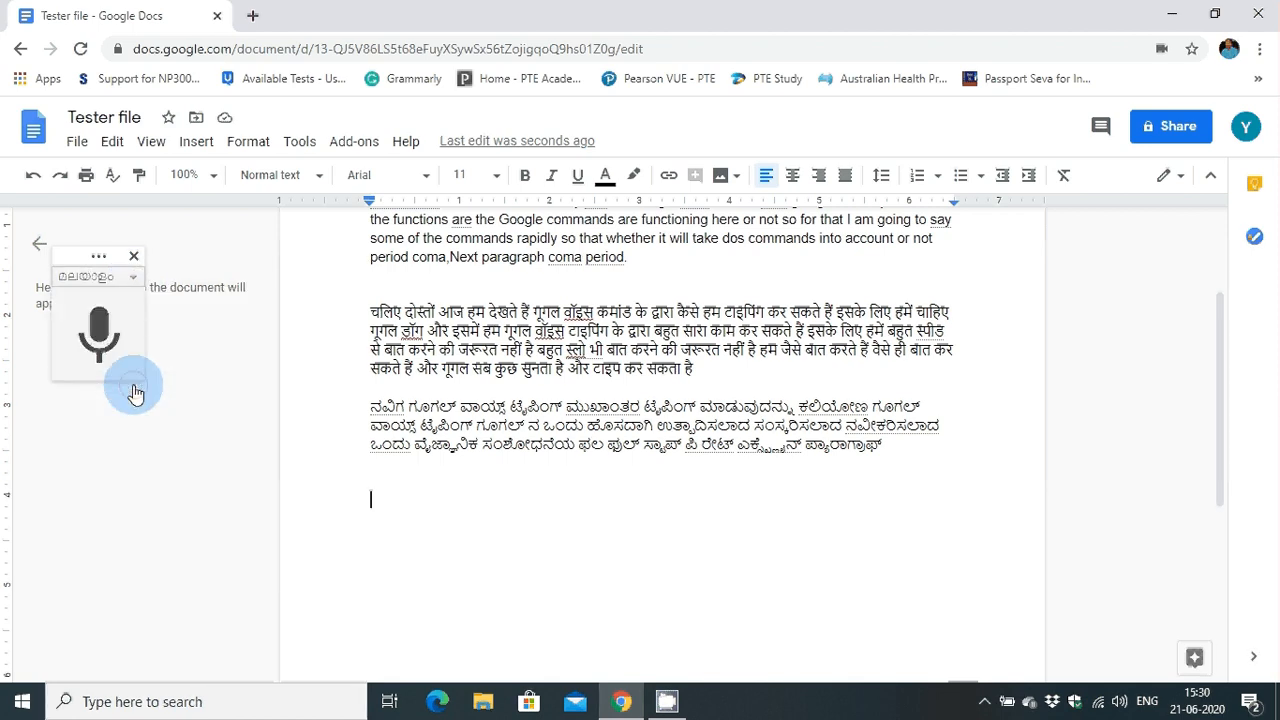
{"action": "left_click", "coordinate": [100, 334]}
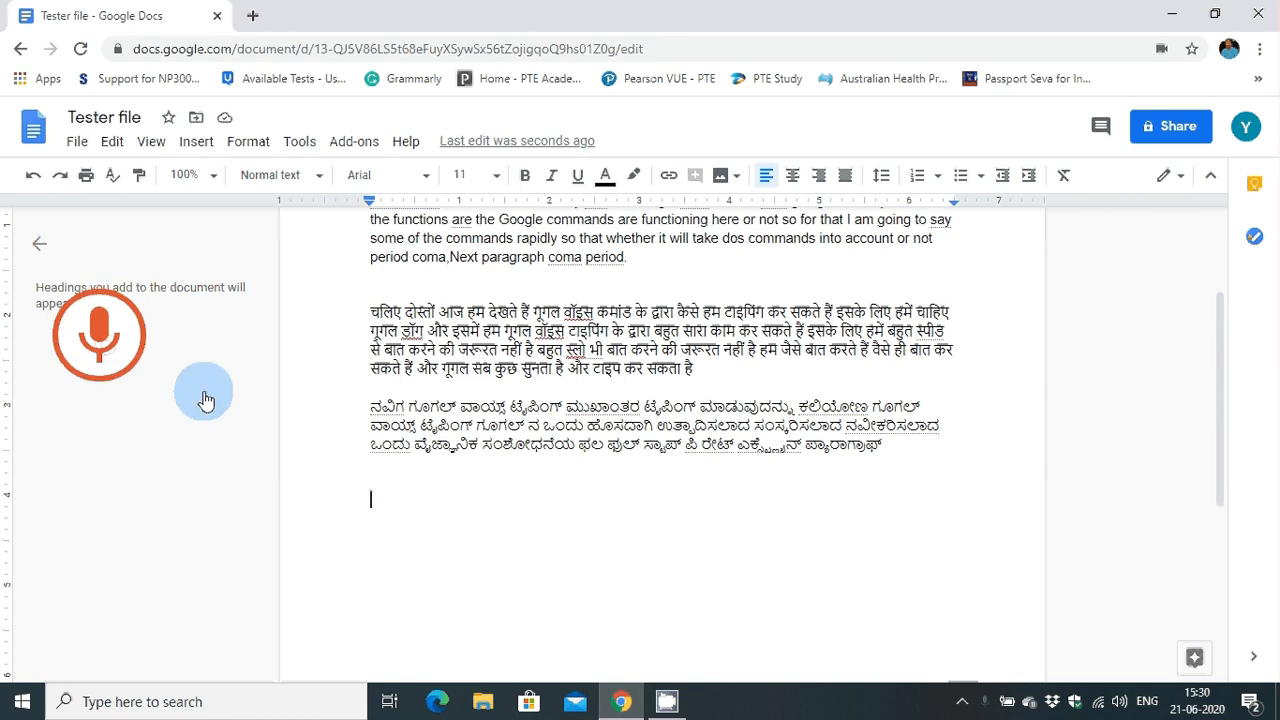
{"action": "mouse_move", "coordinate": [404, 584]}
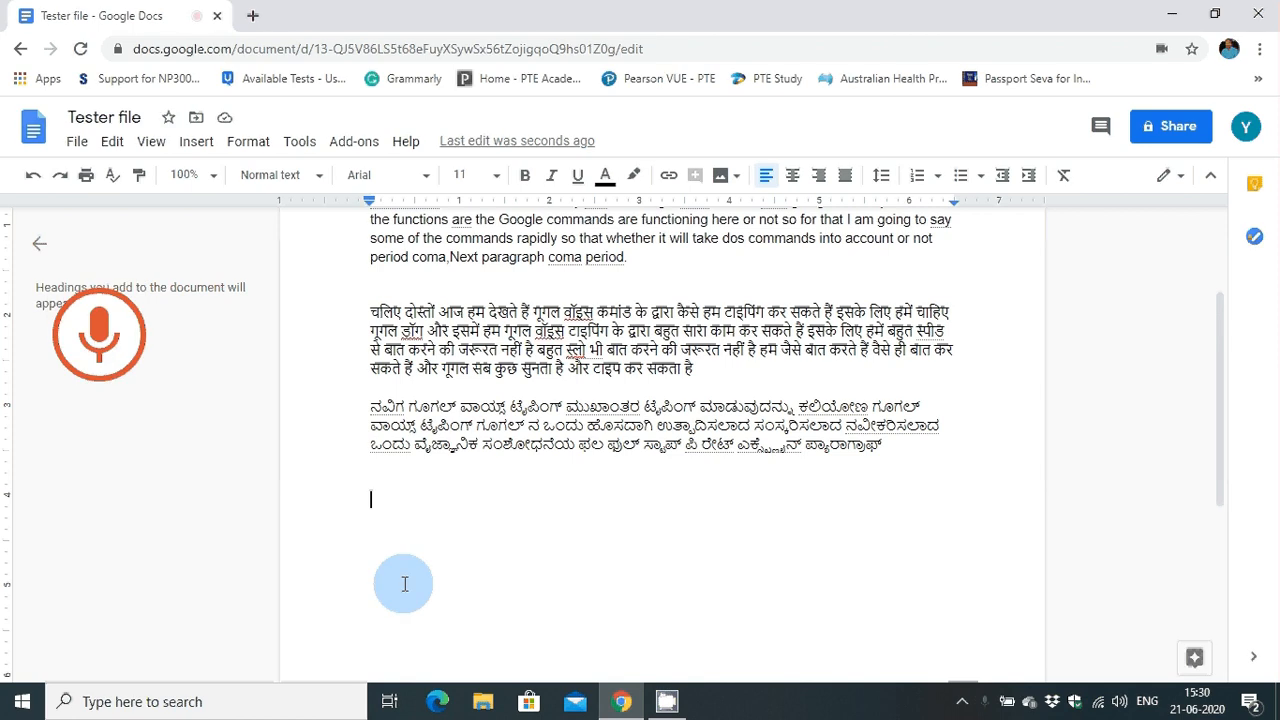
- Dictate the two-line Malayalam paragraph starting with 'namaskaram', then stop listening
{"action": "left_click", "coordinate": [100, 334]}
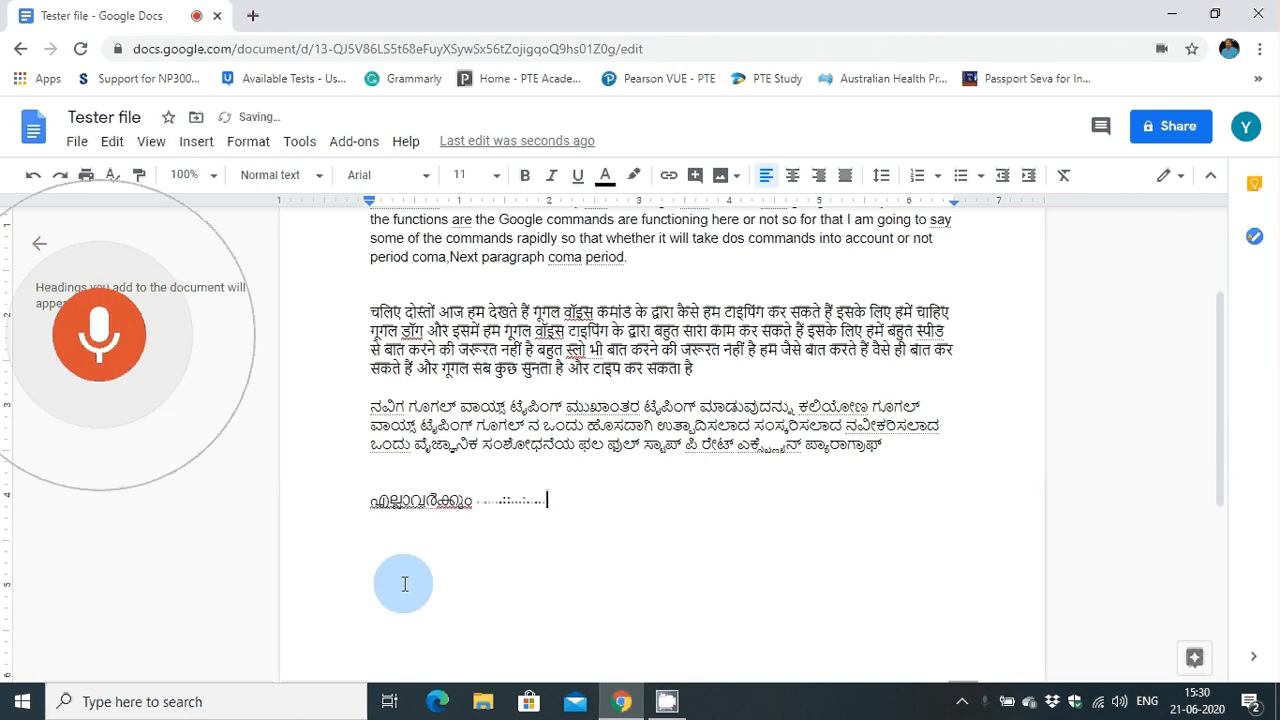
{"action": "type", "text": "ನಮಸ್ಕಾರಂ"}
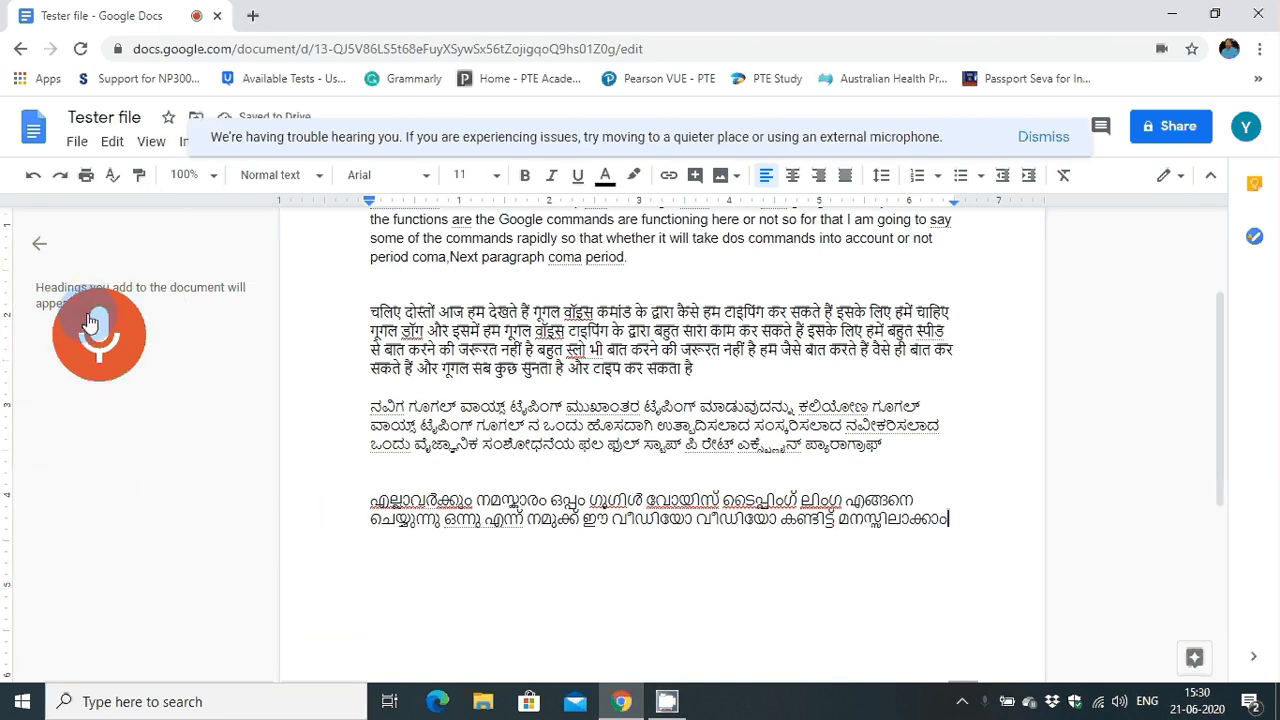
{"action": "left_click", "coordinate": [96, 332]}
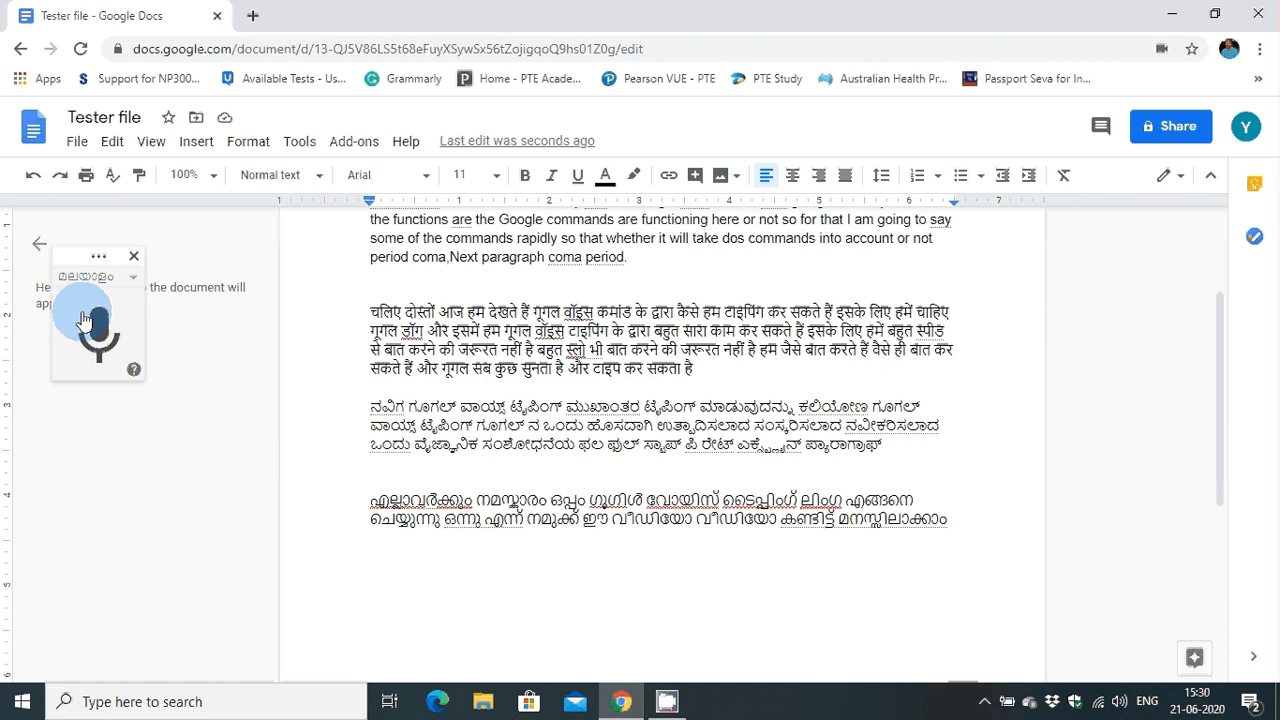
{"action": "scroll", "scroll_direction": "up", "scroll_amount": 3}
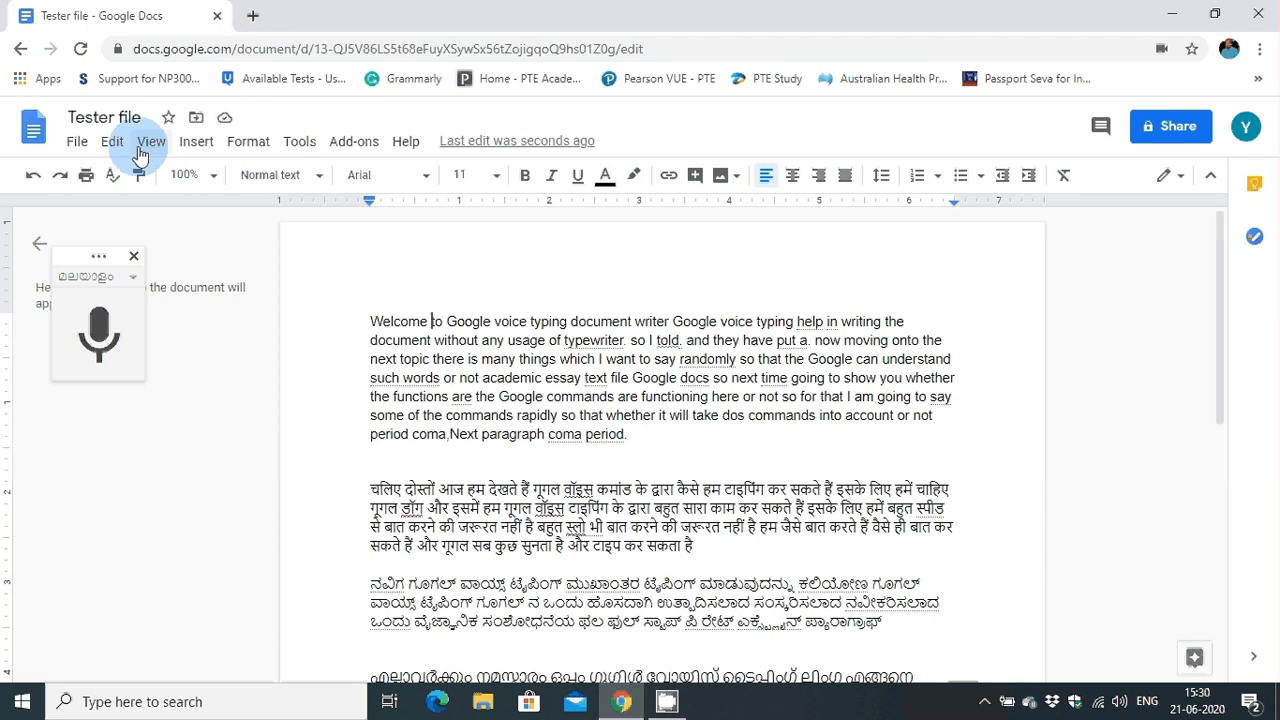
{"action": "mouse_move", "coordinate": [356, 20]}
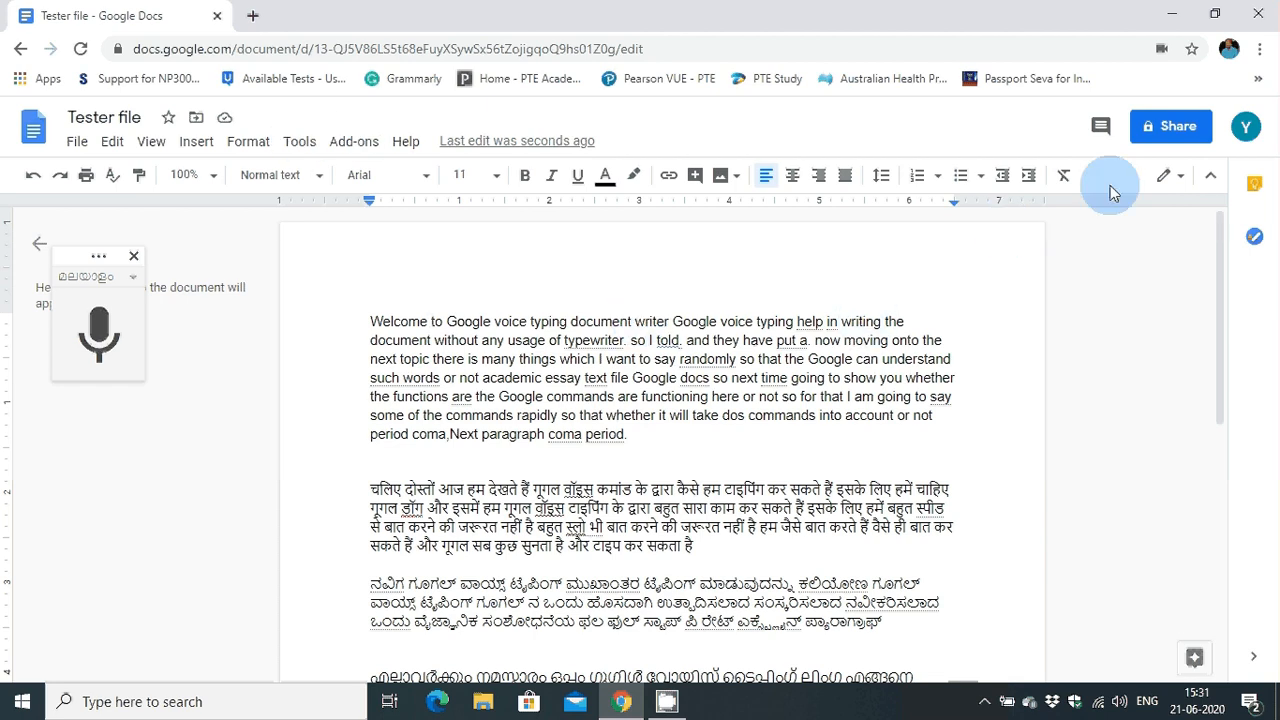
{"action": "mouse_move", "coordinate": [384, 140]}
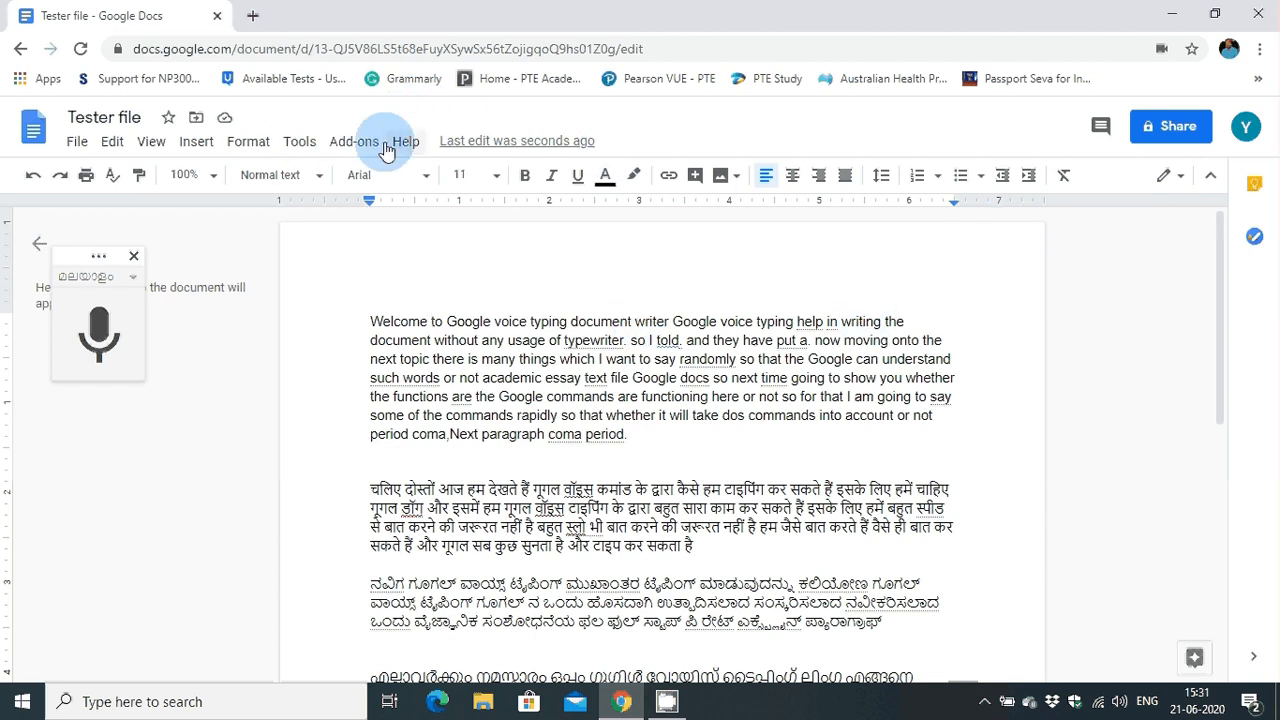
{"action": "mouse_move", "coordinate": [588, 322]}
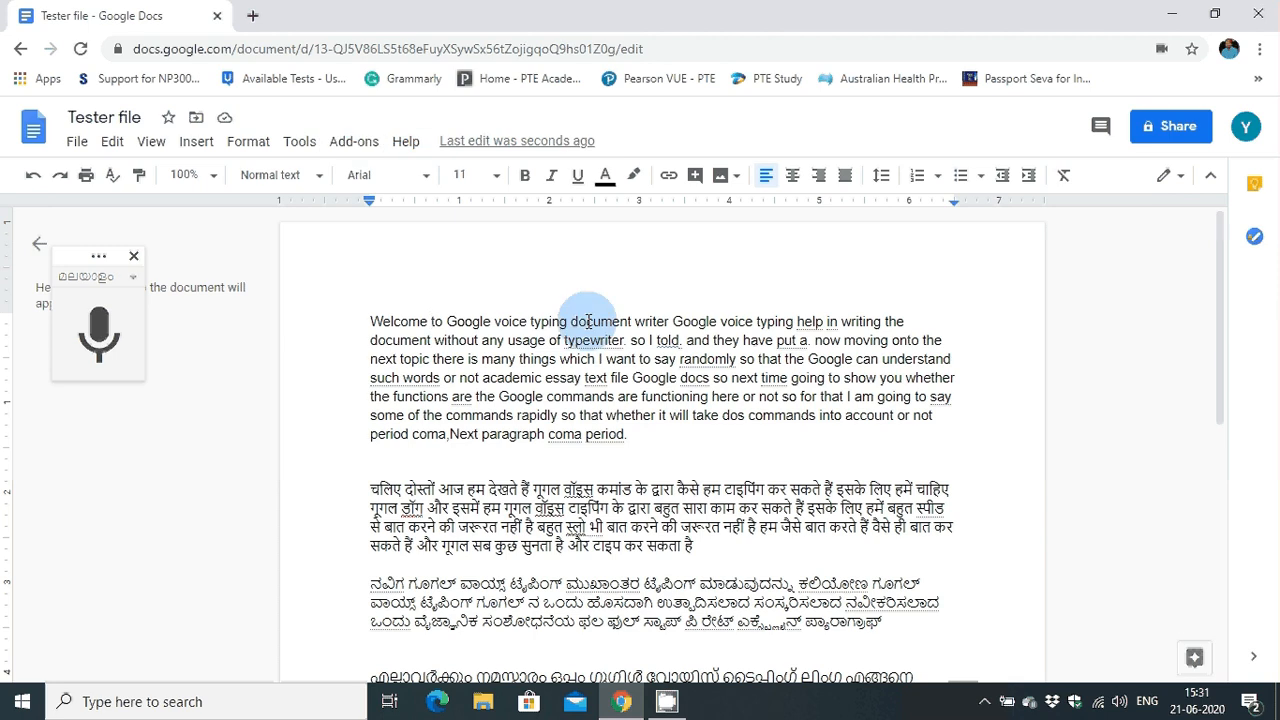
{"action": "mouse_move", "coordinate": [58, 174]}
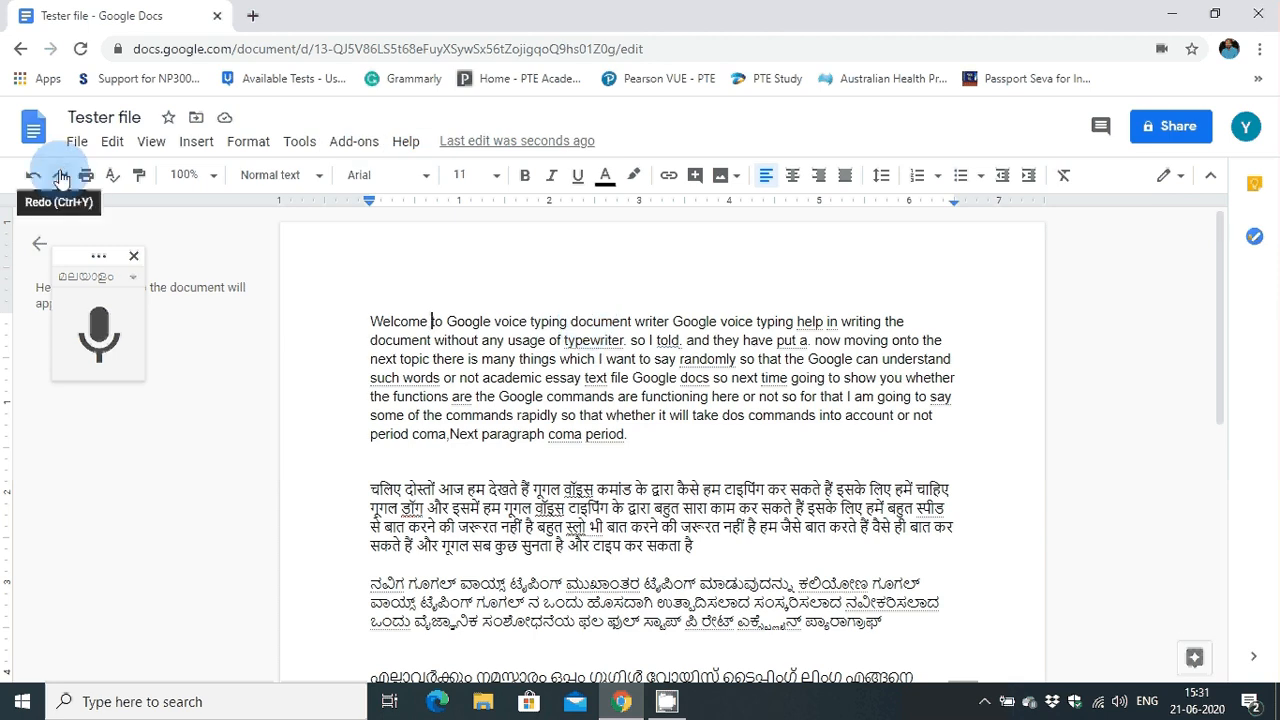
{"action": "left_click", "coordinate": [76, 140]}
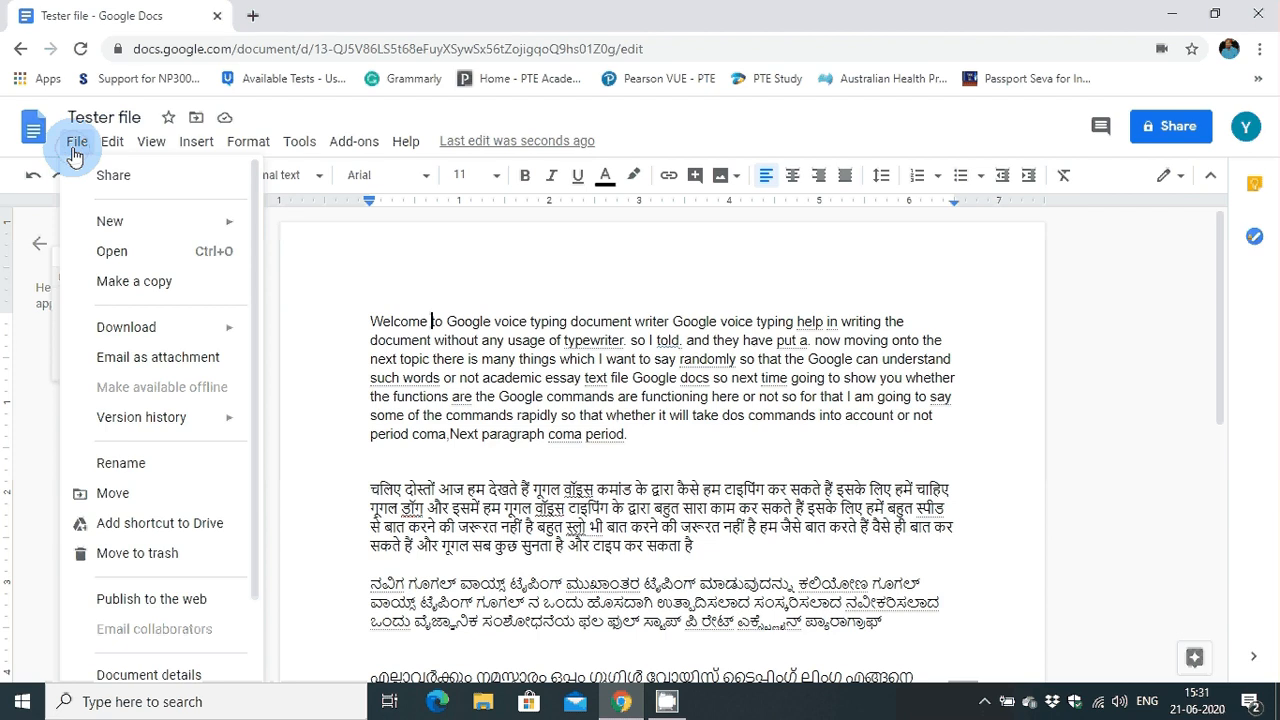
{"action": "mouse_move", "coordinate": [158, 356]}
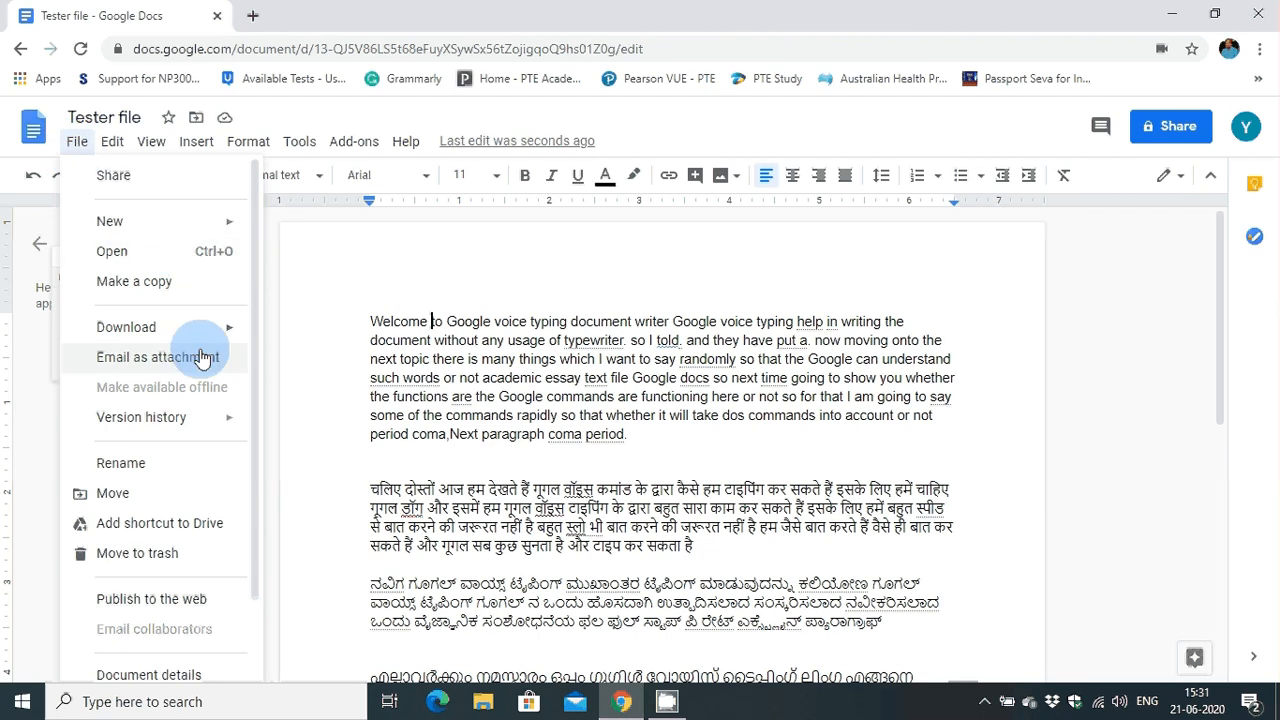
{"action": "left_click", "coordinate": [126, 328]}
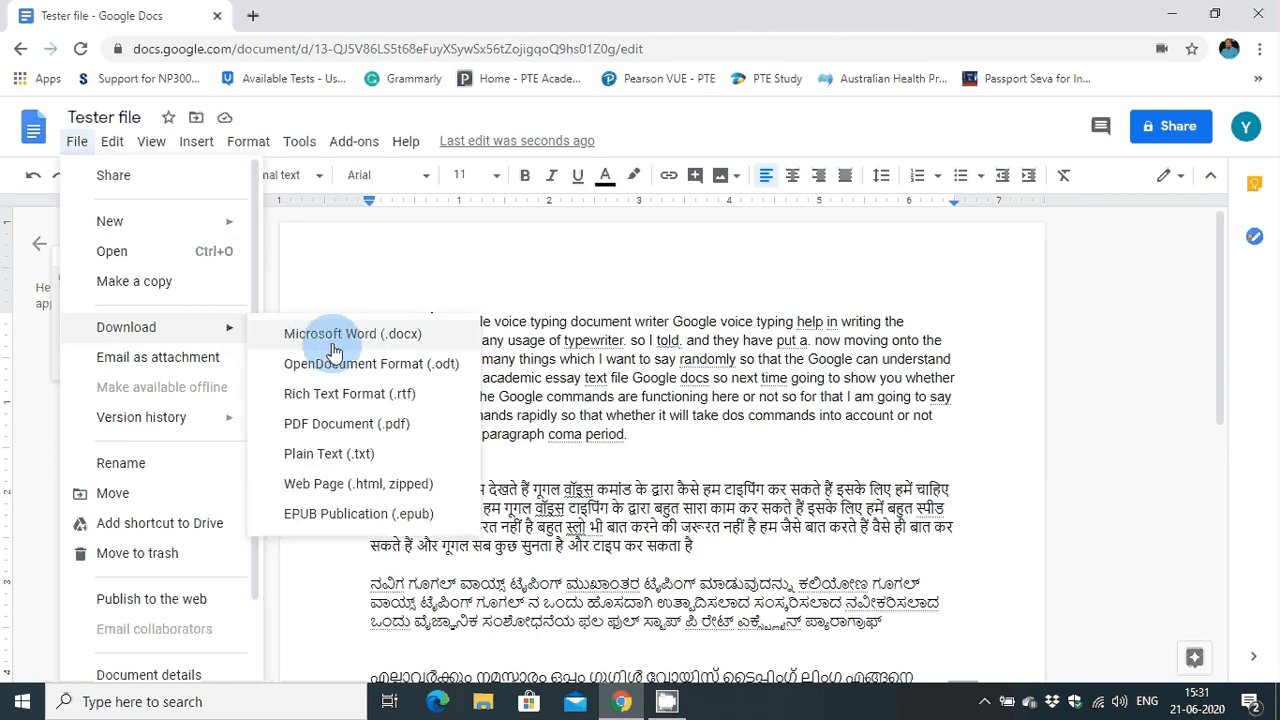
{"action": "mouse_move", "coordinate": [364, 392]}
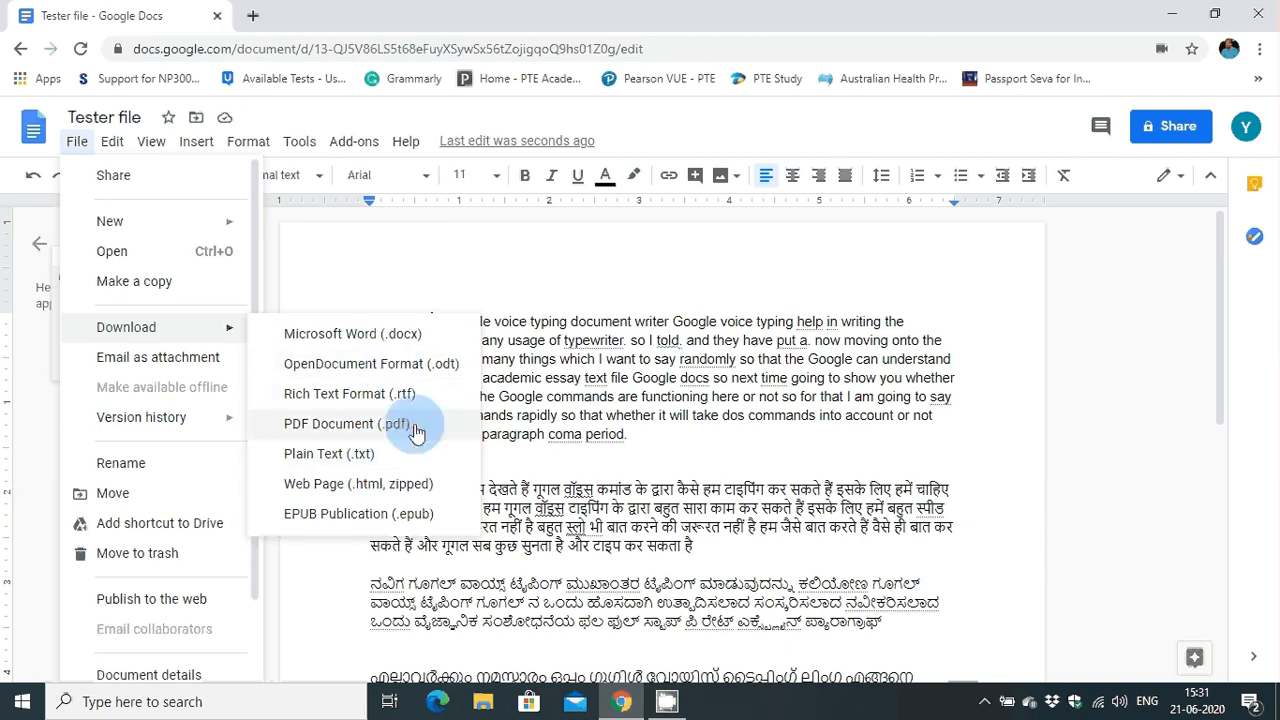
{"action": "mouse_move", "coordinate": [496, 344]}
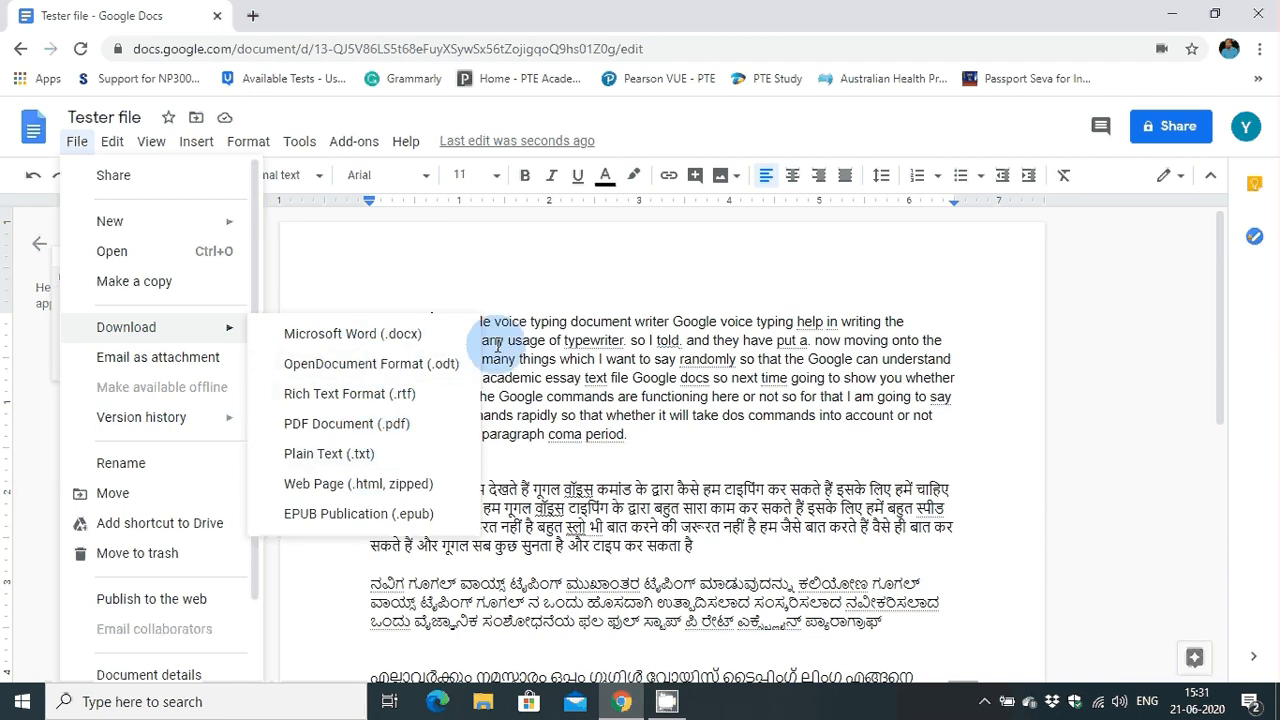
{"action": "mouse_move", "coordinate": [530, 288]}
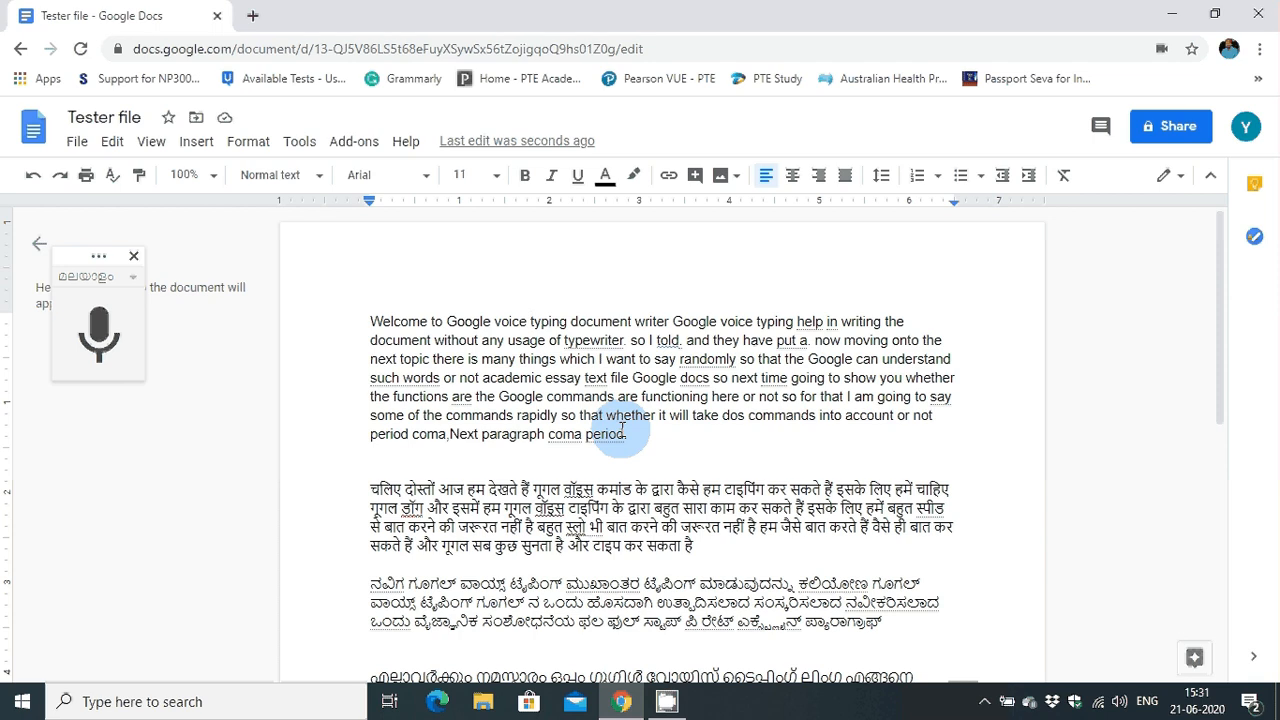
{"action": "scroll", "scroll_direction": "down", "scroll_amount": 3}
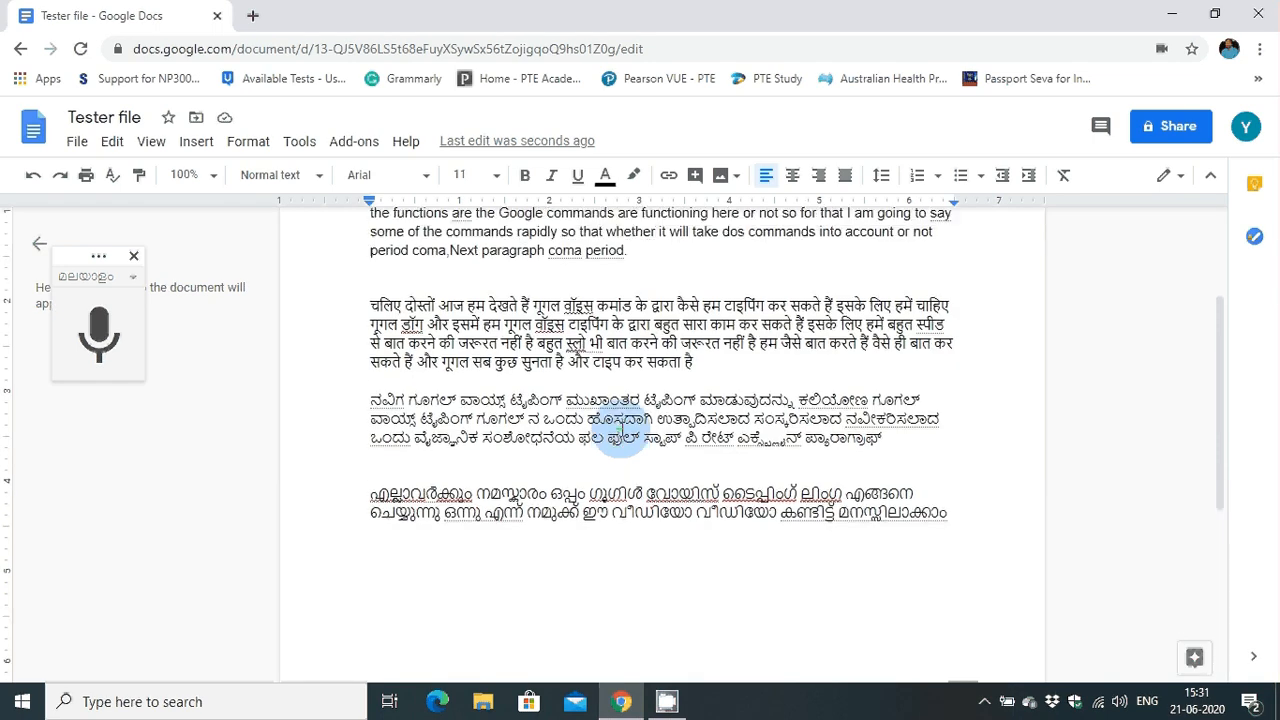
{"action": "scroll", "scroll_direction": "up", "scroll_amount": 3}
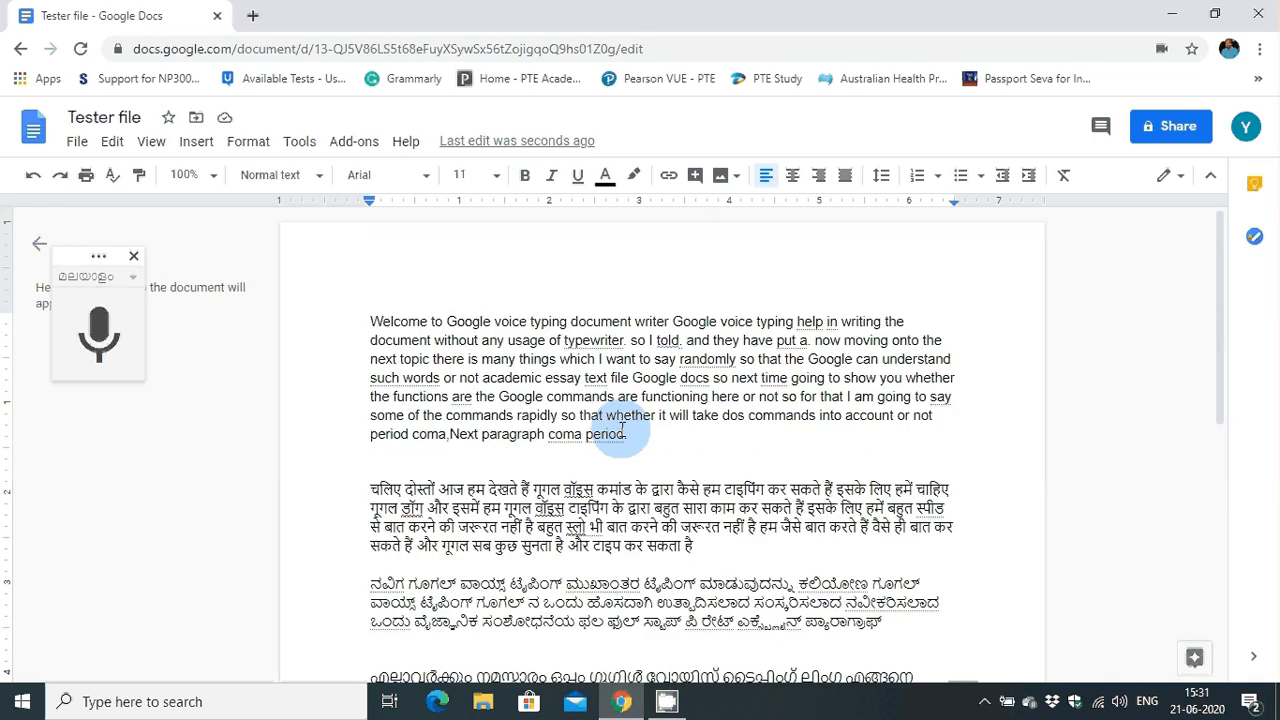